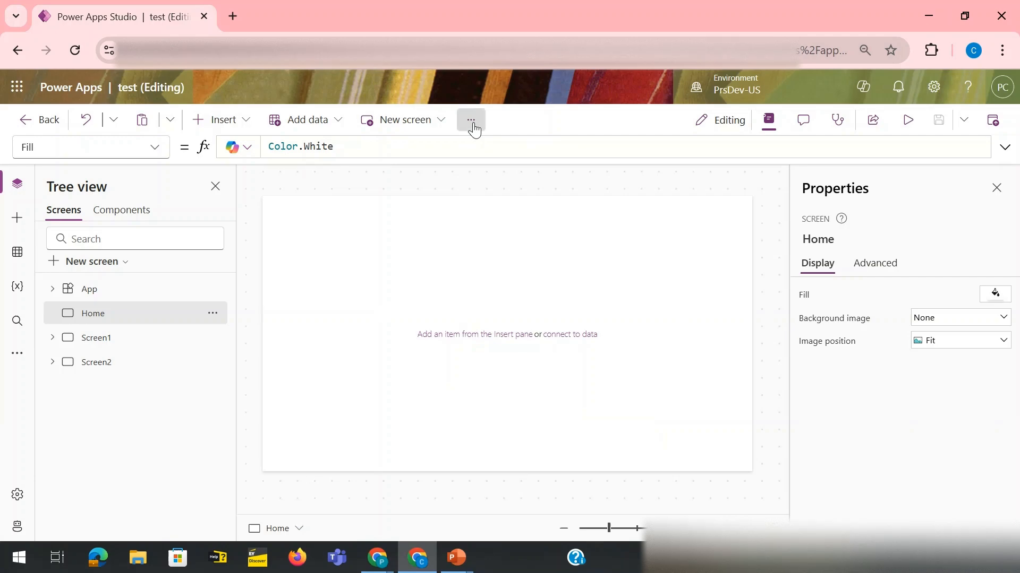
Show the command bar's extra app commands (settings, version history) from the … menu
{"action": "left_click", "coordinate": [470, 120]}
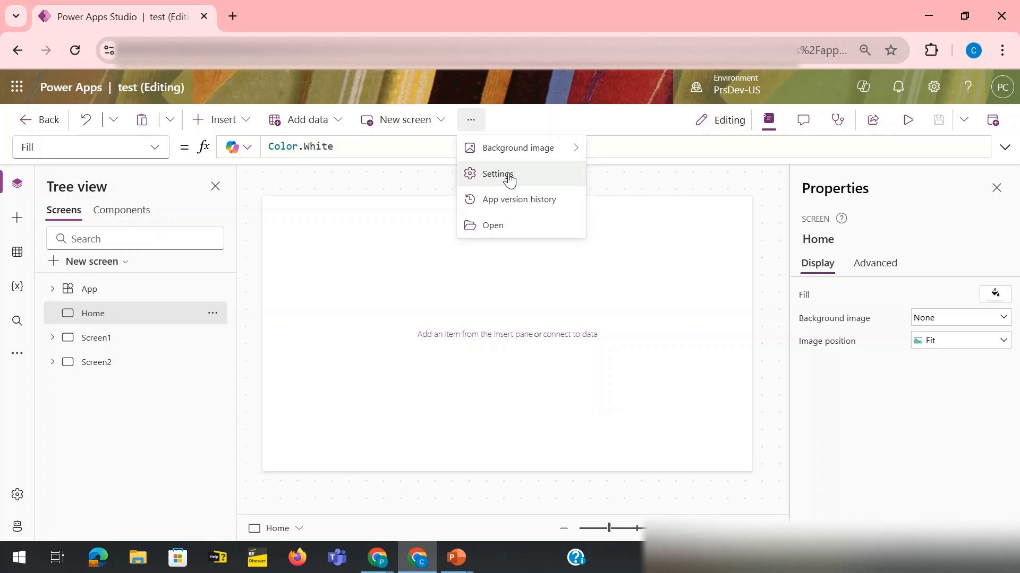
In Settings > Updates, search the feature list for "function"
{"action": "left_click", "coordinate": [497, 174]}
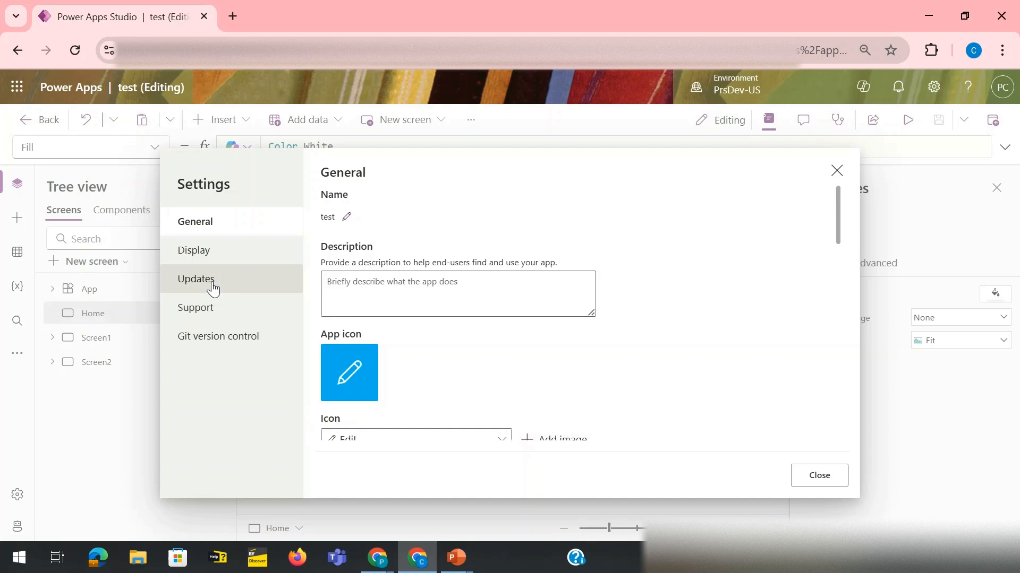
{"action": "mouse_move", "coordinate": [216, 264]}
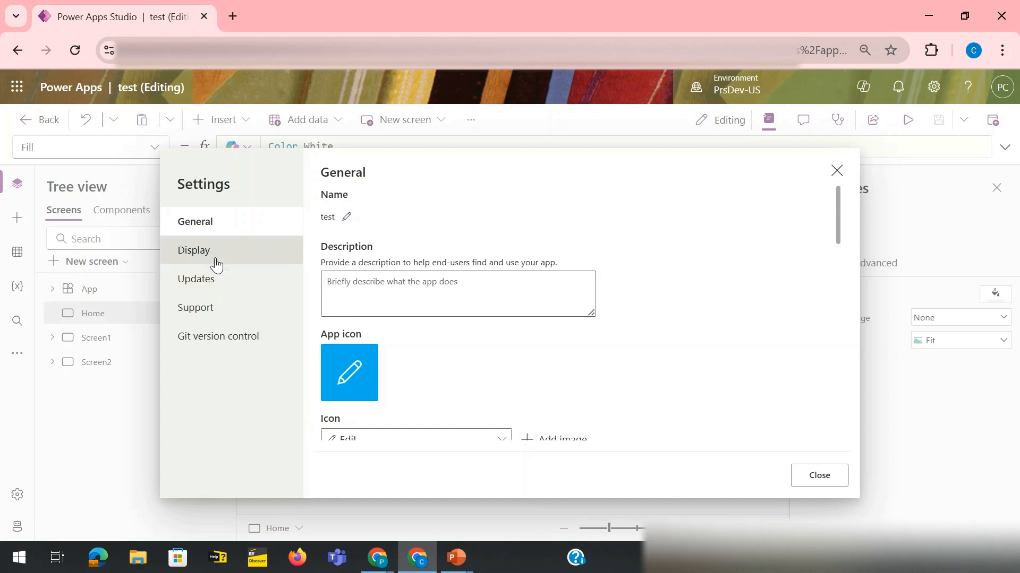
{"action": "left_click", "coordinate": [195, 278]}
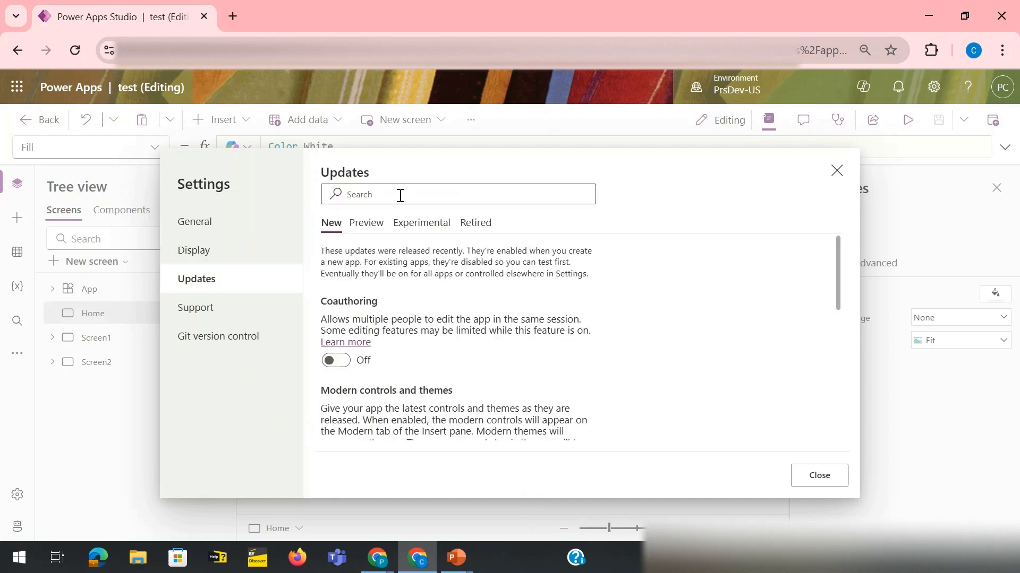
{"action": "type", "text": "function"}
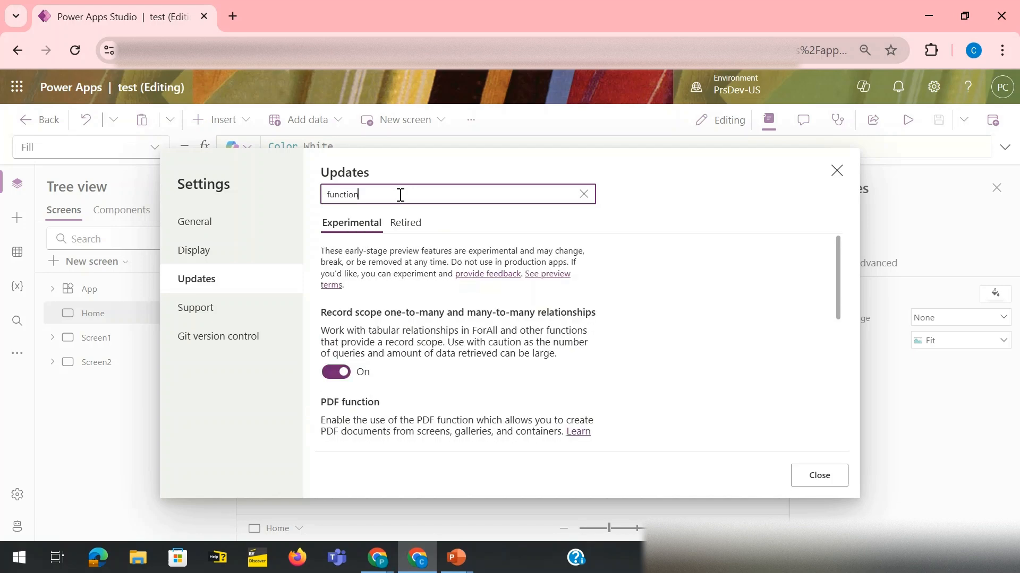
{"action": "scroll", "scroll_direction": "down", "scroll_amount": 3}
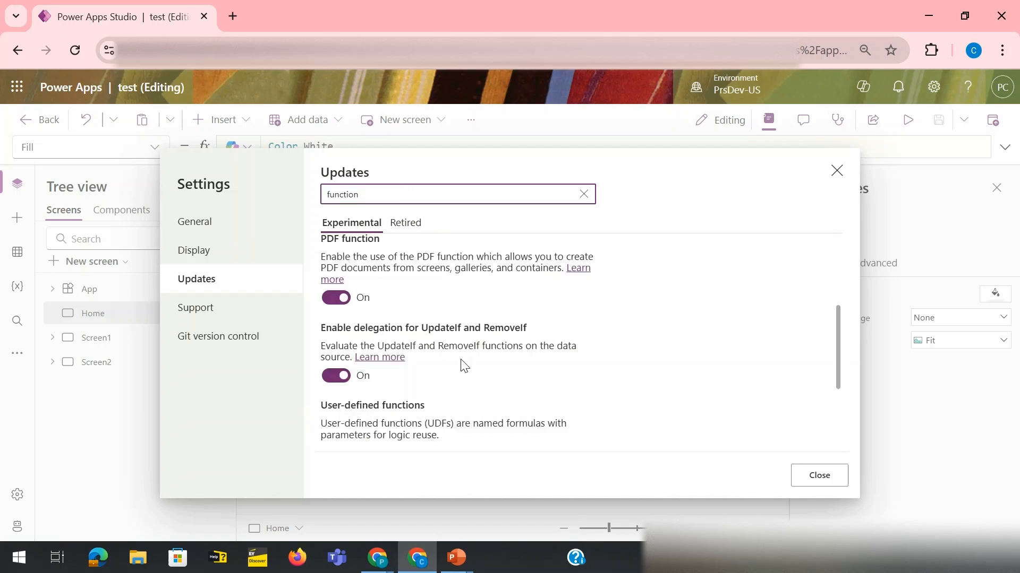
{"action": "scroll", "scroll_direction": "down", "scroll_amount": 3}
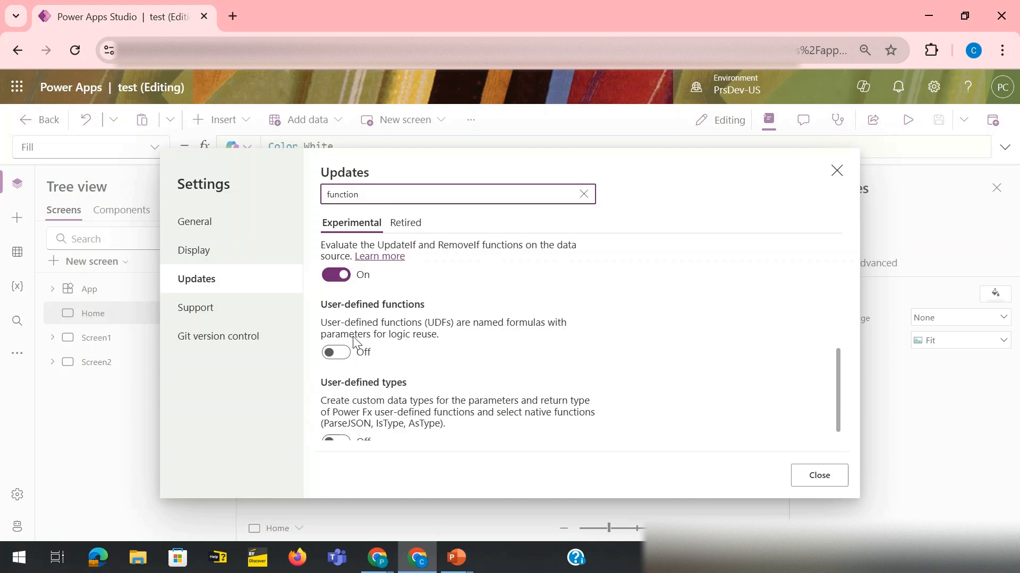
{"action": "mouse_move", "coordinate": [367, 319]}
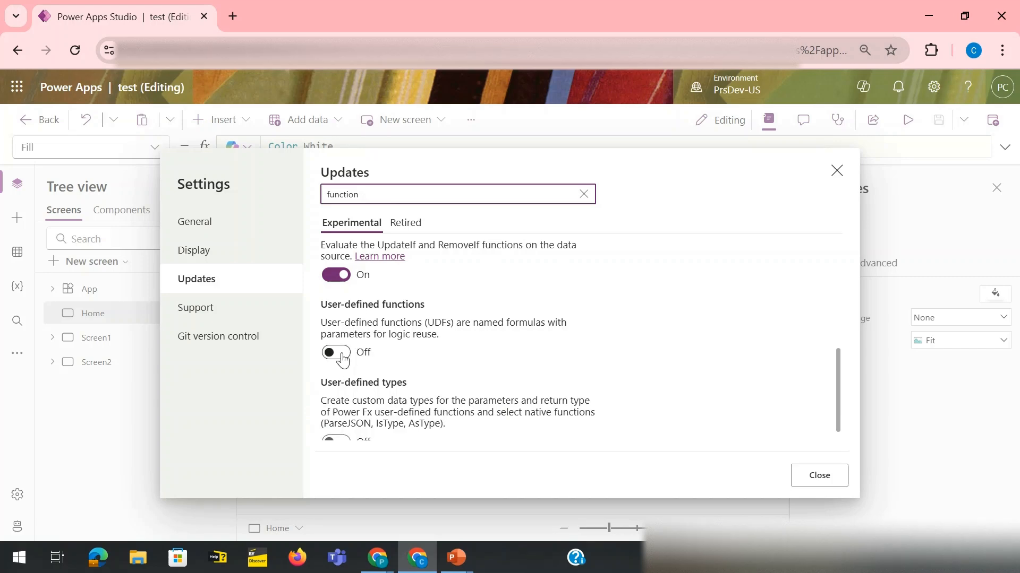
Enable the New analysis engine prerequisite, then switch User-defined functions On
{"action": "left_click", "coordinate": [334, 351]}
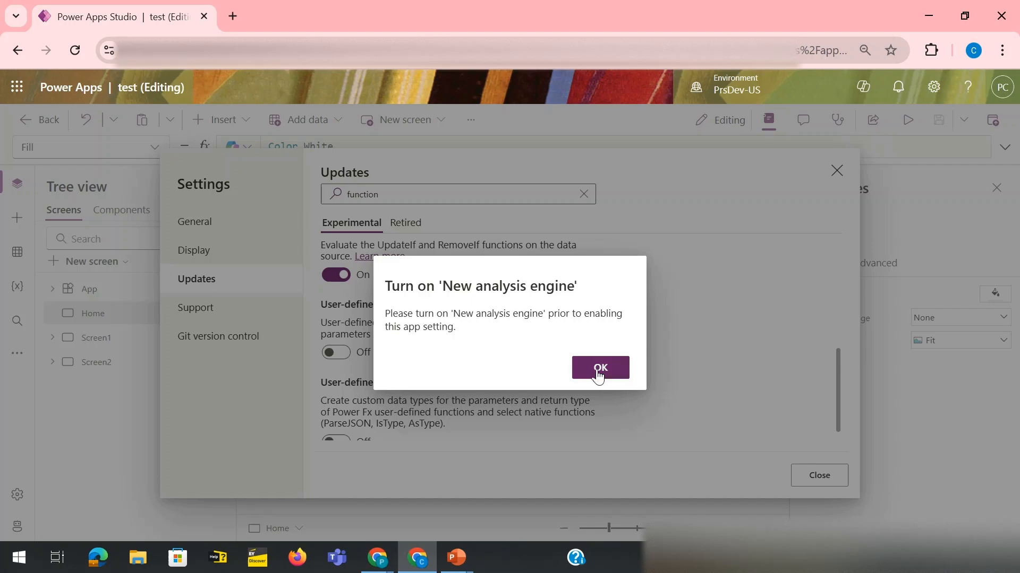
{"action": "left_click", "coordinate": [599, 368]}
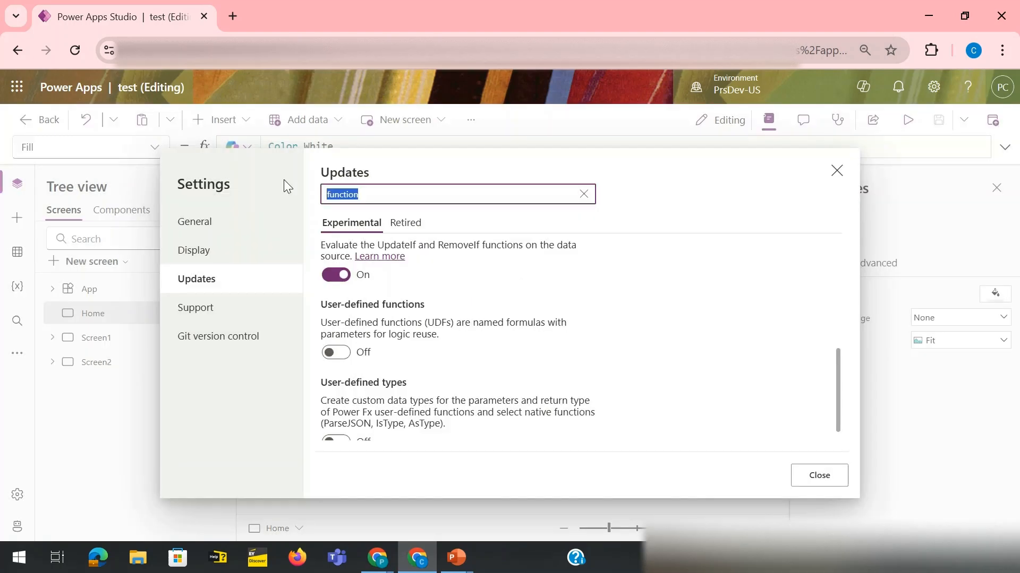
{"action": "type", "text": "new"}
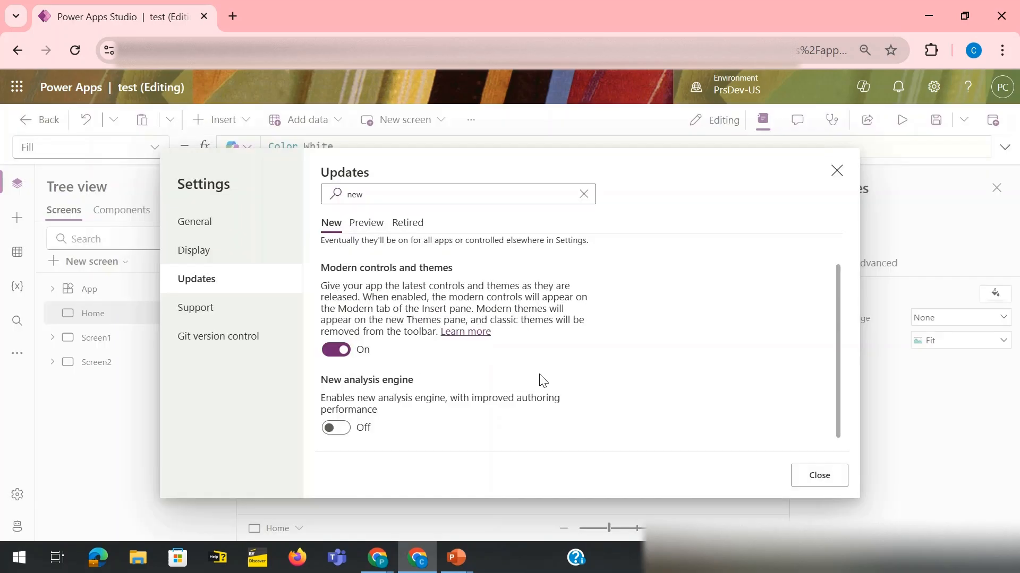
{"action": "left_click", "coordinate": [582, 194]}
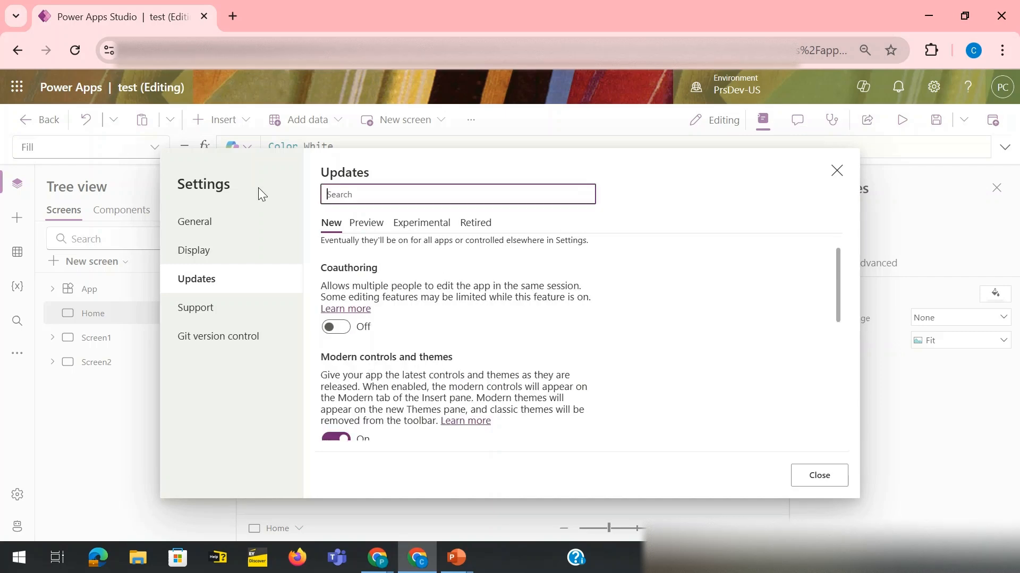
{"action": "type", "text": "function"}
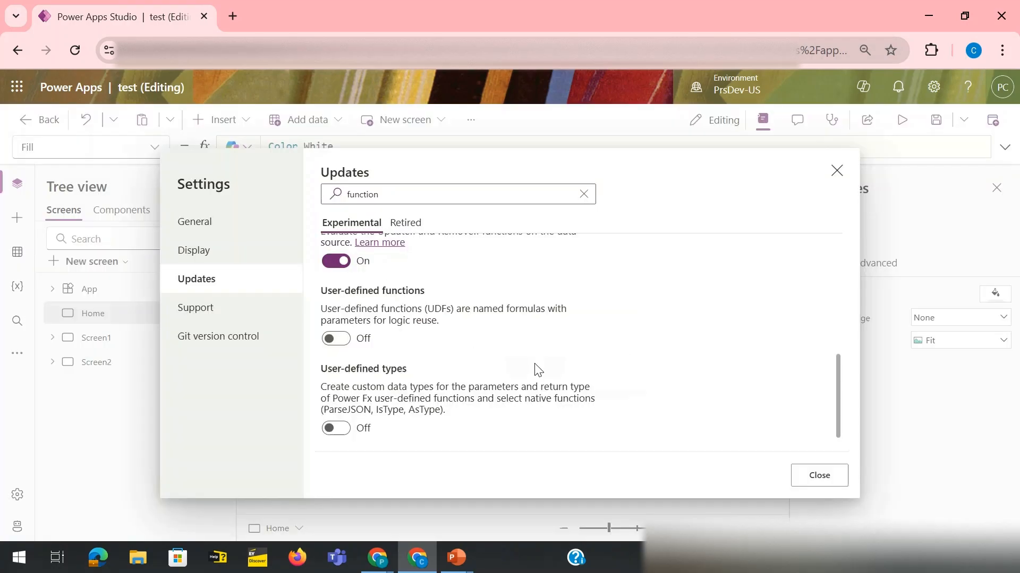
{"action": "left_click", "coordinate": [335, 338]}
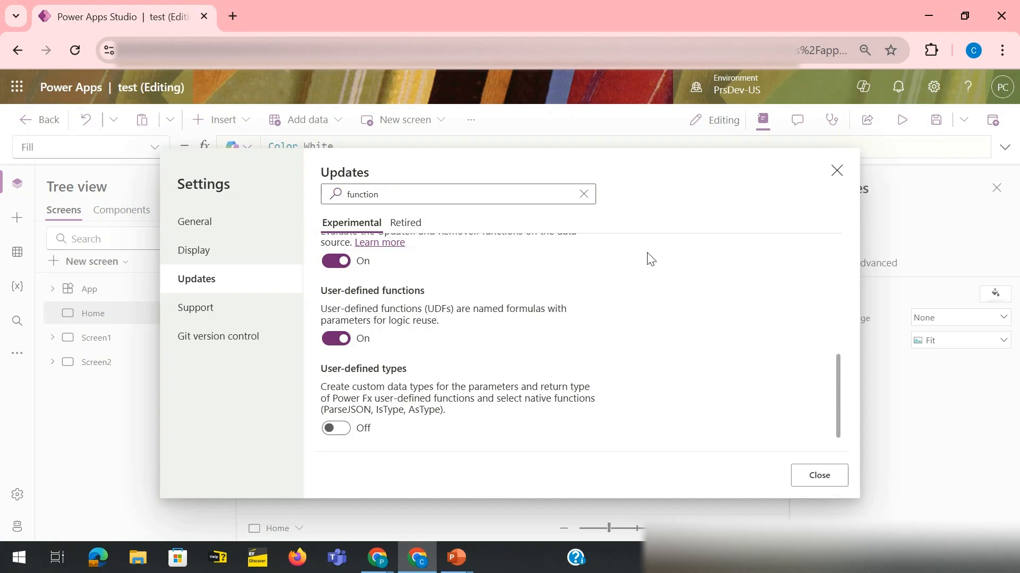
{"action": "mouse_move", "coordinate": [837, 171]}
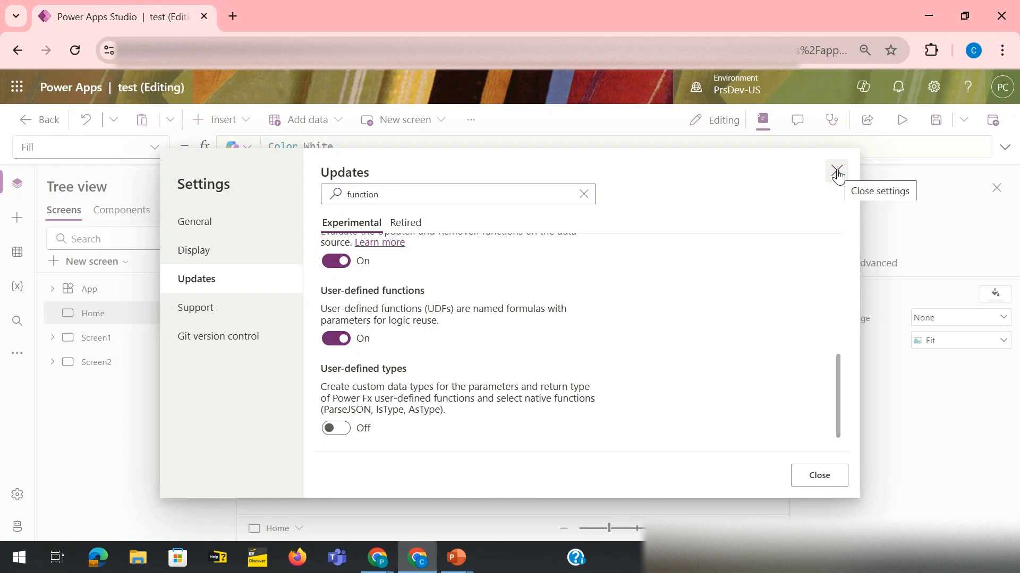
Close Settings and select the App object's Formulas property with an empty, expanded formula bar
{"action": "left_click", "coordinate": [837, 170]}
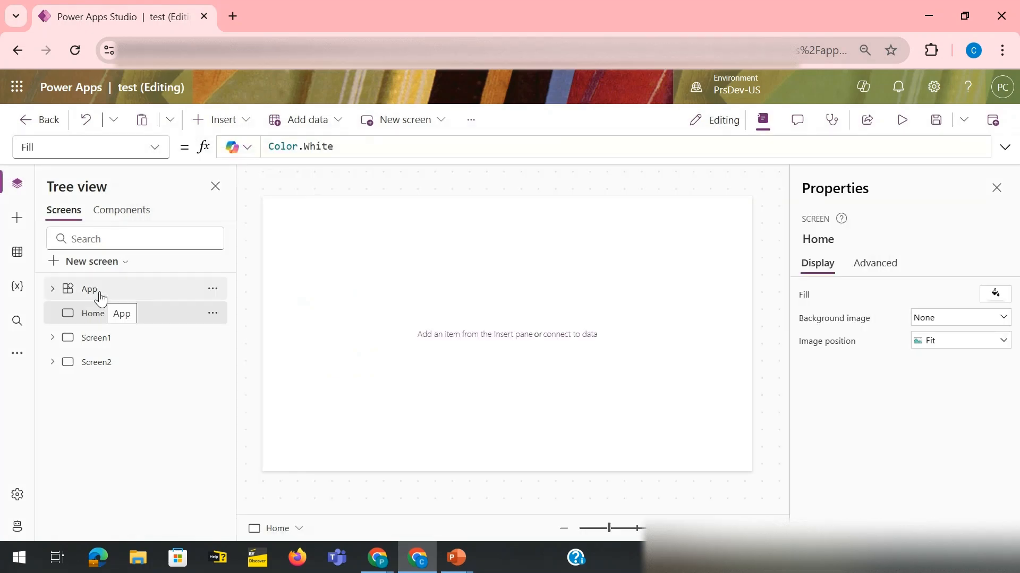
{"action": "left_click", "coordinate": [89, 289]}
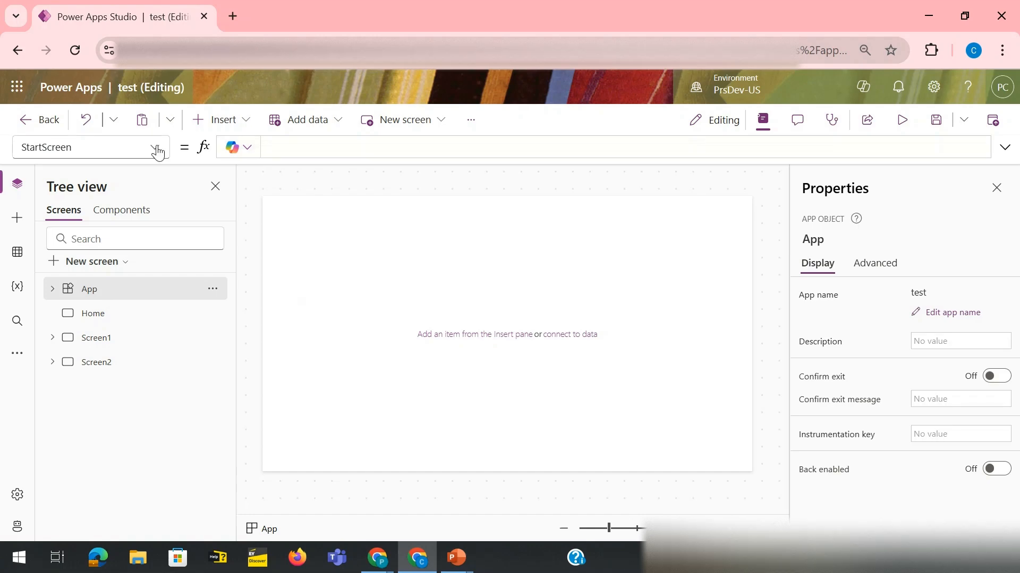
{"action": "left_click", "coordinate": [156, 147]}
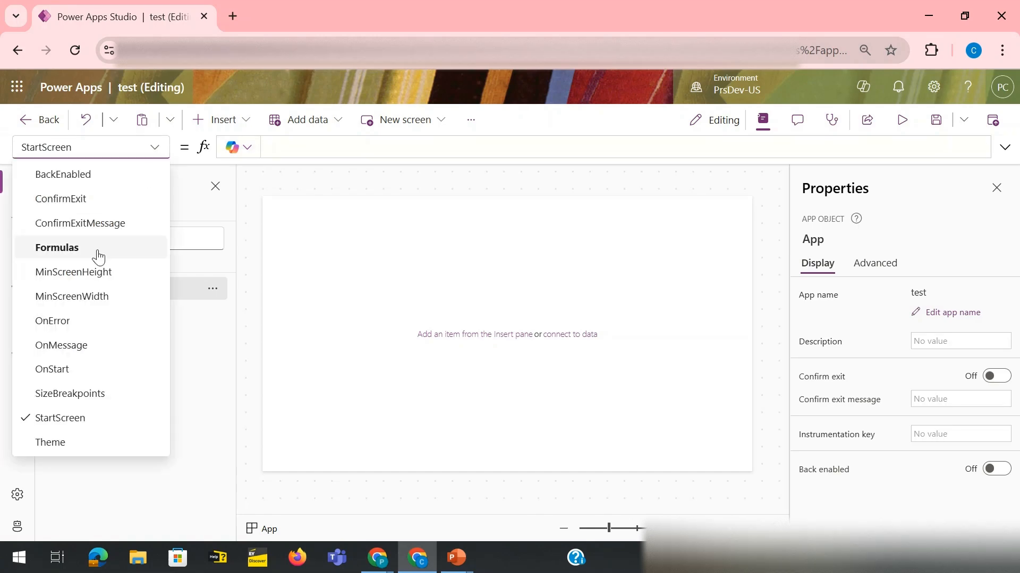
{"action": "left_click", "coordinate": [57, 249]}
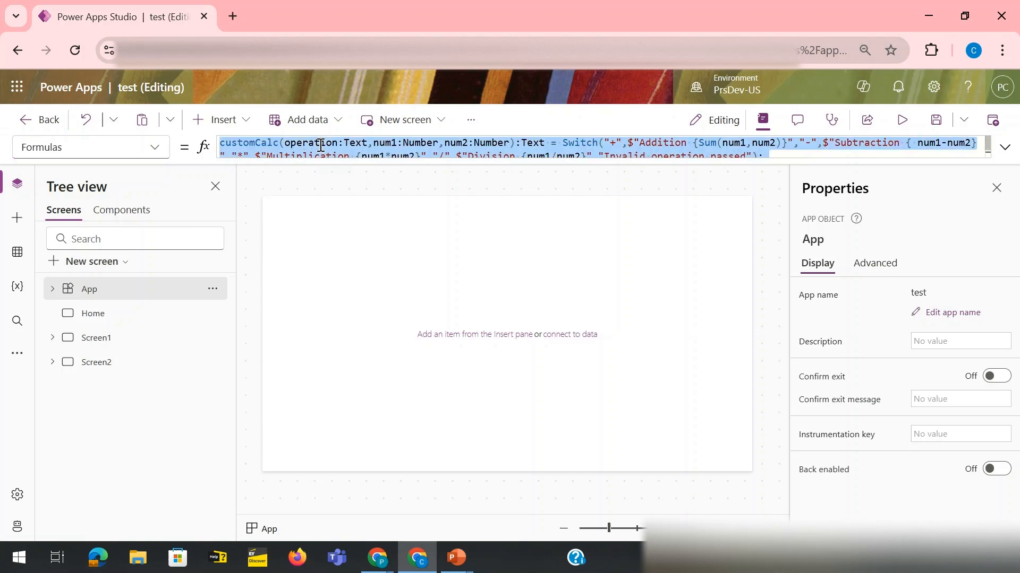
{"action": "left_click", "coordinate": [1003, 147]}
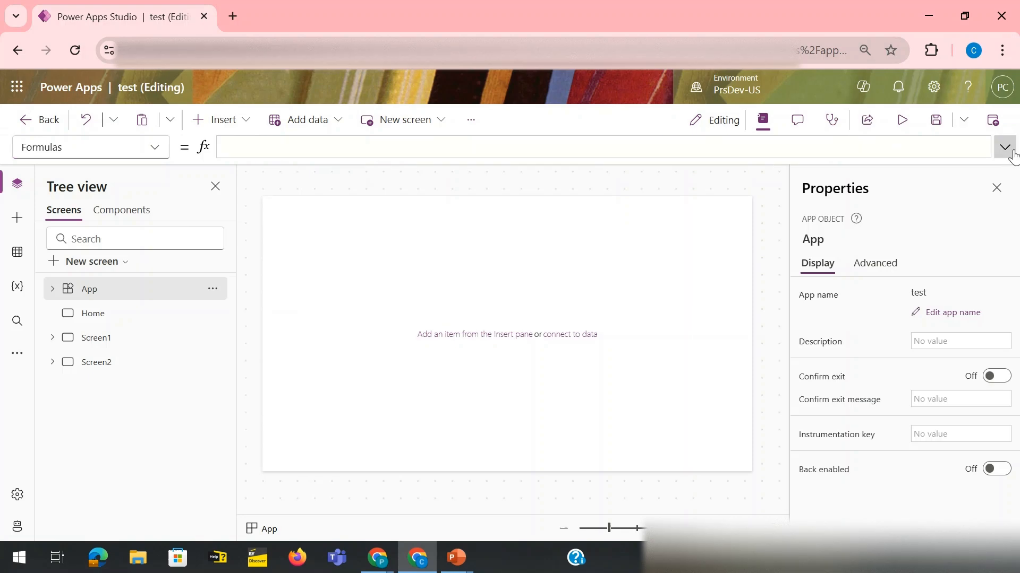
{"action": "left_click", "coordinate": [1004, 146]}
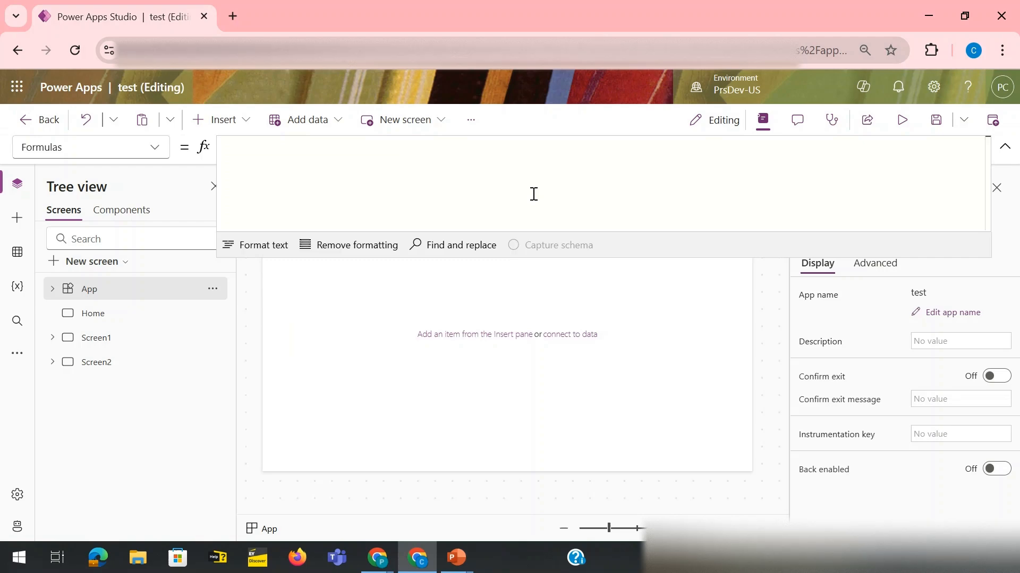
{"action": "left_click", "coordinate": [224, 149]}
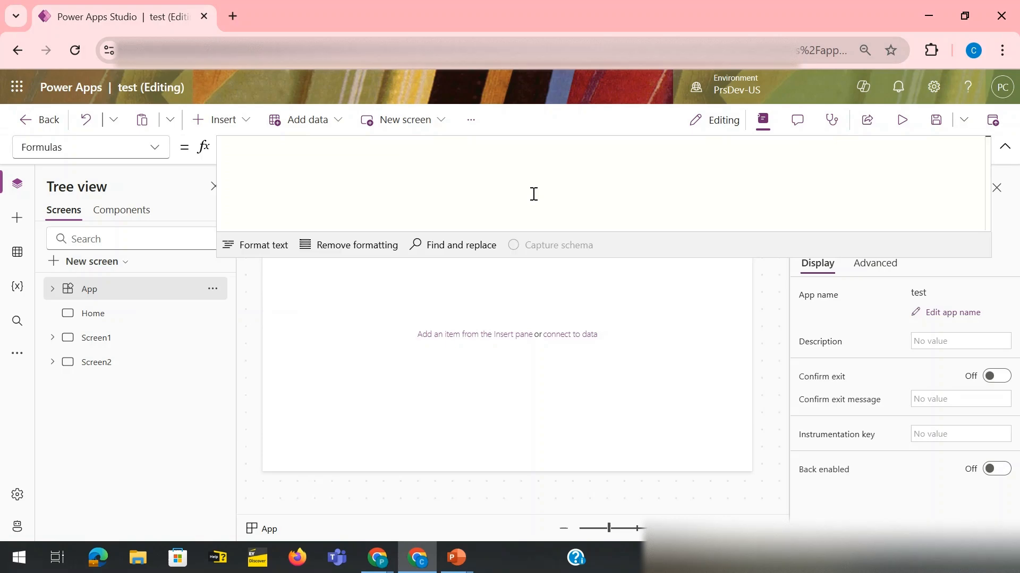
{"action": "mouse_move", "coordinate": [490, 202]}
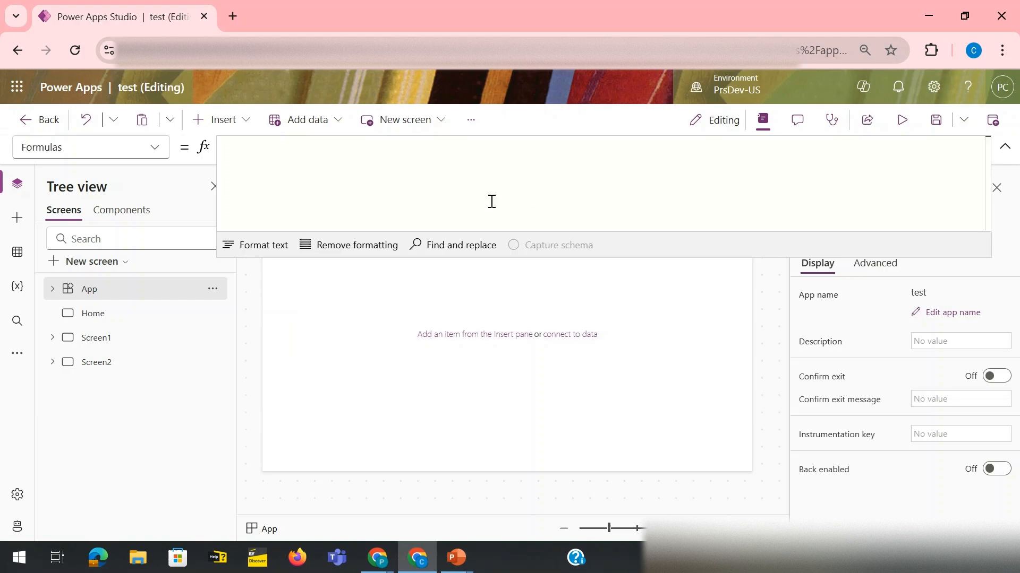
Note the four function parts: name, arguments/parameters, output, logic
{"action": "type", "text": "note"}
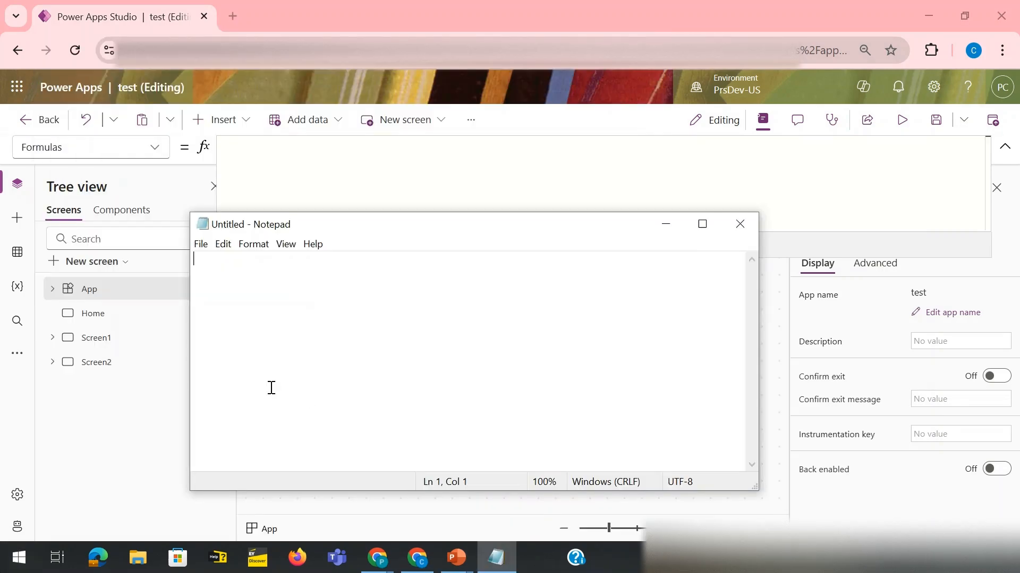
{"action": "type", "text": "function"}
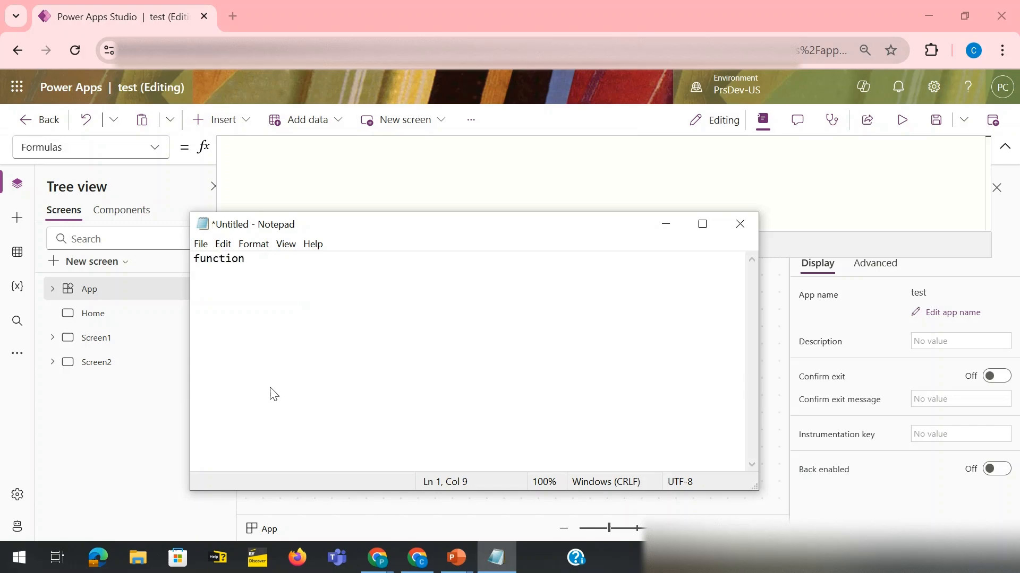
{"action": "type", "text": "Name"}
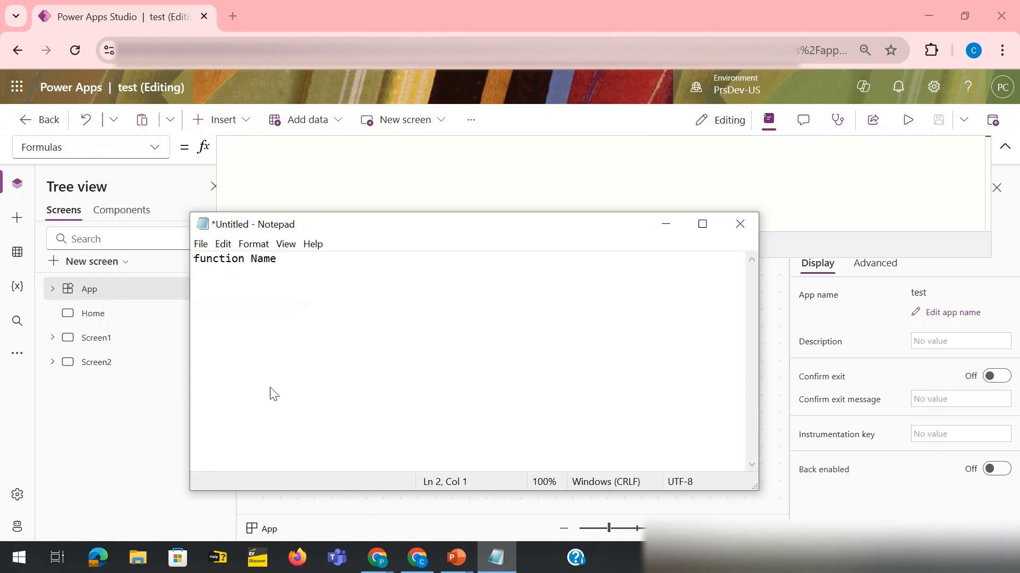
{"action": "type", "text": "FUnction Argu"}
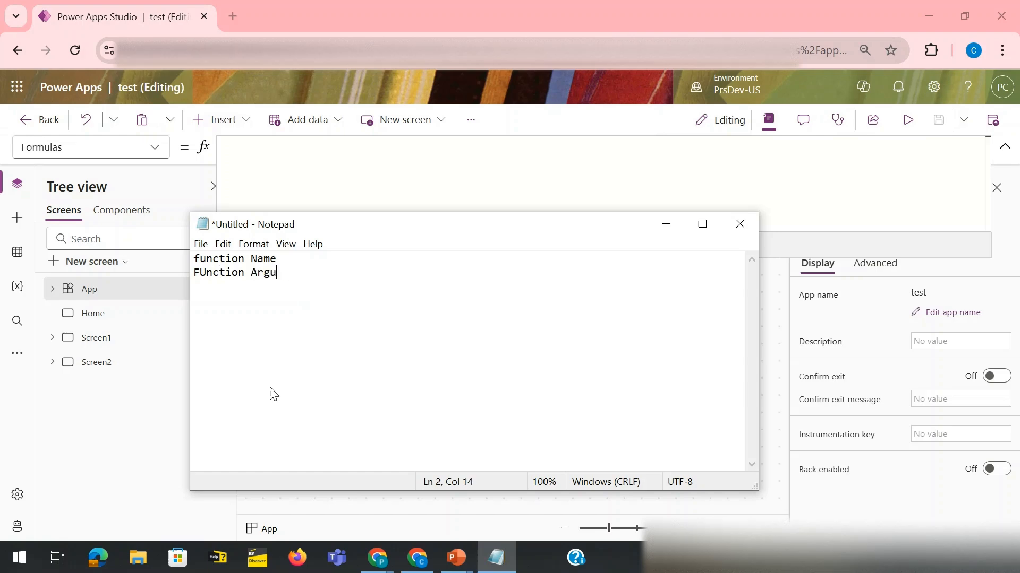
{"action": "type", "text": "ment/Par"}
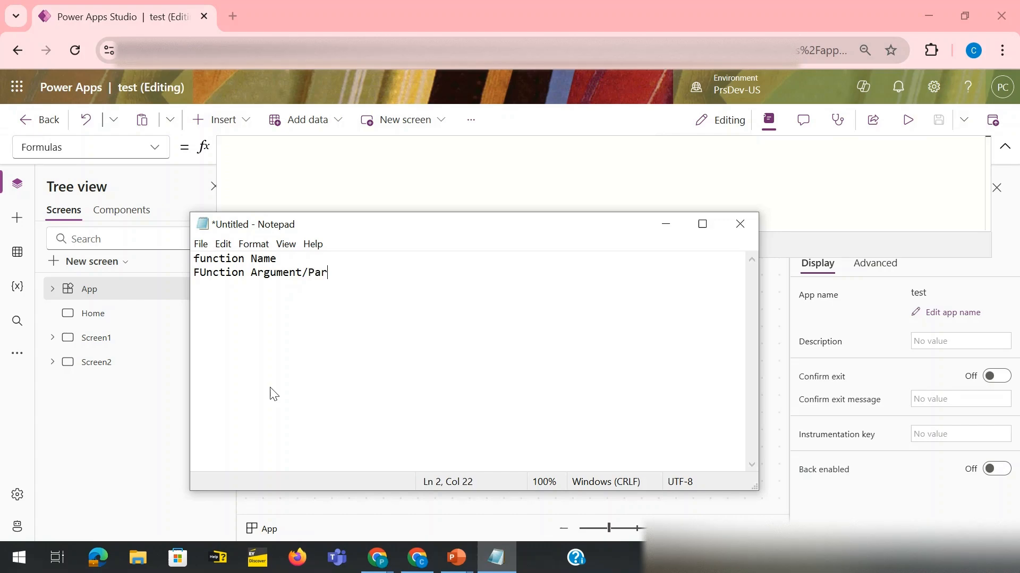
{"action": "type", "text": "ameters"}
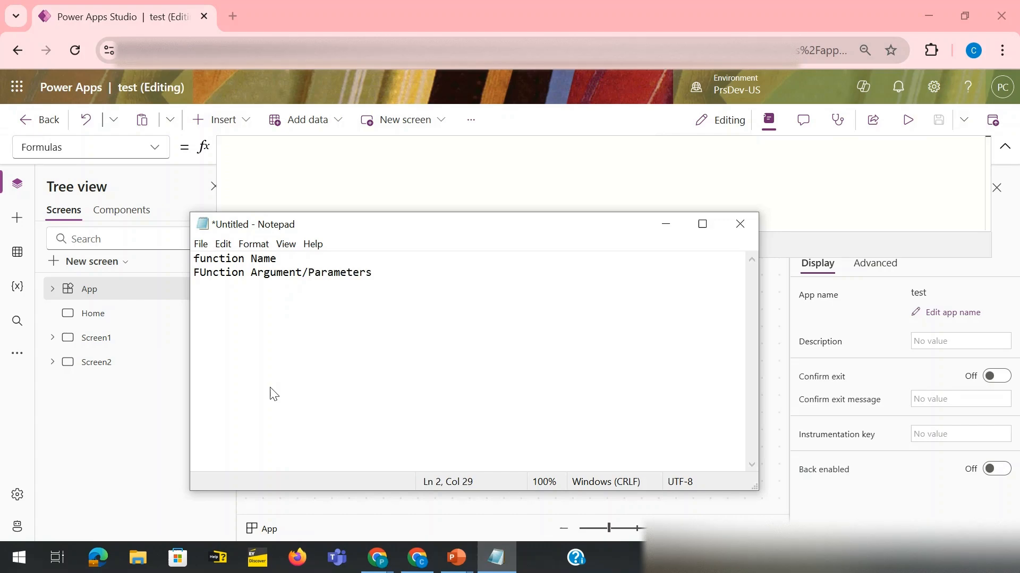
{"action": "type", "text": "Function Output"}
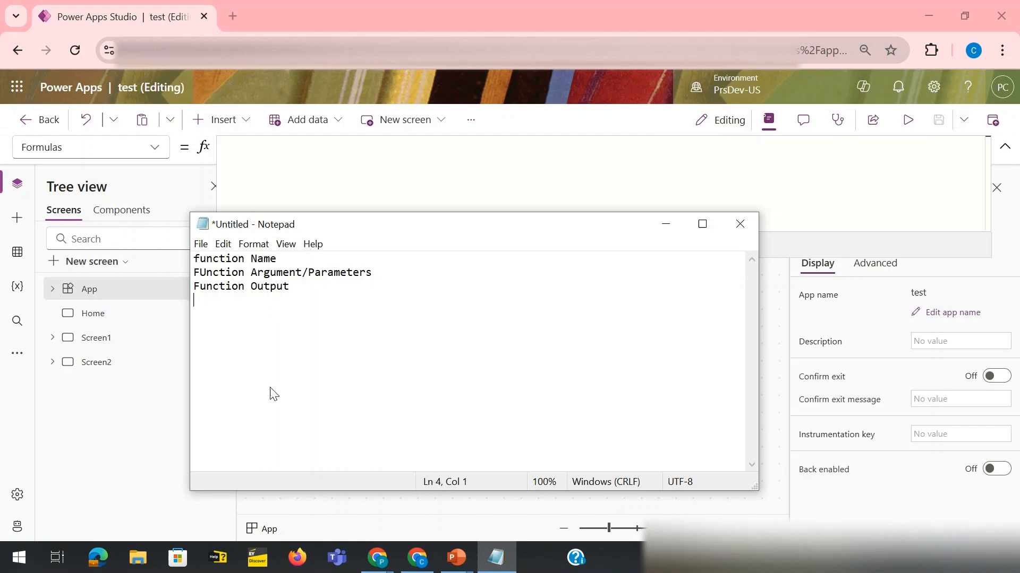
{"action": "type", "text": "Functi"}
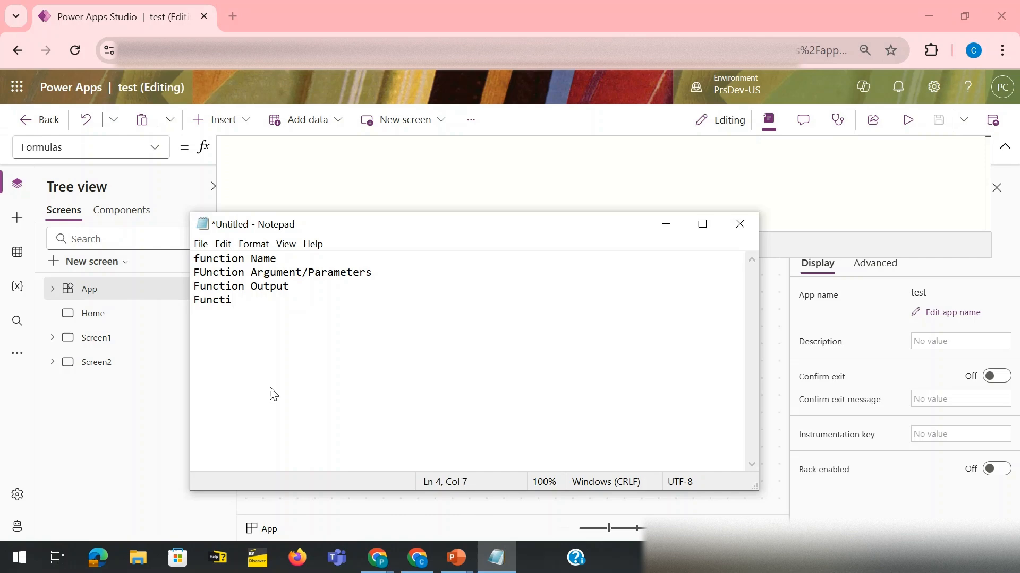
{"action": "type", "text": "onOu"}
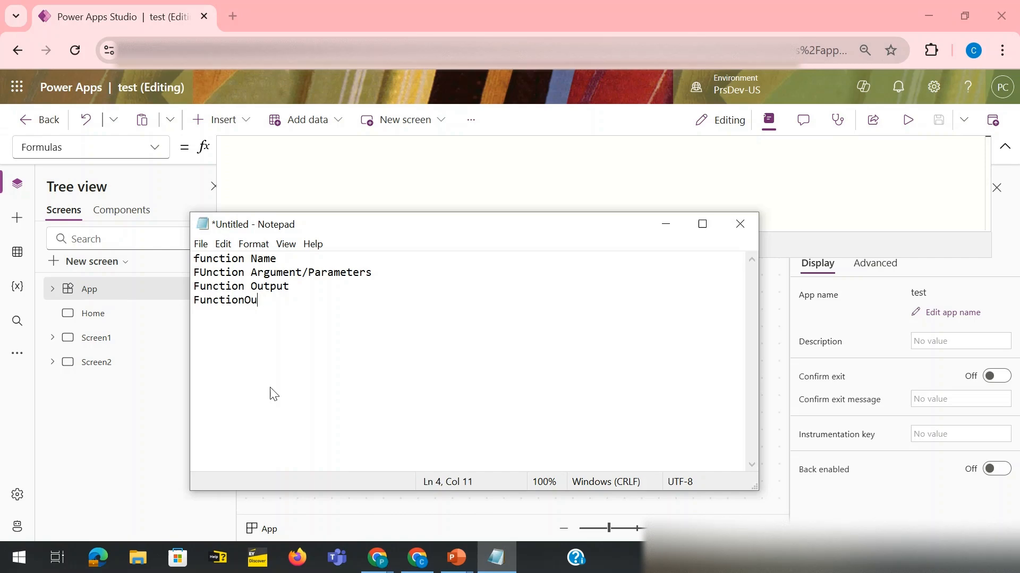
{"action": "type", "text": "tputLog"}
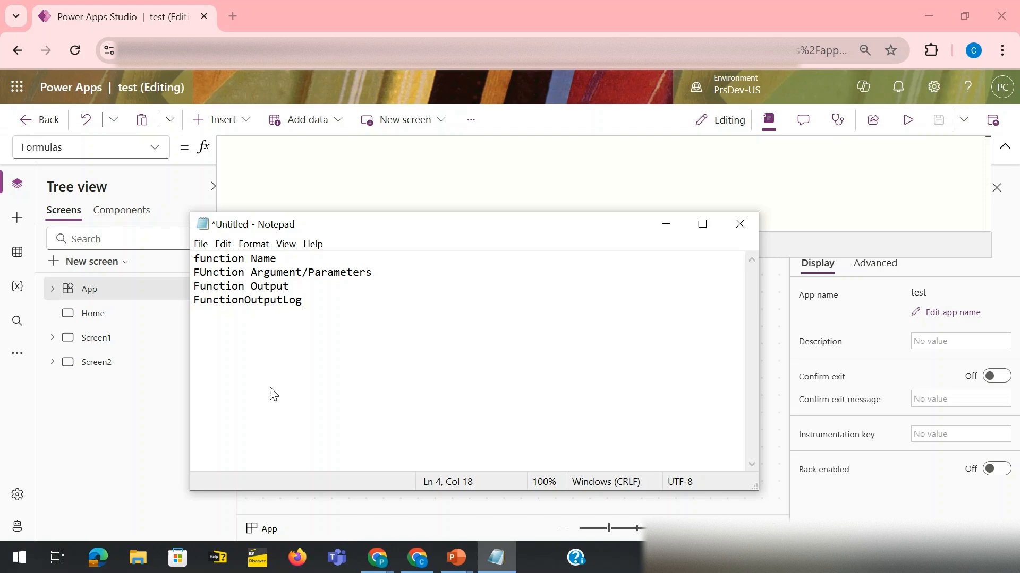
{"action": "type", "text": "ic"}
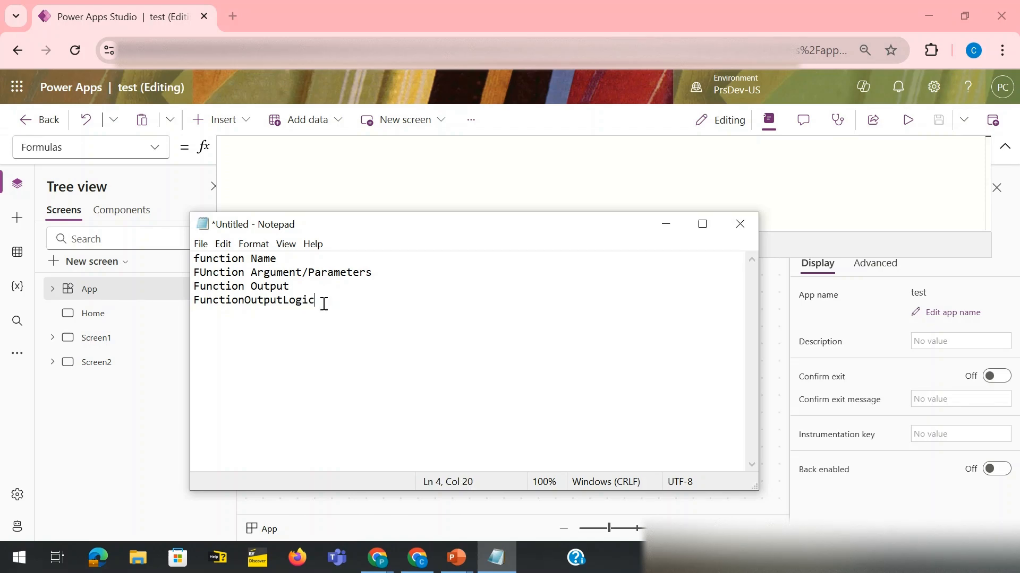
{"action": "key", "text": "enter"}
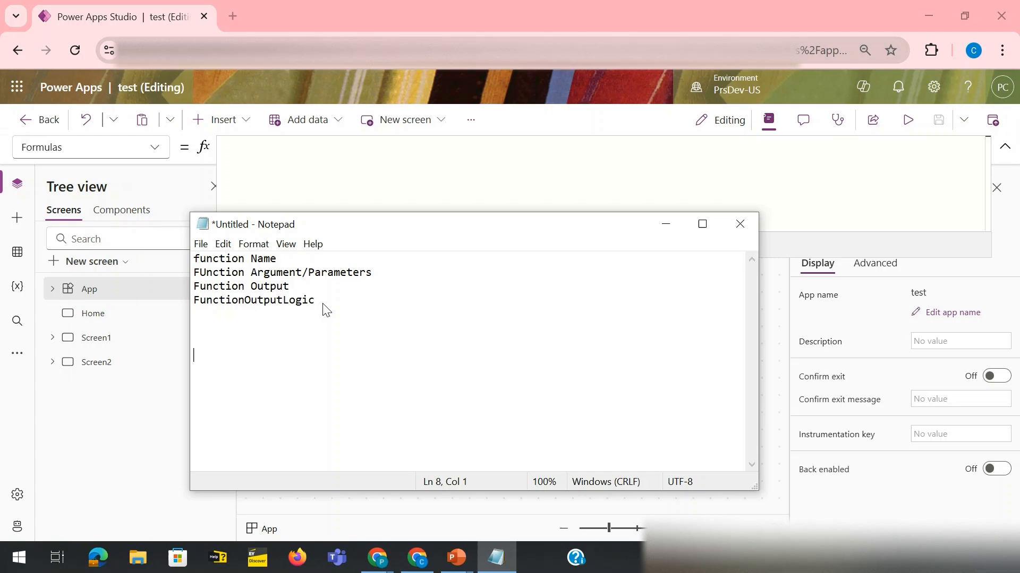
Write the template functionName(argument1:Datatype,Argument2:Datatype):OutPutDatatype=Logic and minimize Notepad
{"action": "type", "text": "funtion"}
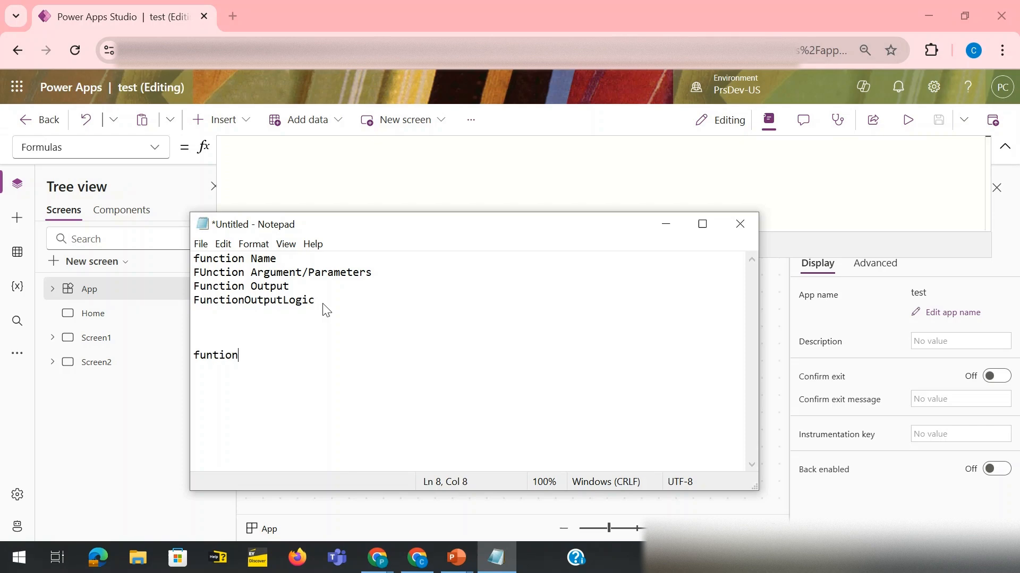
{"action": "type", "text": "c"}
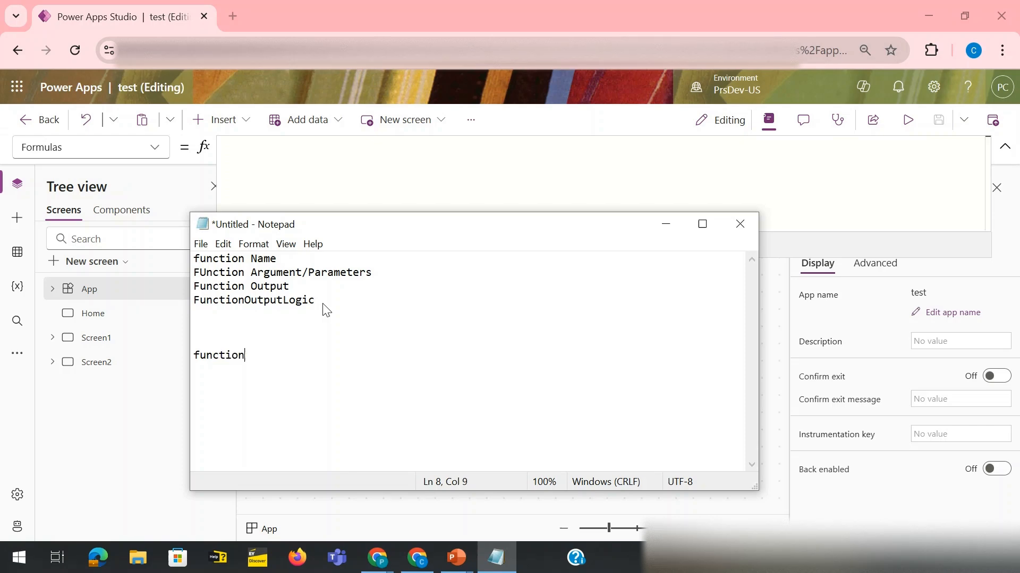
{"action": "type", "text": "Name"}
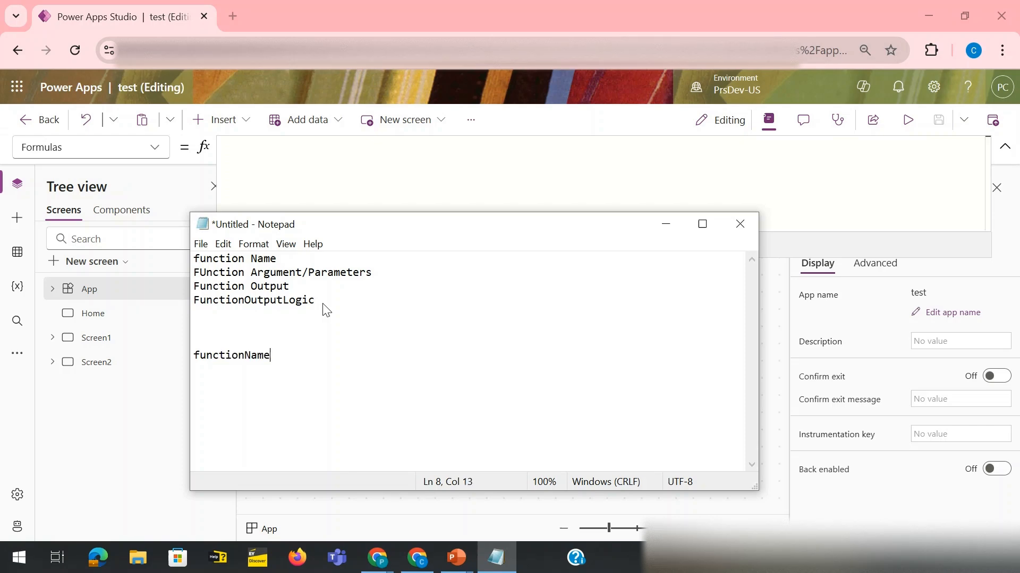
{"action": "type", "text": "("}
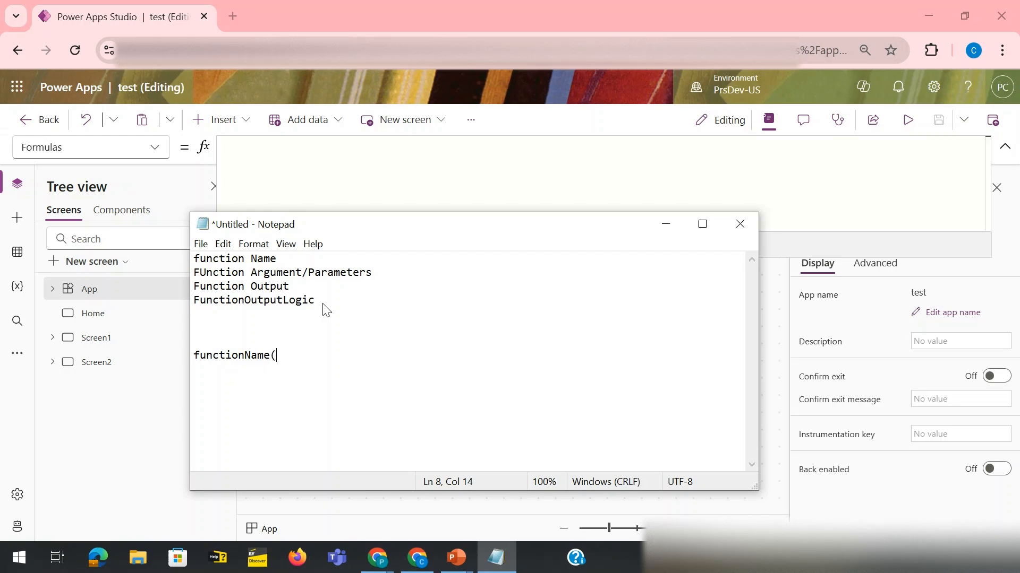
{"action": "type", "text": ")"}
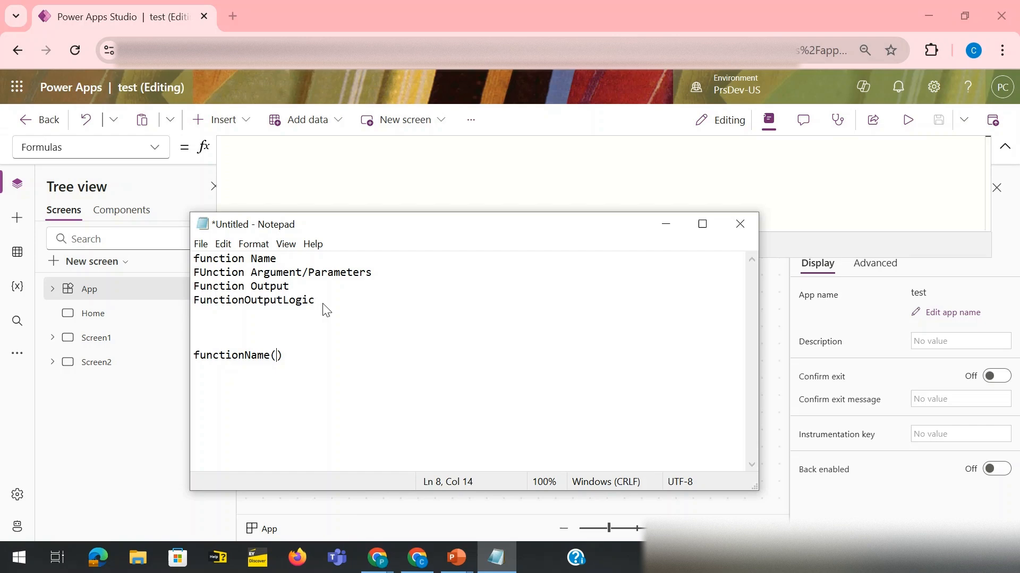
{"action": "type", "text": "argu"}
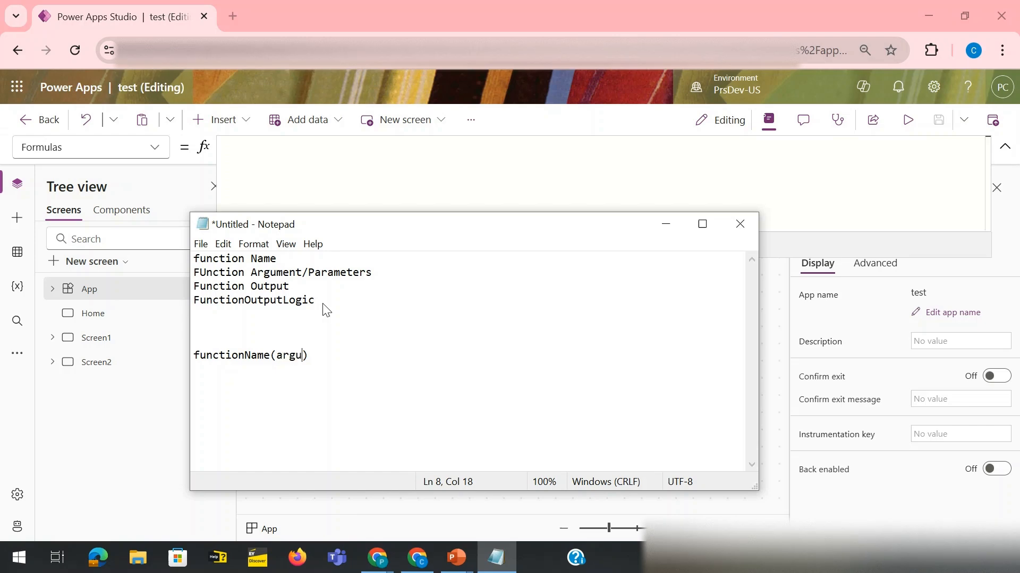
{"action": "type", "text": "ment1"}
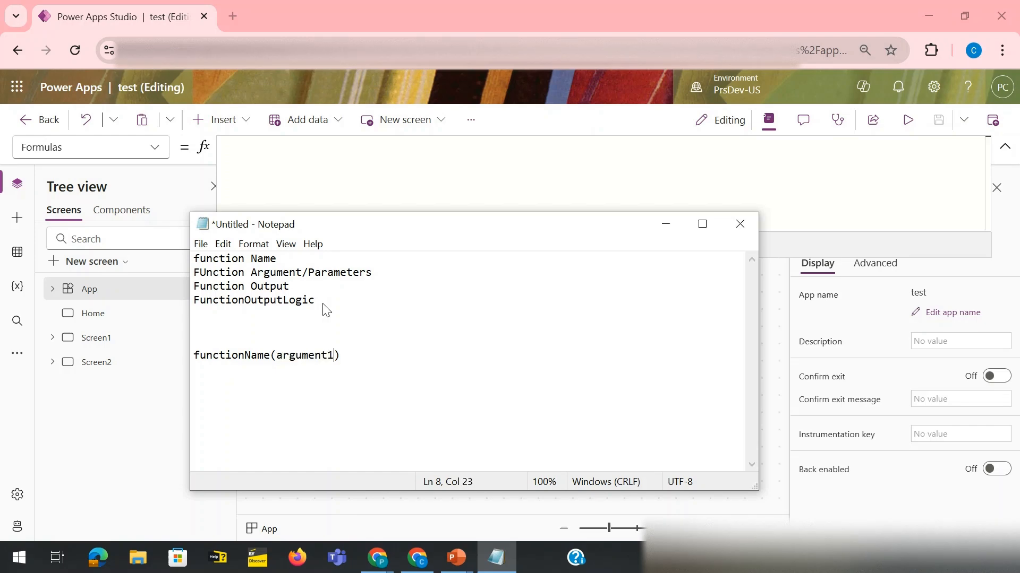
{"action": "type", "text": ":Datatype"}
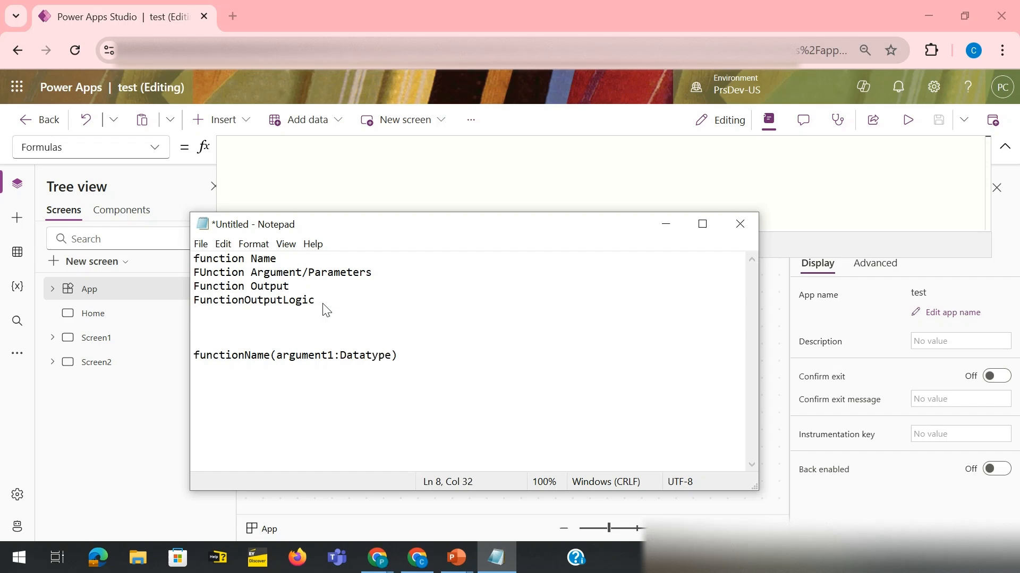
{"action": "type", "text": ",Ar"}
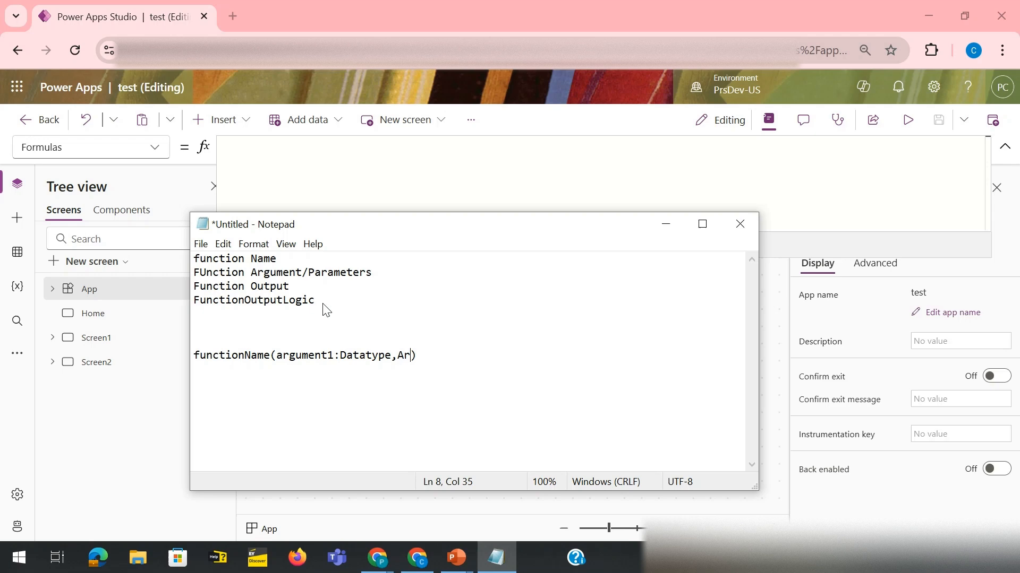
{"action": "type", "text": "gument"}
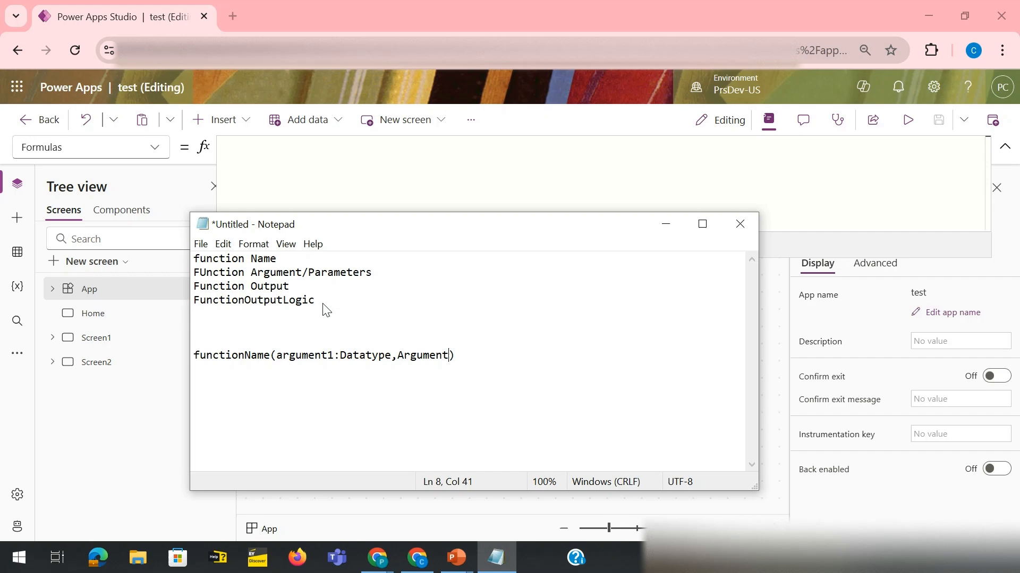
{"action": "type", "text": "2:"}
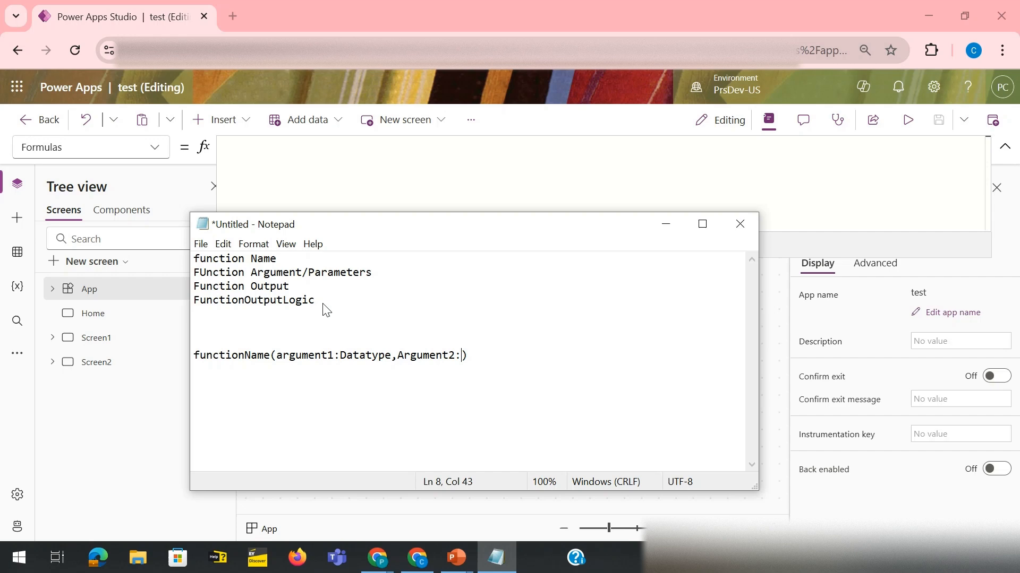
{"action": "type", "text": "Dataty"}
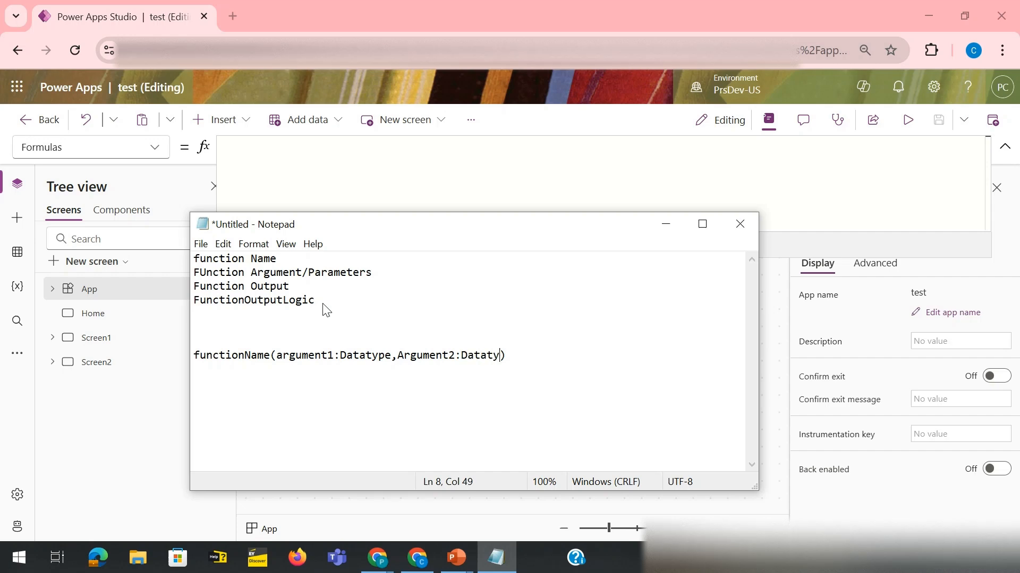
{"action": "type", "text": "pe"}
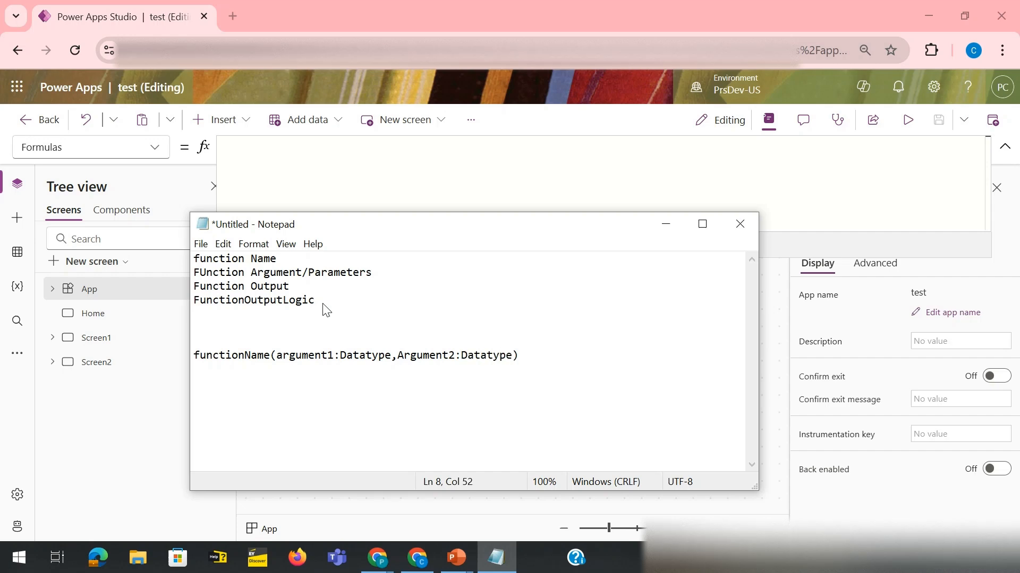
{"action": "type", "text": ":"}
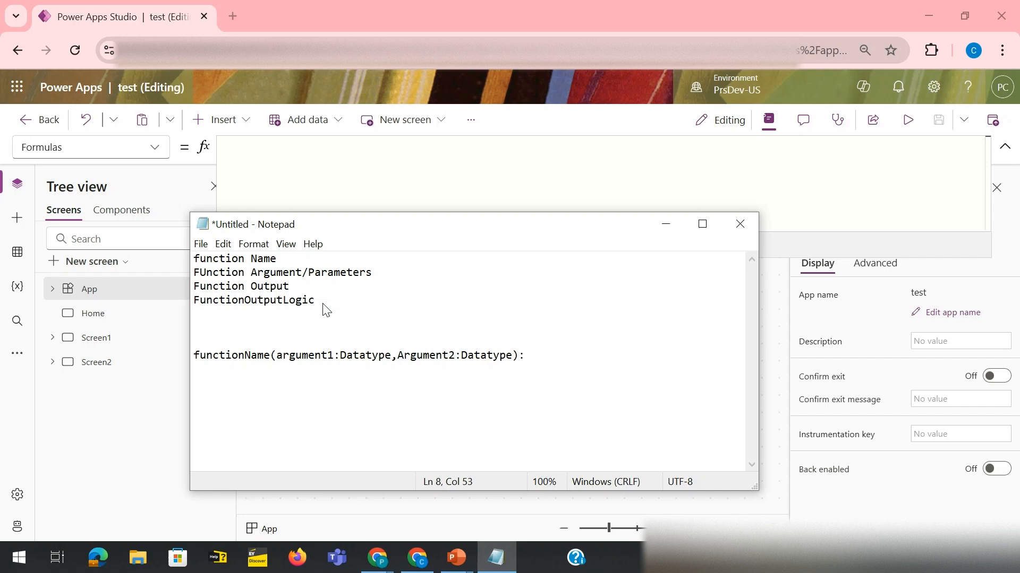
{"action": "type", "text": "O"}
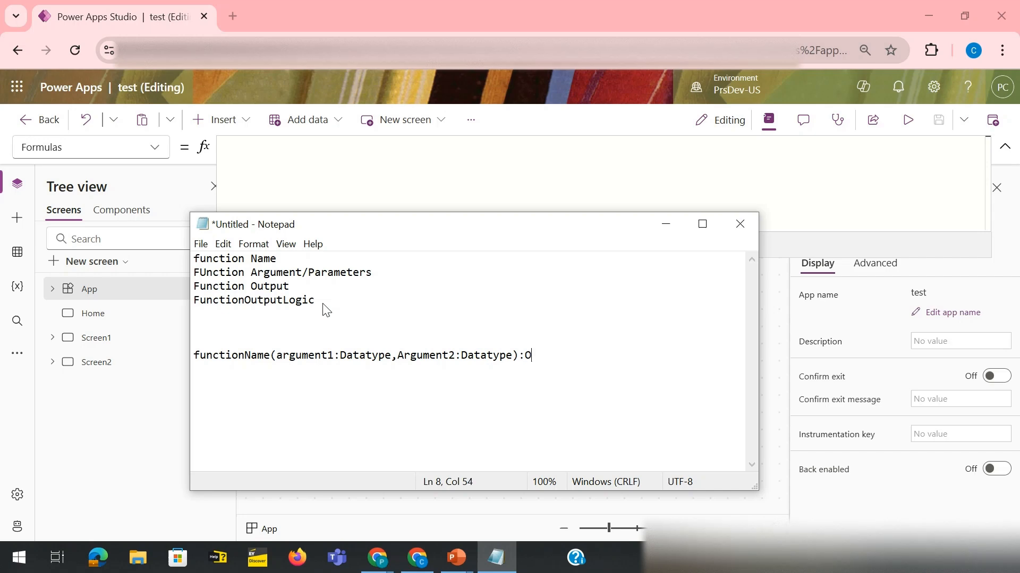
{"action": "type", "text": "utPutData"}
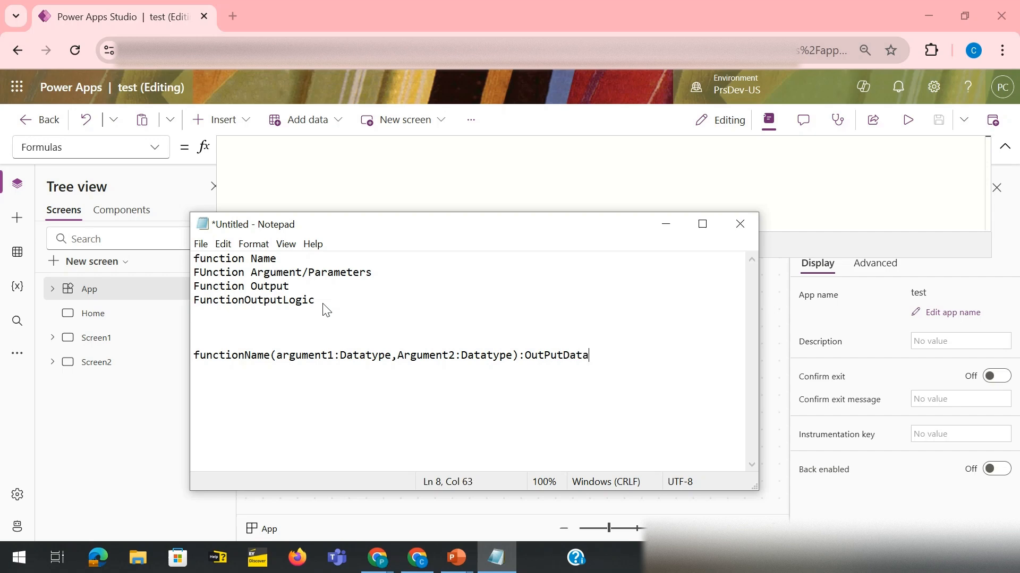
{"action": "type", "text": "type"}
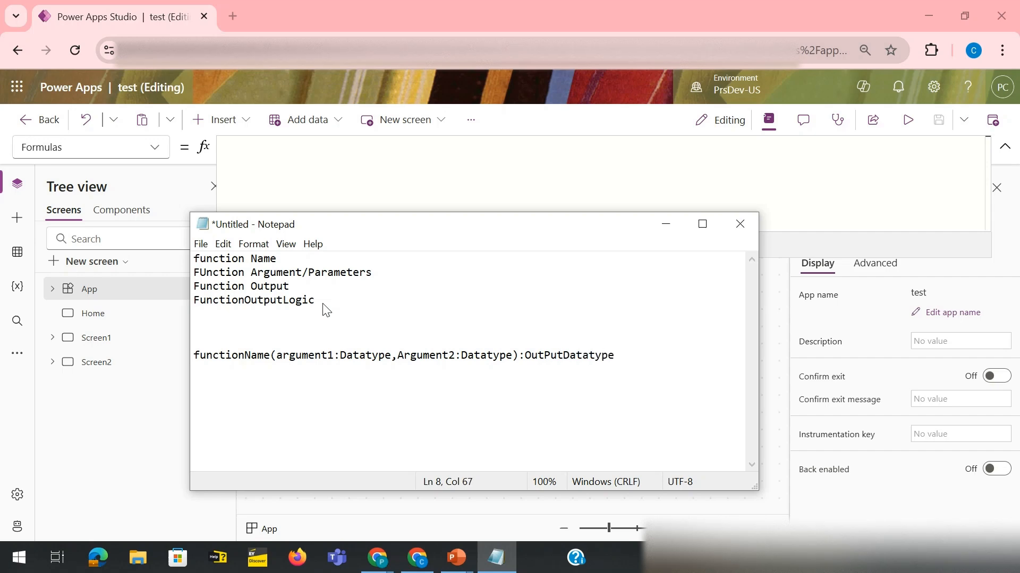
{"action": "type", "text": "="}
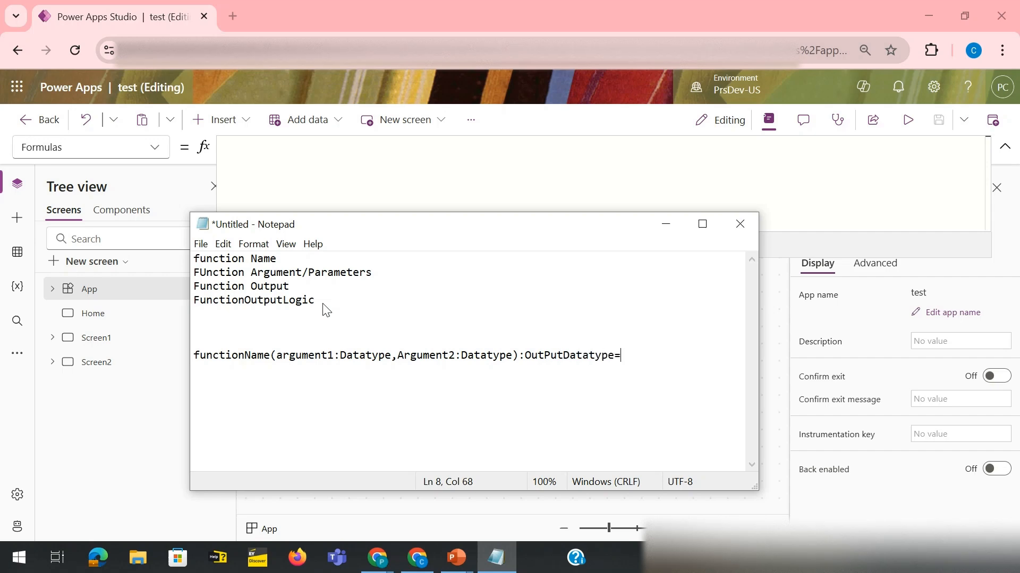
{"action": "type", "text": "Lof"}
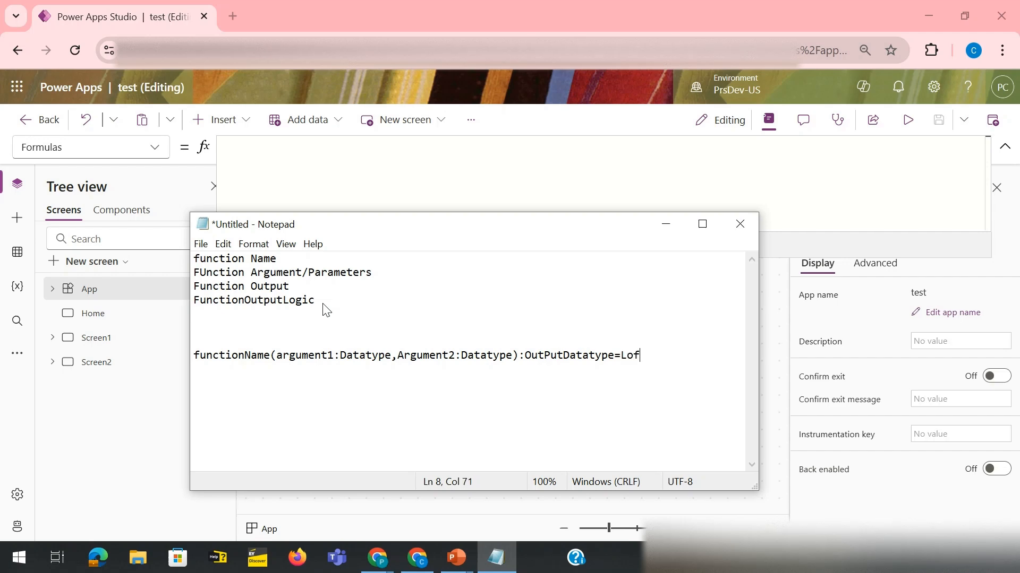
{"action": "type", "text": "ic"}
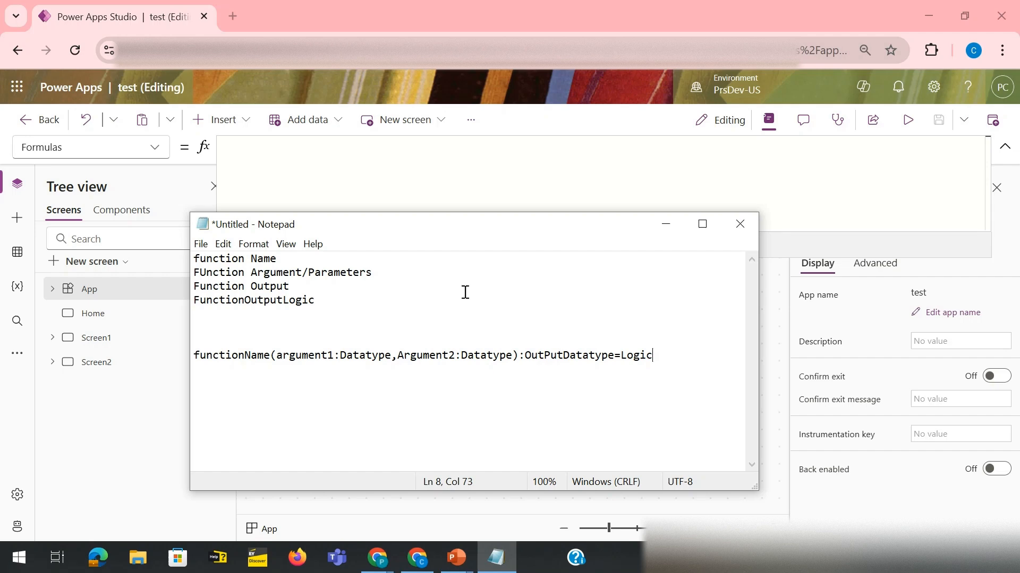
{"action": "mouse_move", "coordinate": [393, 215]}
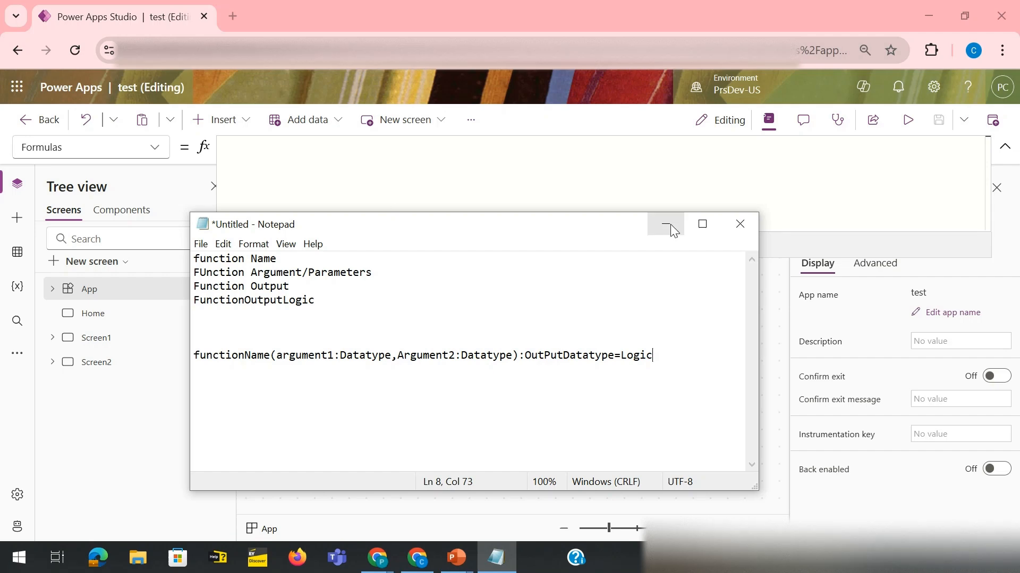
{"action": "left_click", "coordinate": [665, 224]}
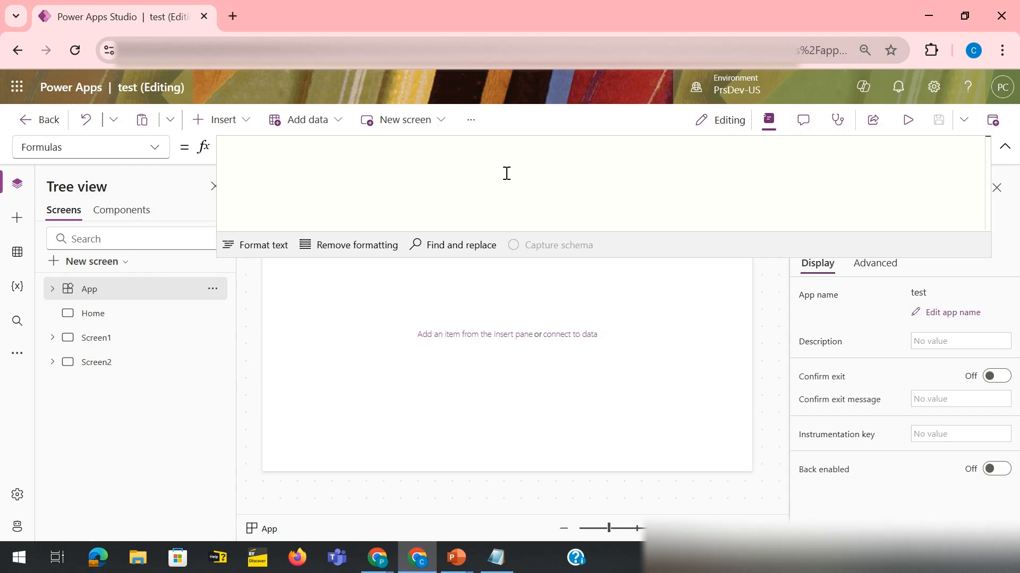
Start customCalc( with an Operation parameter typed as Text
{"action": "type", "text": "custom"}
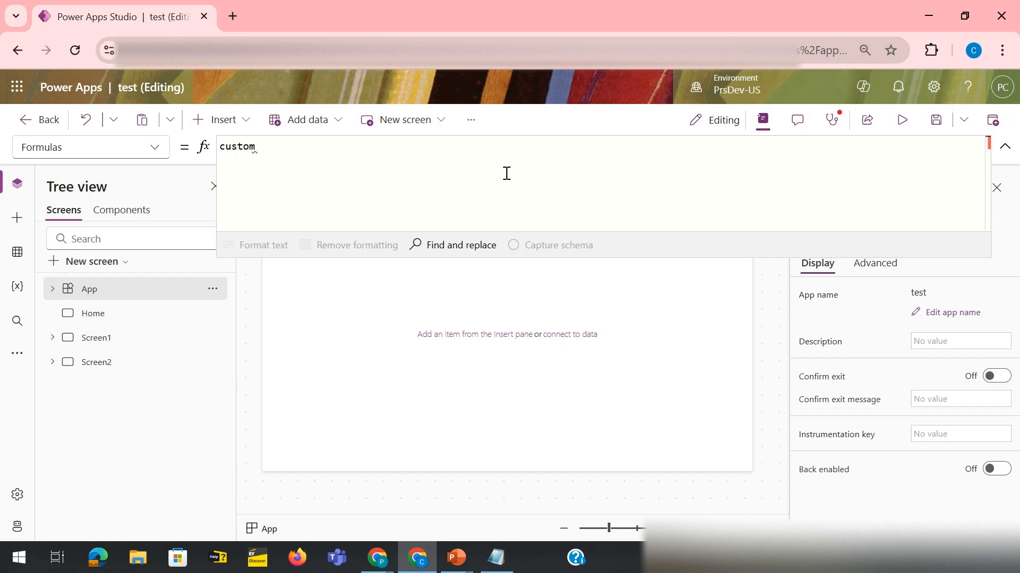
{"action": "type", "text": "Calc"}
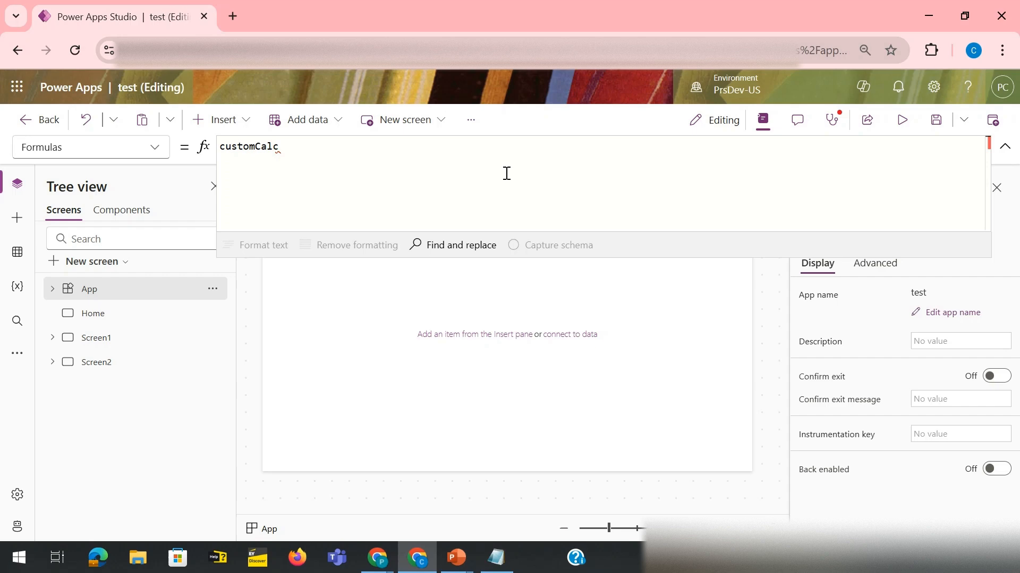
{"action": "type", "text": "="}
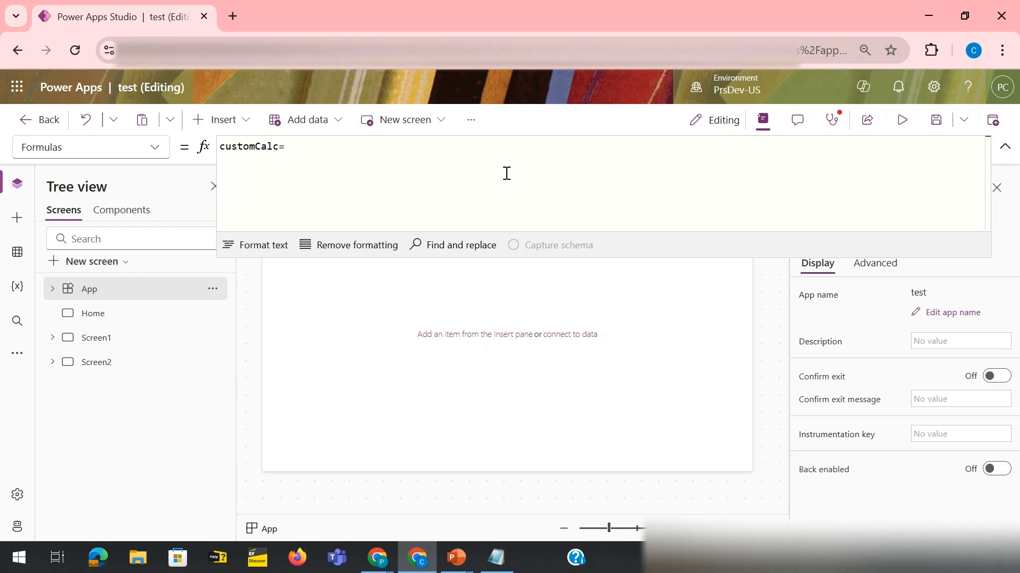
{"action": "key", "text": "Backspace"}
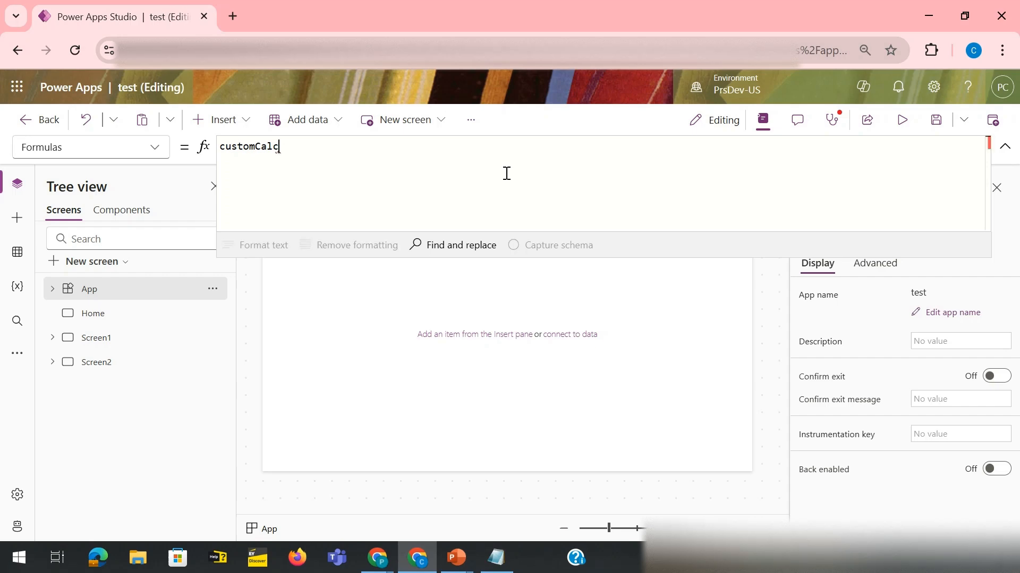
{"action": "type", "text": "()"}
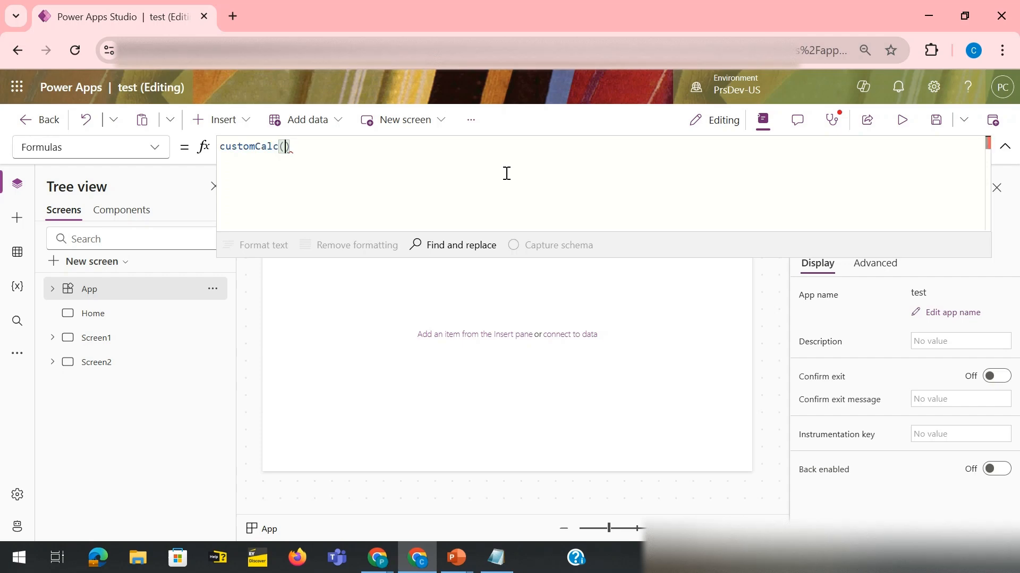
{"action": "type", "text": "Operatio"}
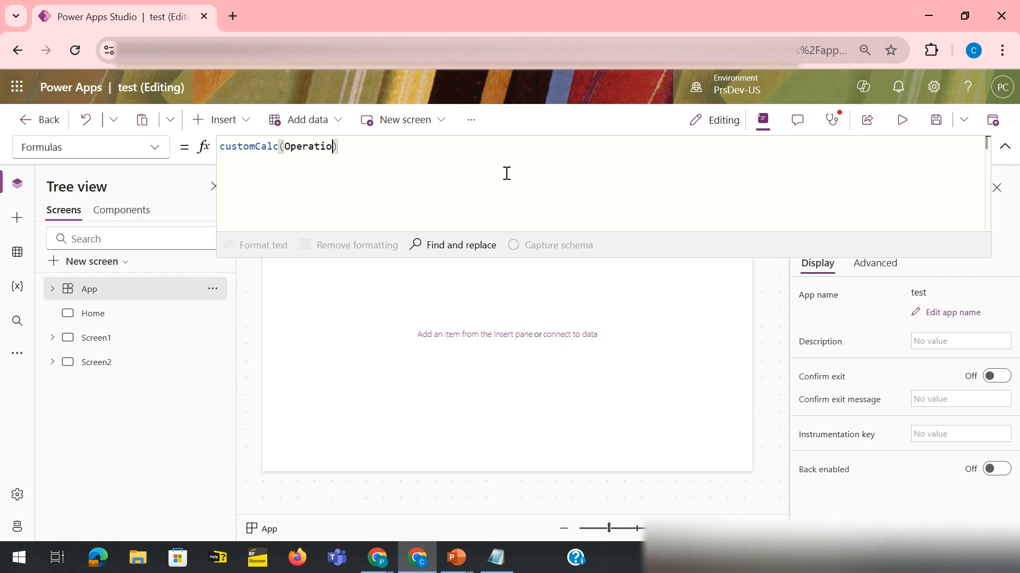
{"action": "type", "text": "n"}
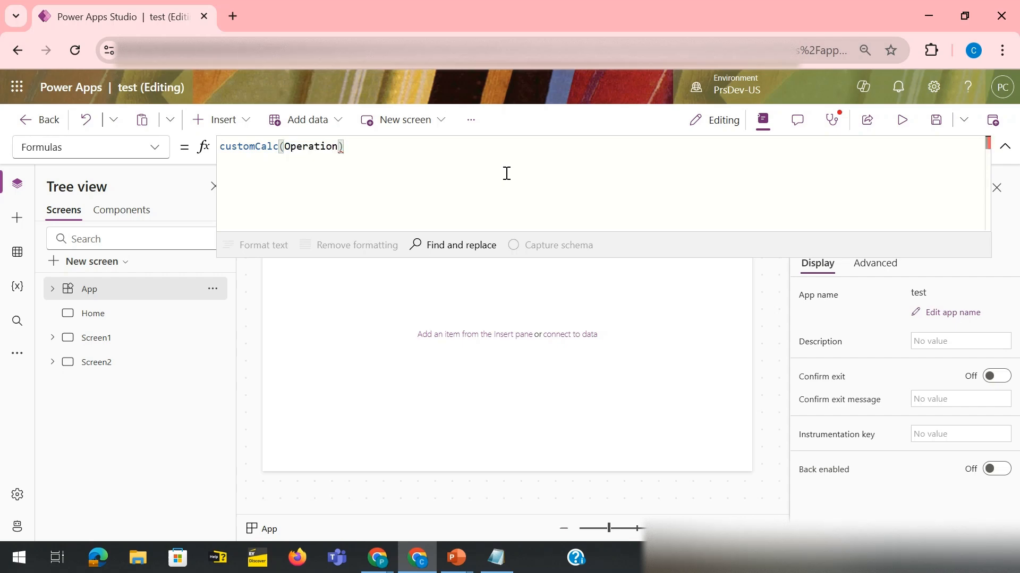
{"action": "type", "text": ":"}
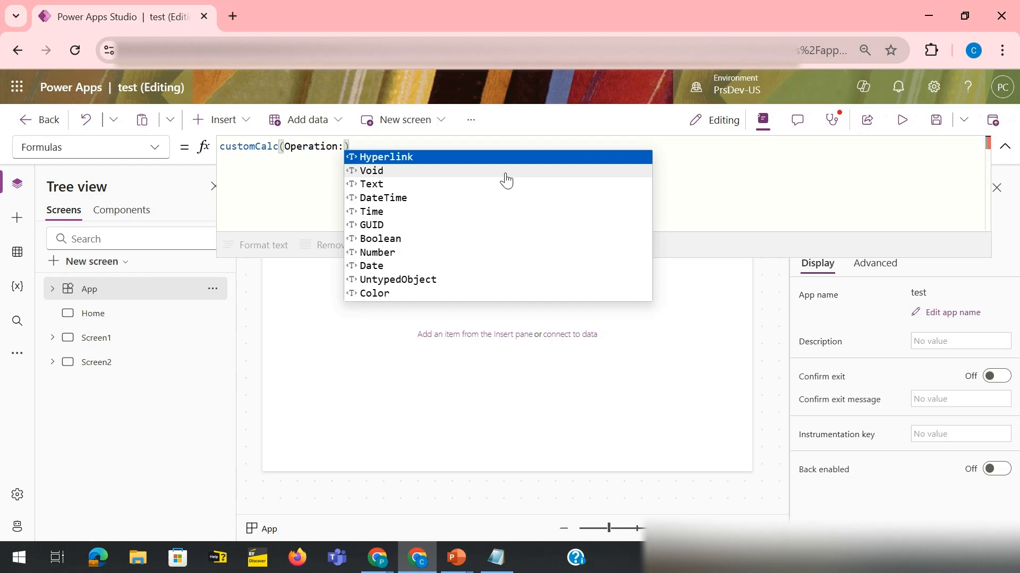
{"action": "left_click", "coordinate": [371, 183]}
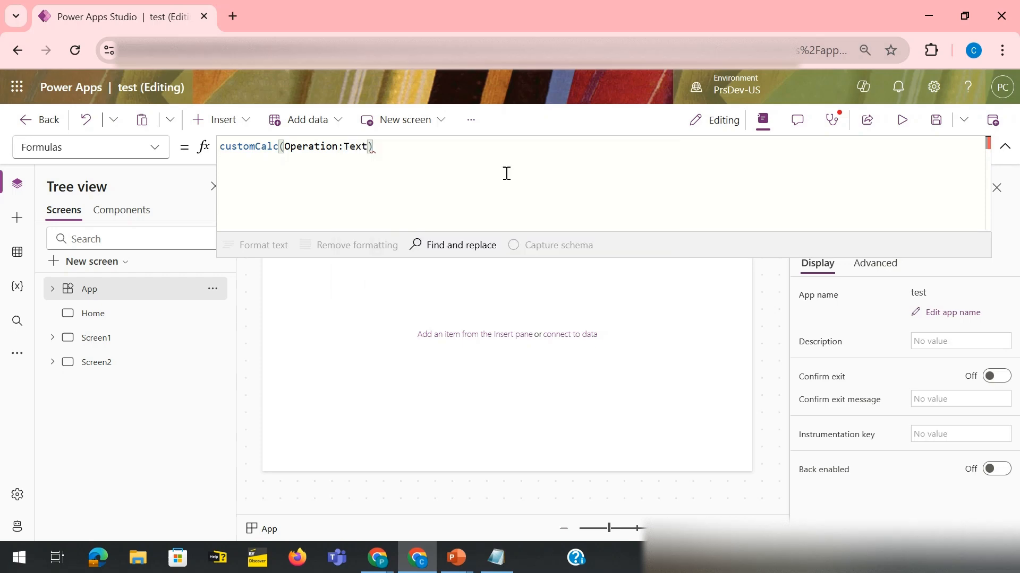
Add Num1 and num2 as Number parameters and a Text return type, ending with =
{"action": "type", "text": ",Num1"}
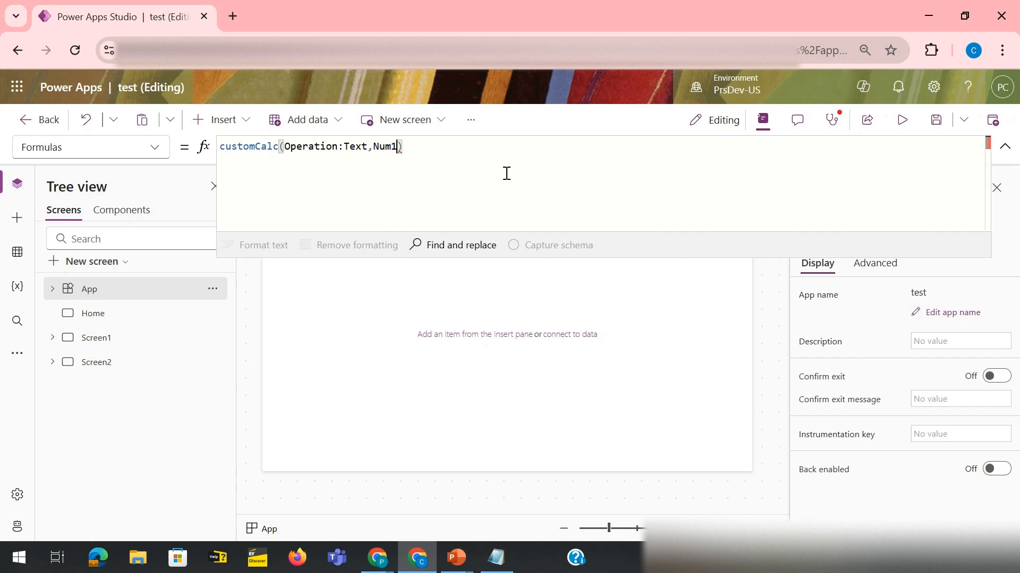
{"action": "type", "text": ":"}
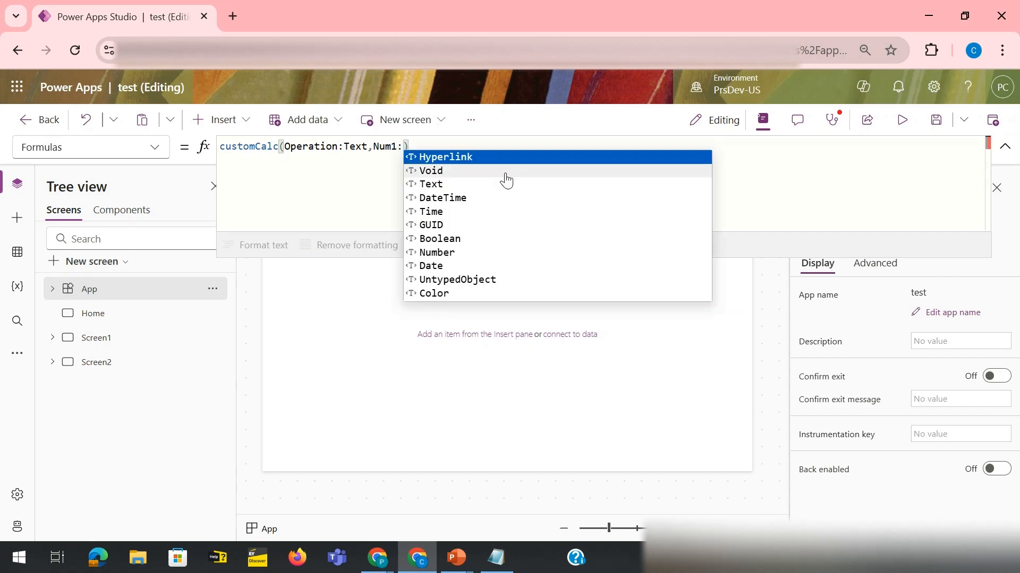
{"action": "left_click", "coordinate": [436, 253]}
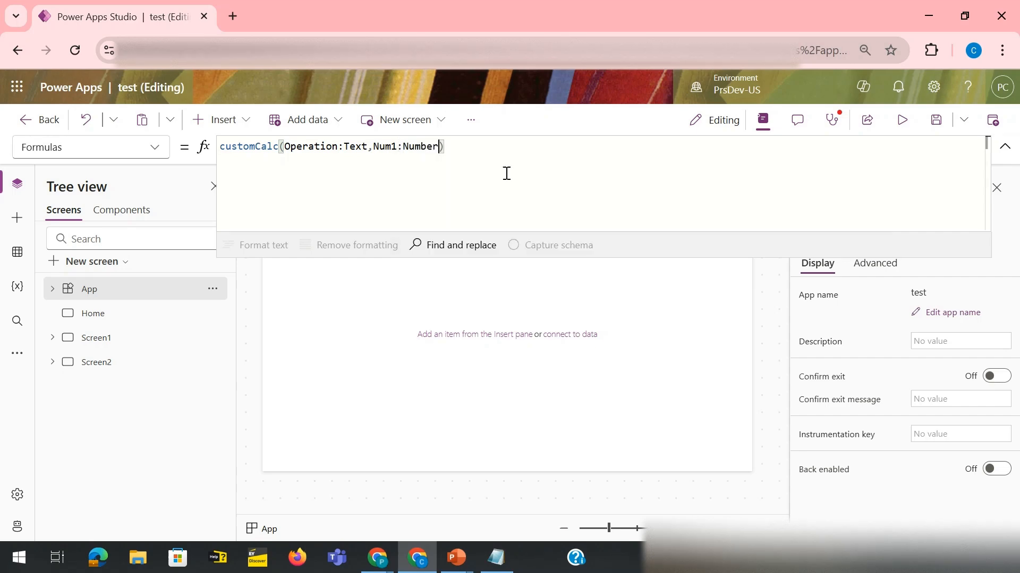
{"action": "type", "text": ",n"}
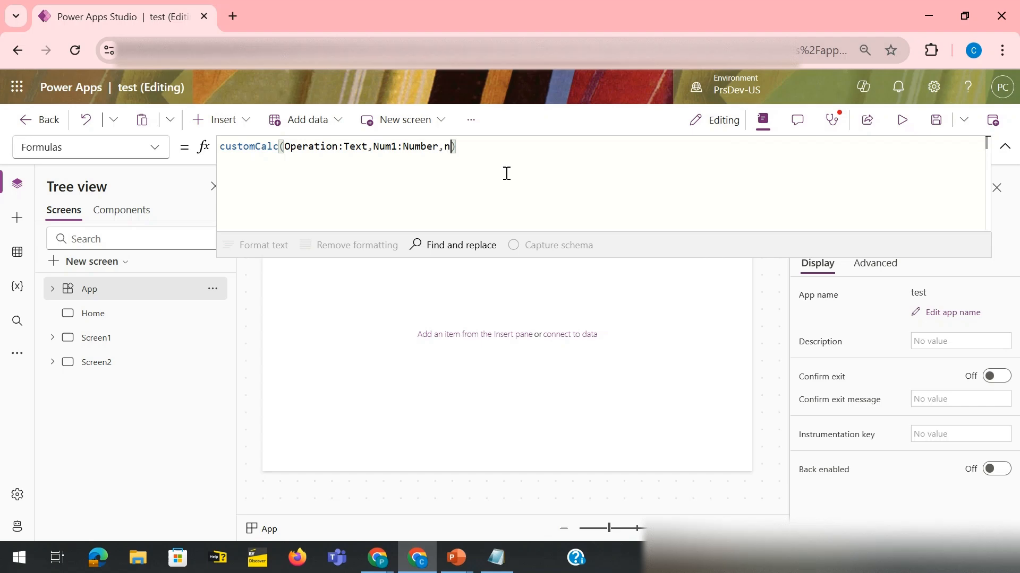
{"action": "type", "text": "um2:"}
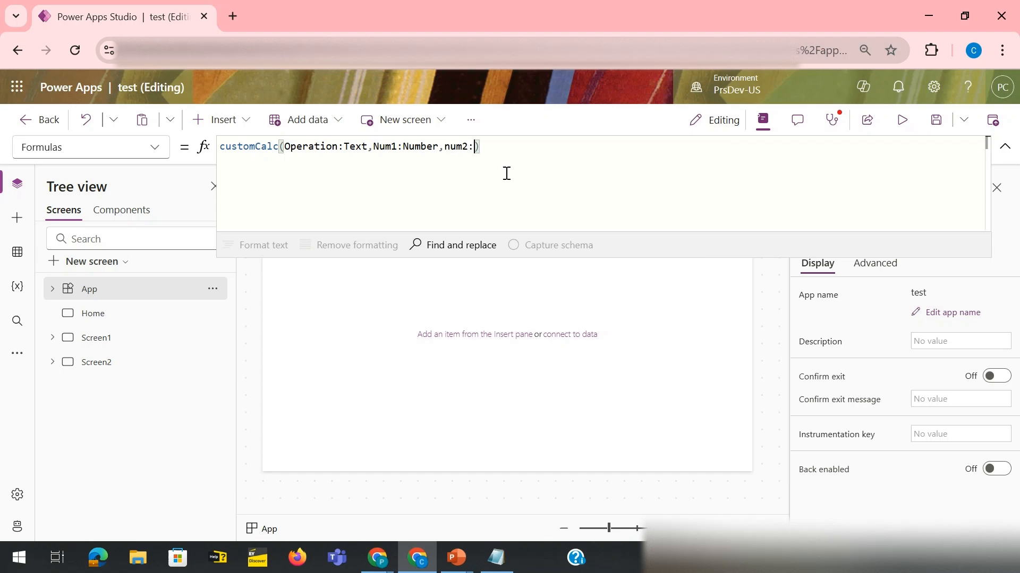
{"action": "type", "text": "Number"}
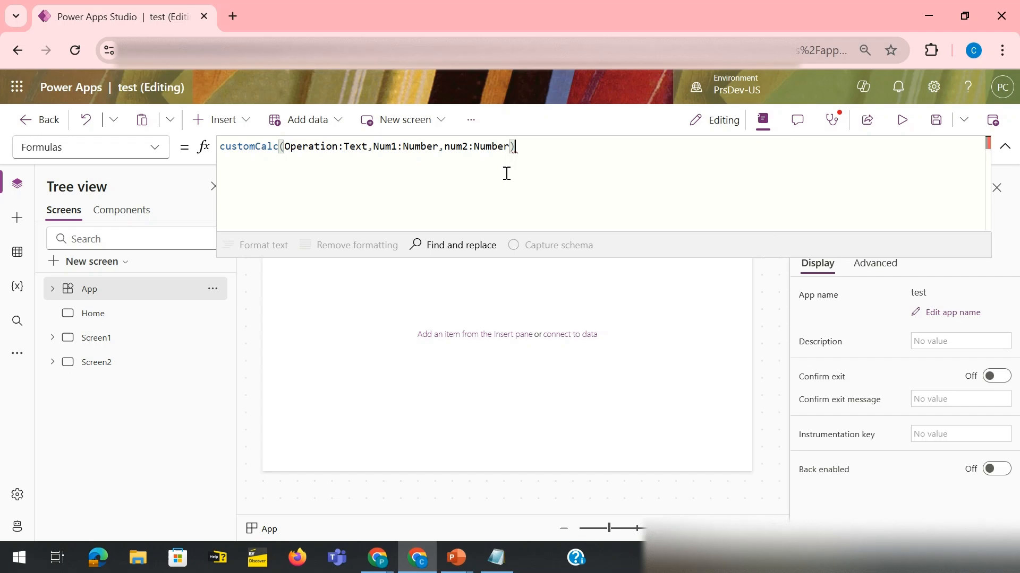
{"action": "type", "text": ":"}
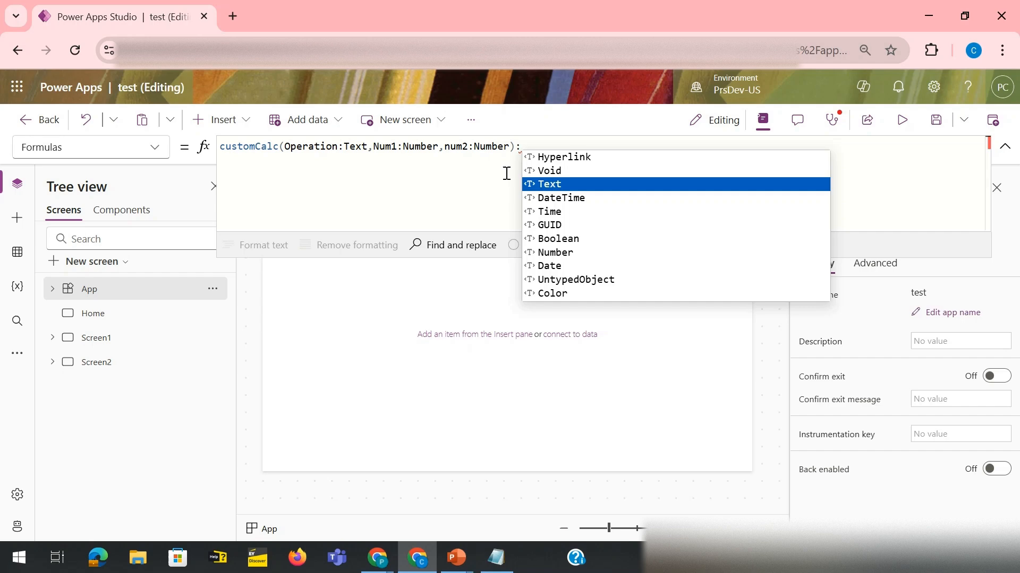
{"action": "left_click", "coordinate": [549, 183]}
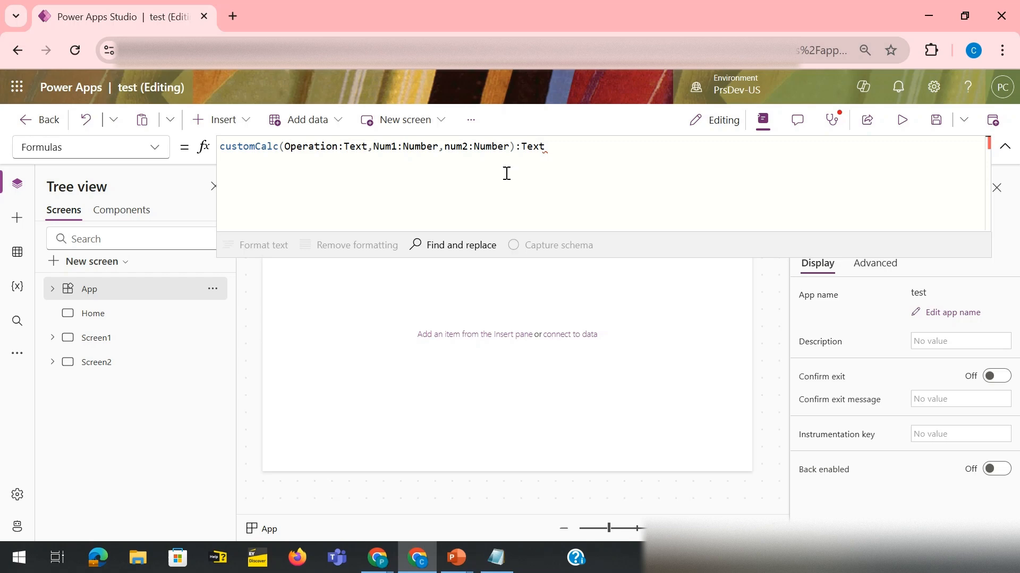
{"action": "type", "text": "="}
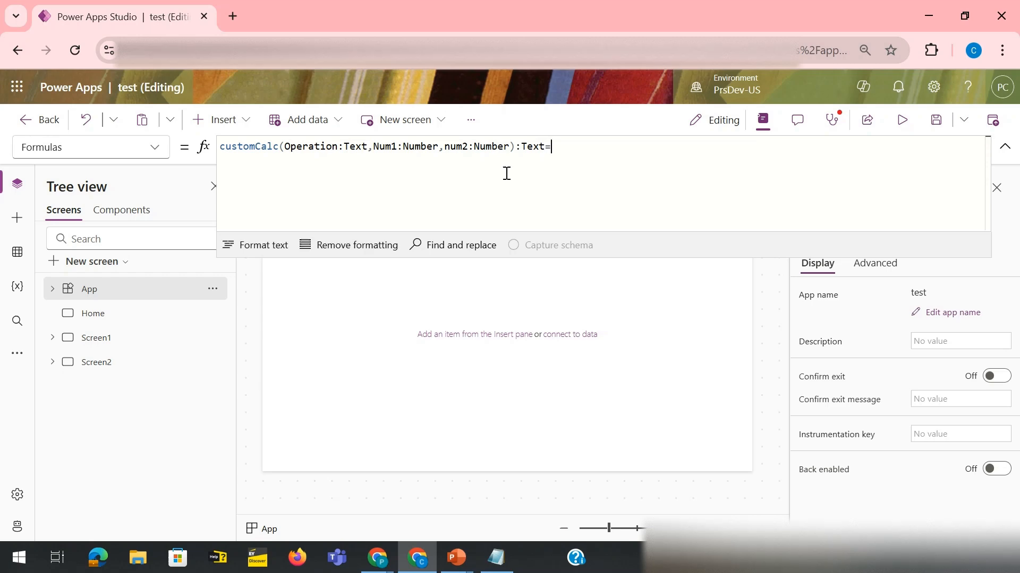
Write Switch(Operation, "+", $"addition of {num1} and {num2} is {num1+num2}" as the first case
{"action": "type", "text": "Switch"}
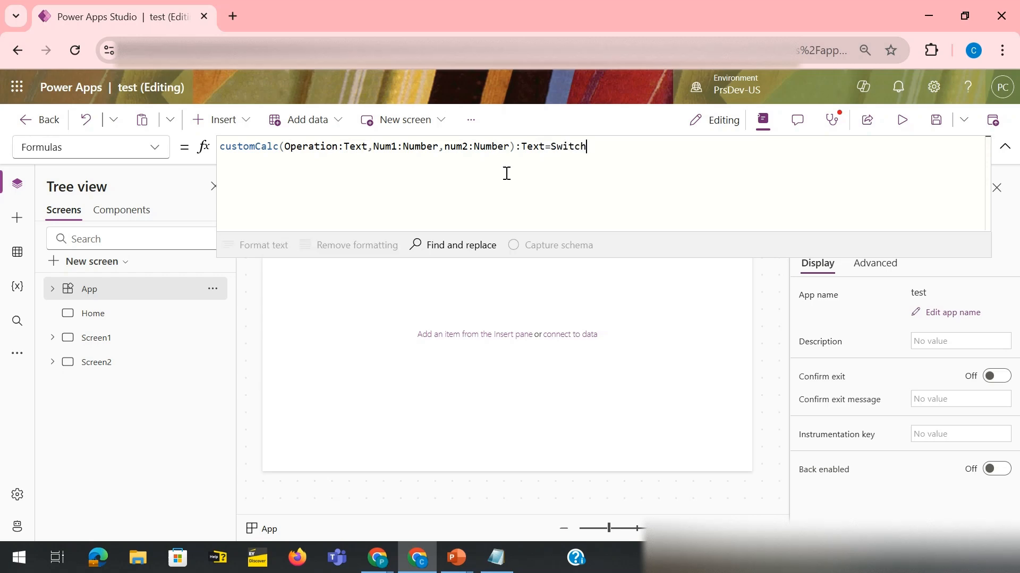
{"action": "type", "text": "("}
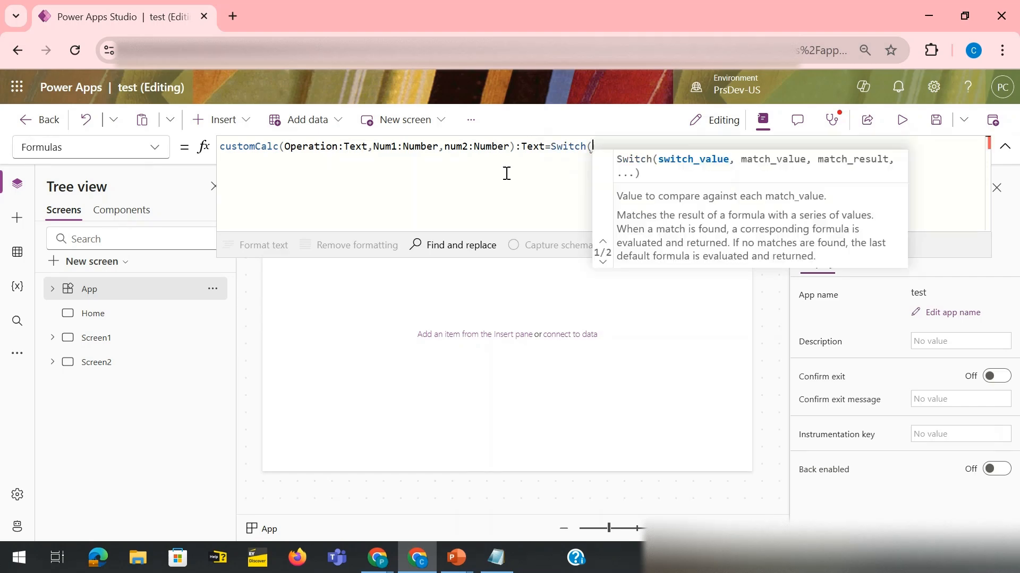
{"action": "type", "text": "oper"}
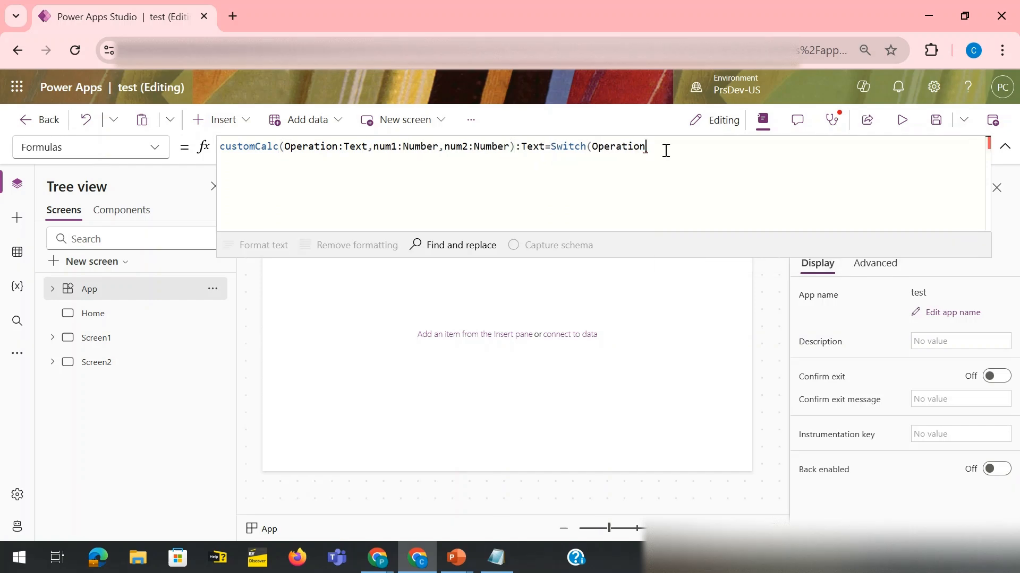
{"action": "type", "text": ","}
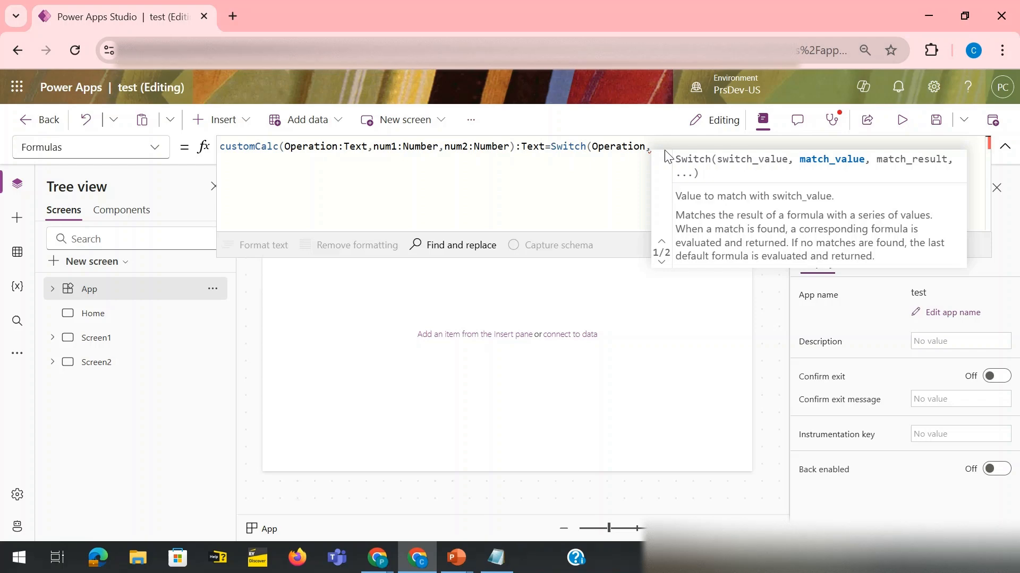
{"action": "type", "text": "\"+"}
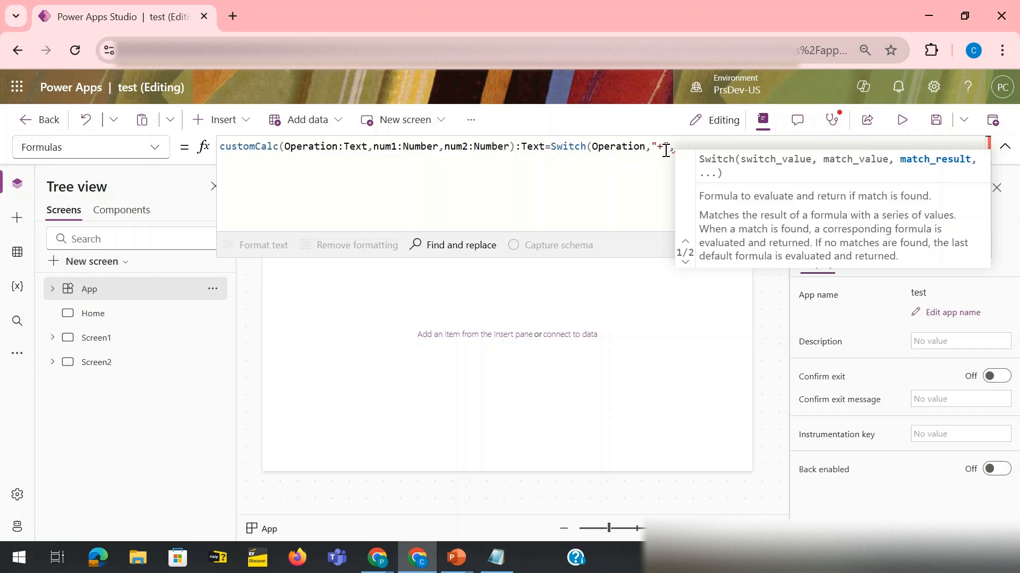
{"action": "type", "text": ",$\""}
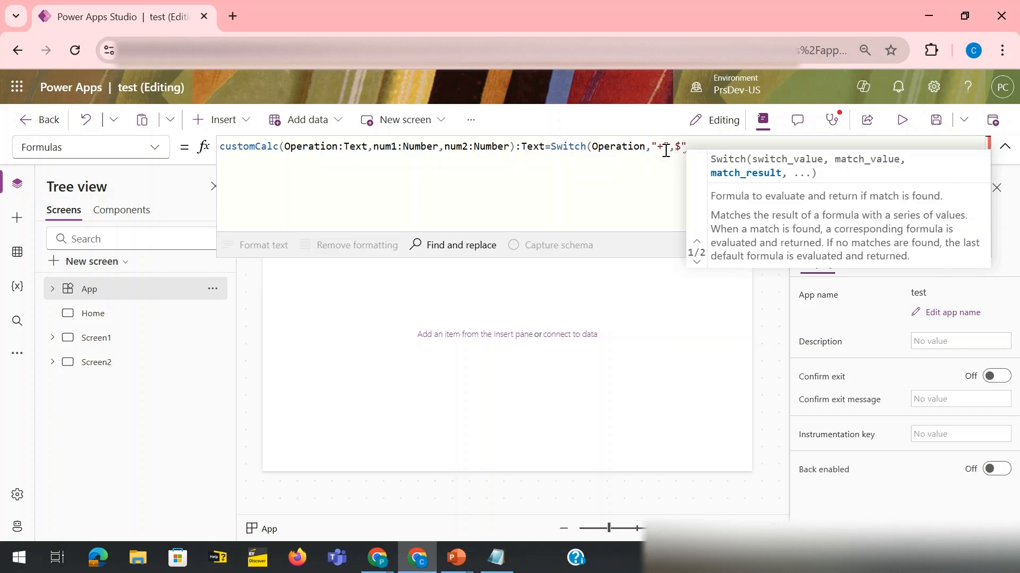
{"action": "type", "text": "addition of"}
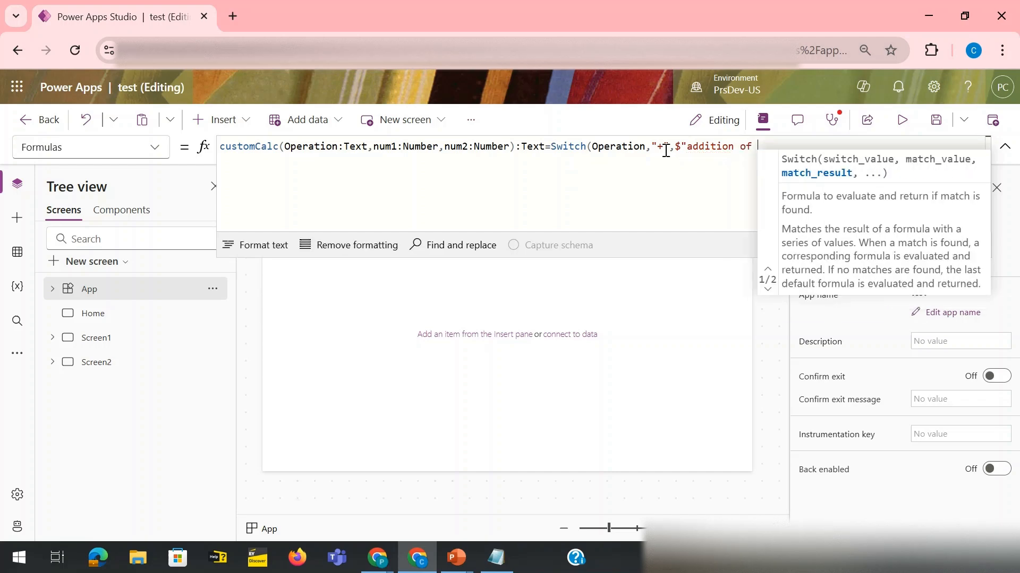
{"action": "type", "text": "{}"}
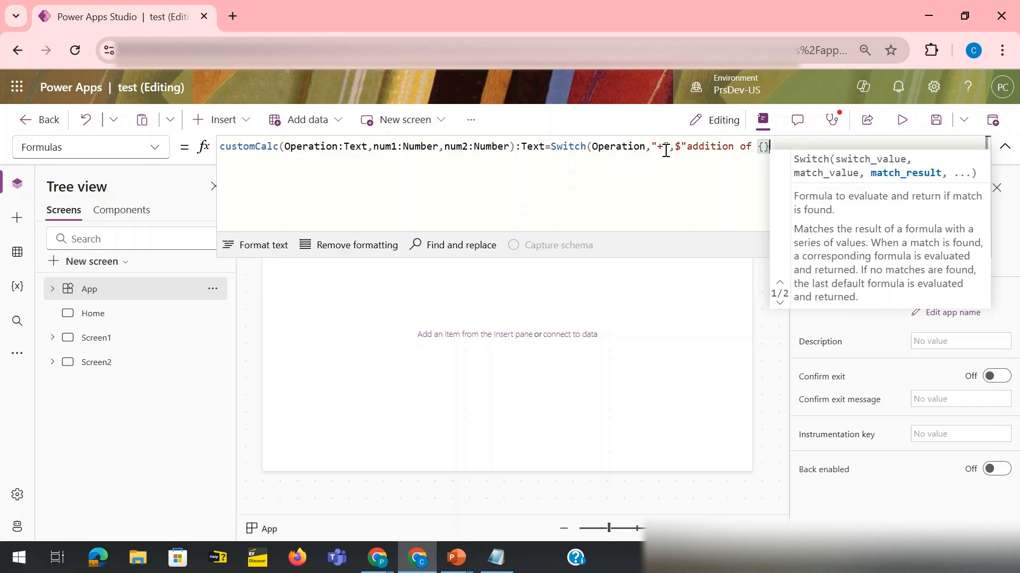
{"action": "type", "text": "num1"}
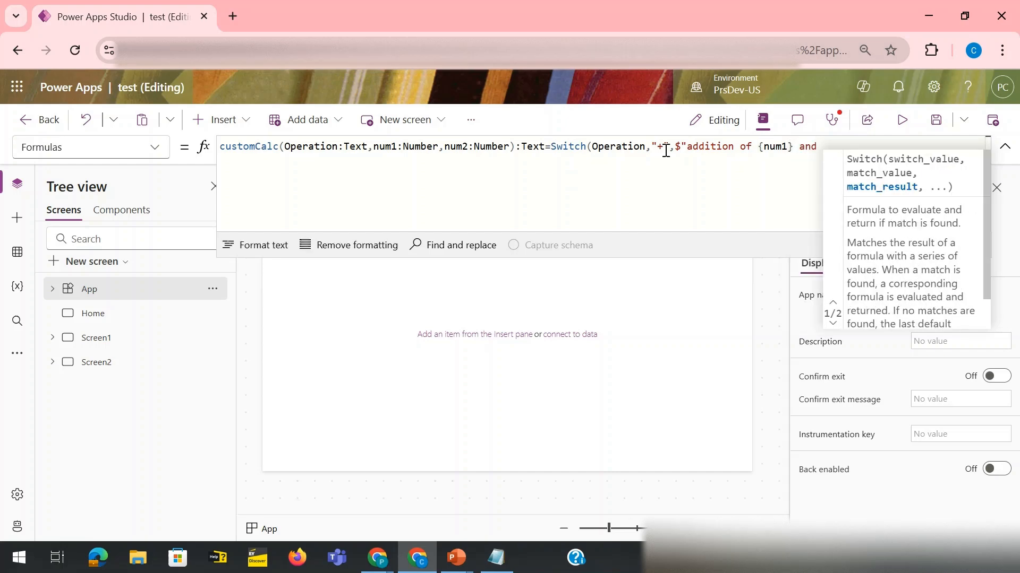
{"action": "type", "text": "num2}"}
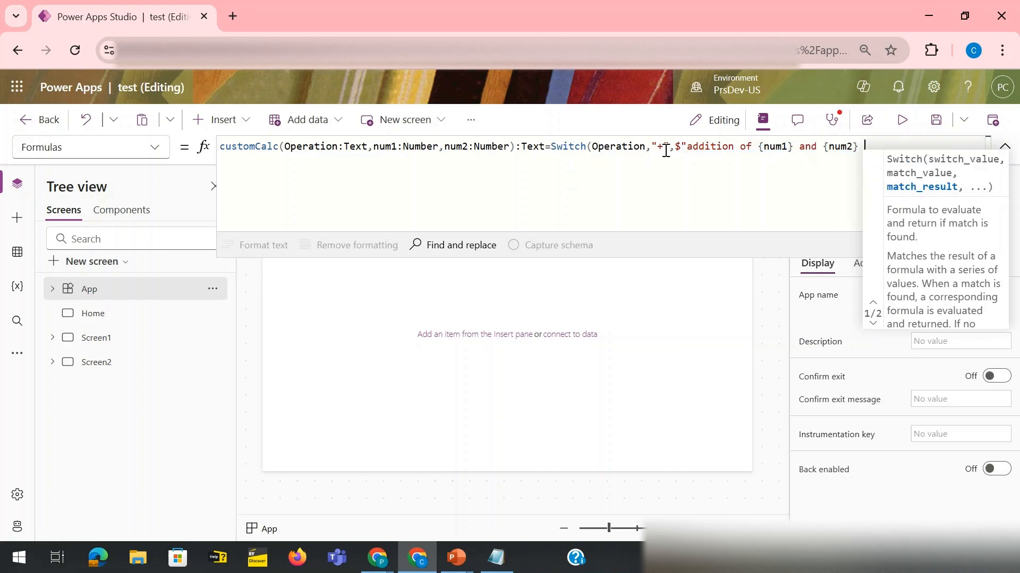
{"action": "type", "text": "is {"}
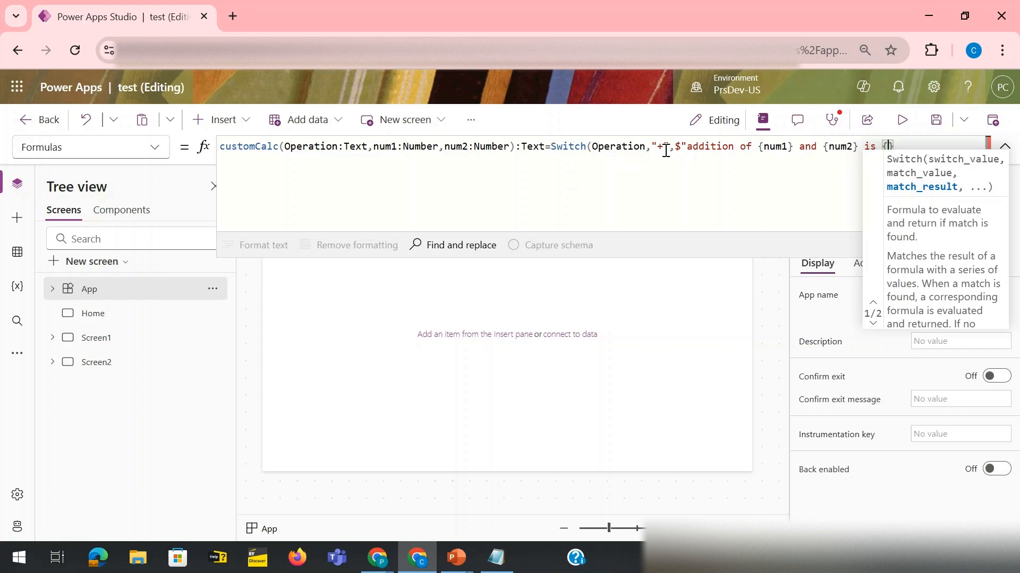
{"action": "type", "text": "num"}
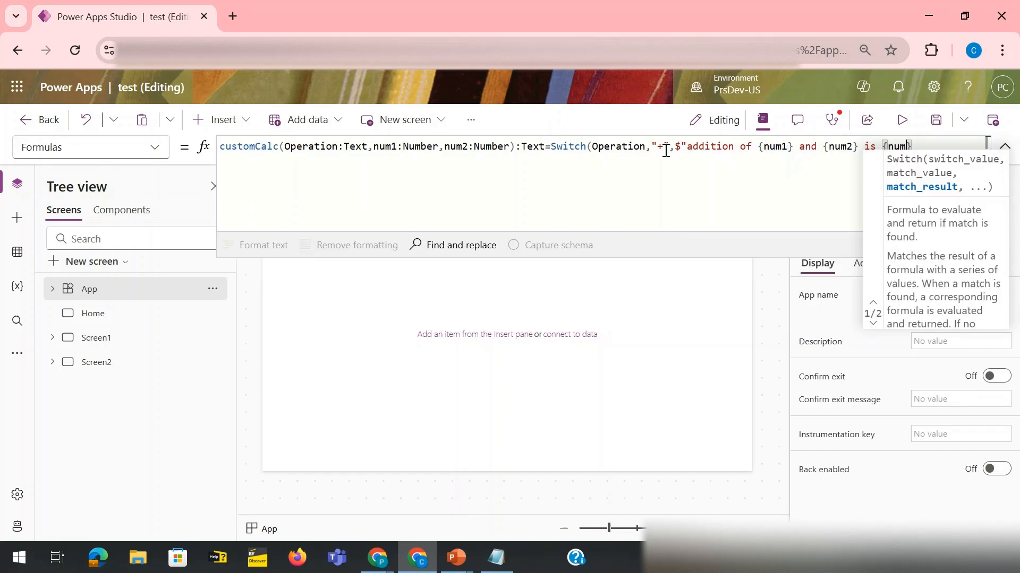
{"action": "type", "text": "+"}
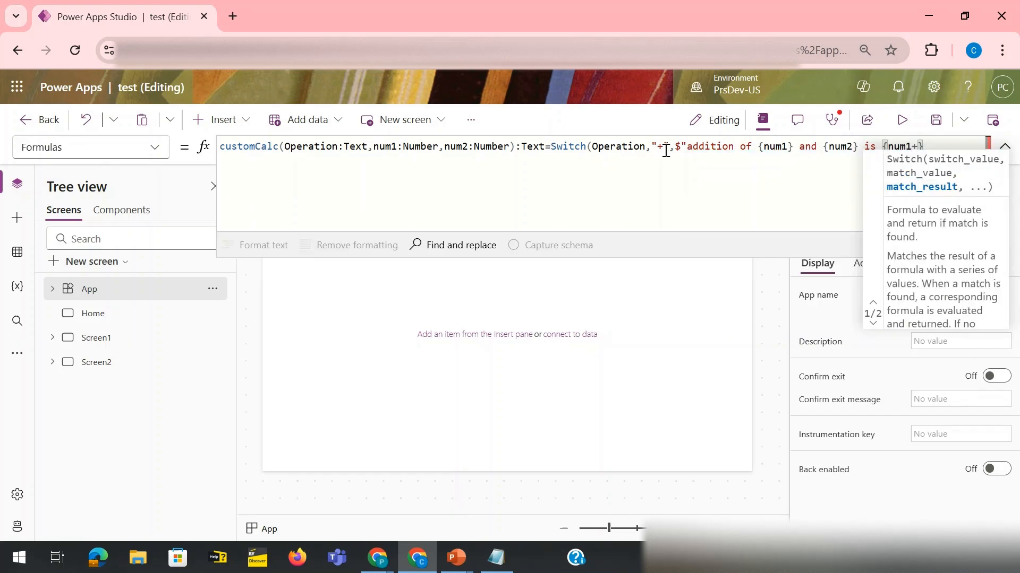
{"action": "type", "text": "num2"}
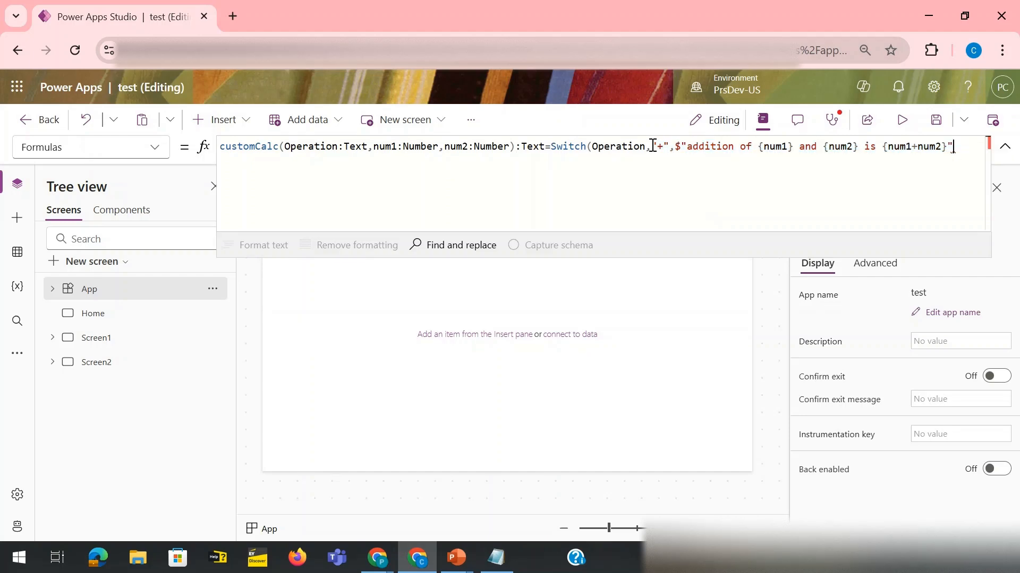
{"action": "type", "text": ",\"+\",$\"addition of {num1} and {num2} is {num1+num2}\""}
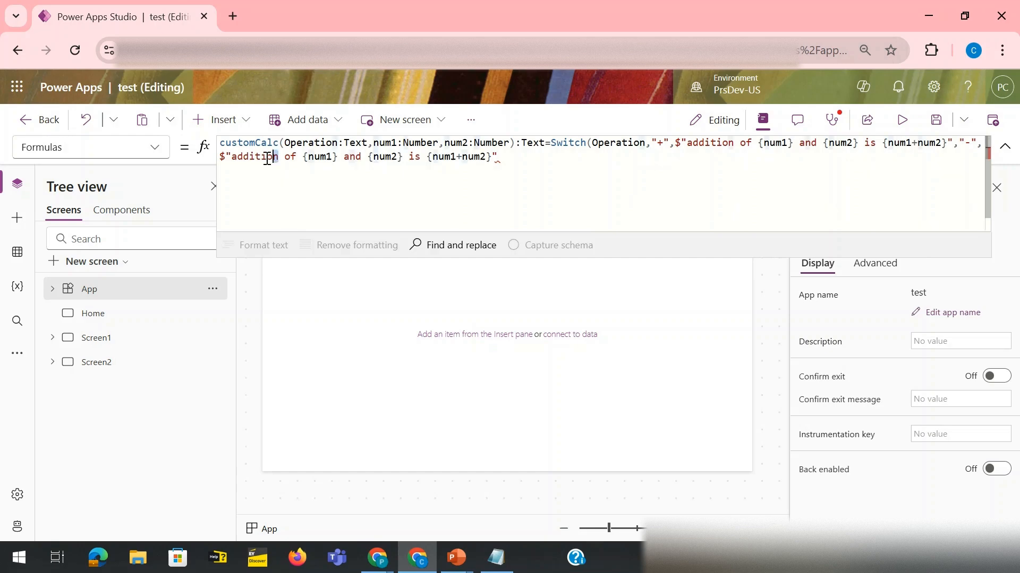
Add the "-", "*" and "/" cases for subtraction, multiplication and Division text
{"action": "type", "text": "su"}
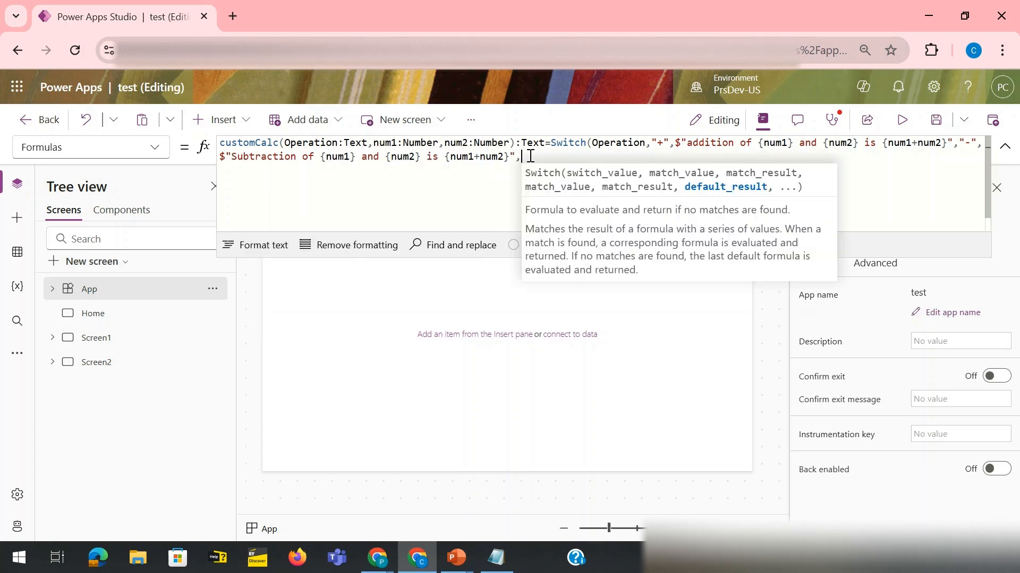
{"action": "type", "text": "\"+\",$\"addition of {num1} and {num2} is {num1+num2}\""}
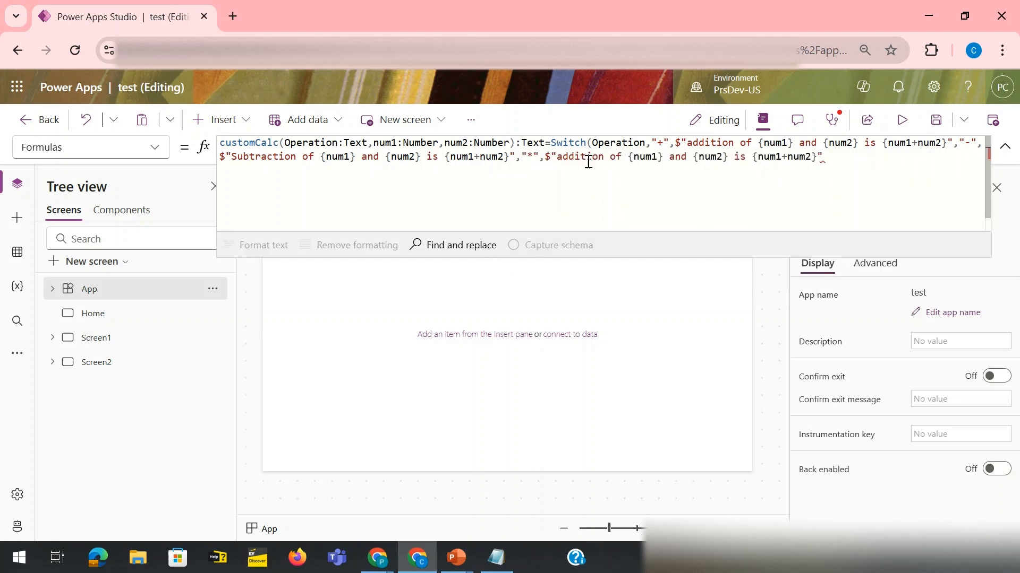
{"action": "double_click", "coordinate": [575, 157]}
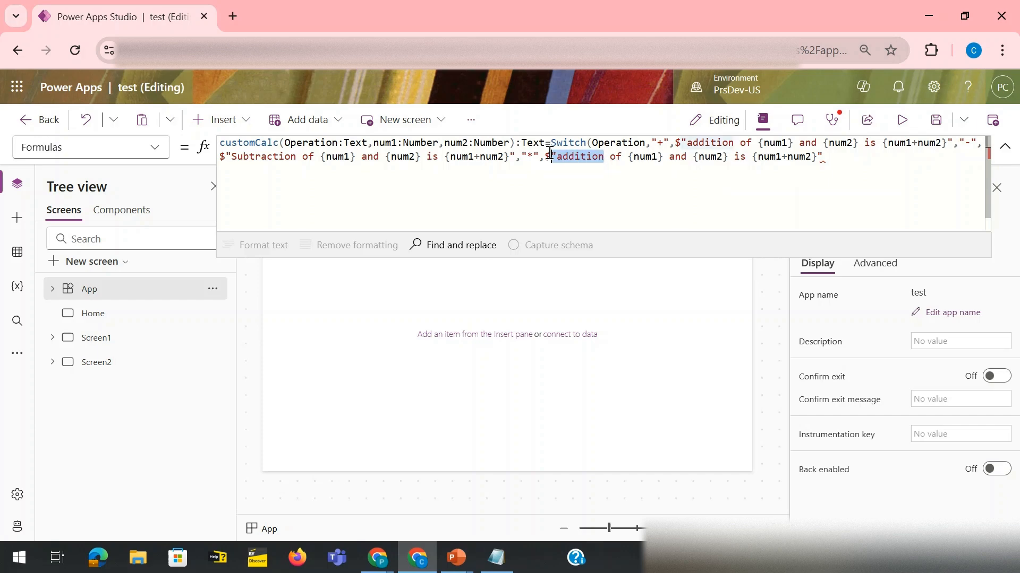
{"action": "type", "text": "ul"}
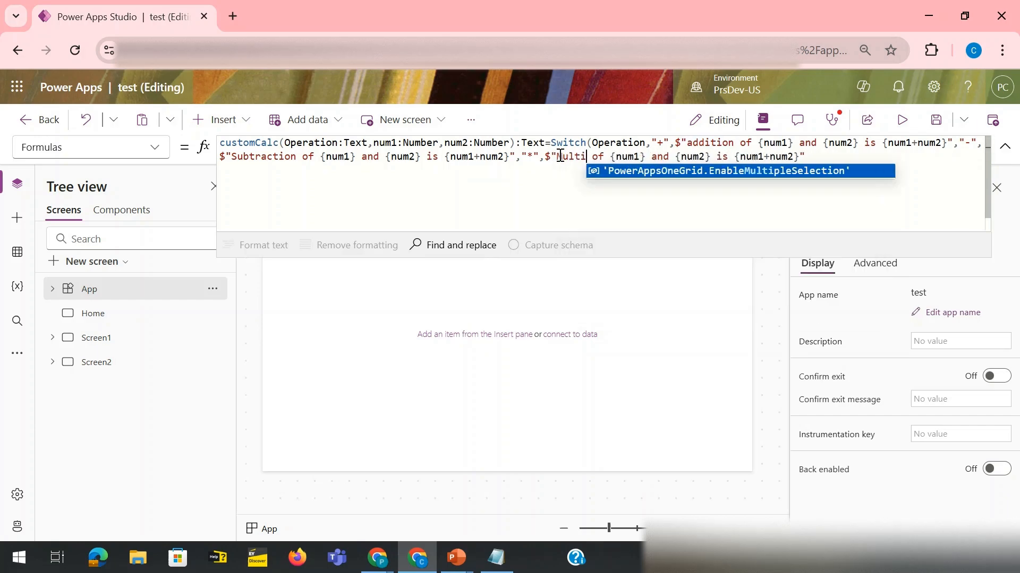
{"action": "type", "text": "plication"}
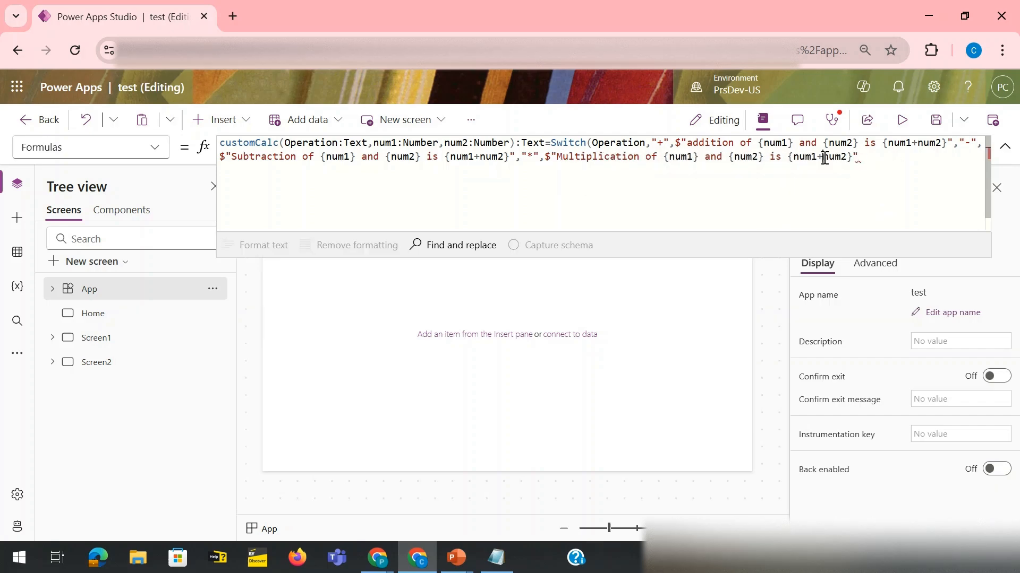
{"action": "type", "text": "8"}
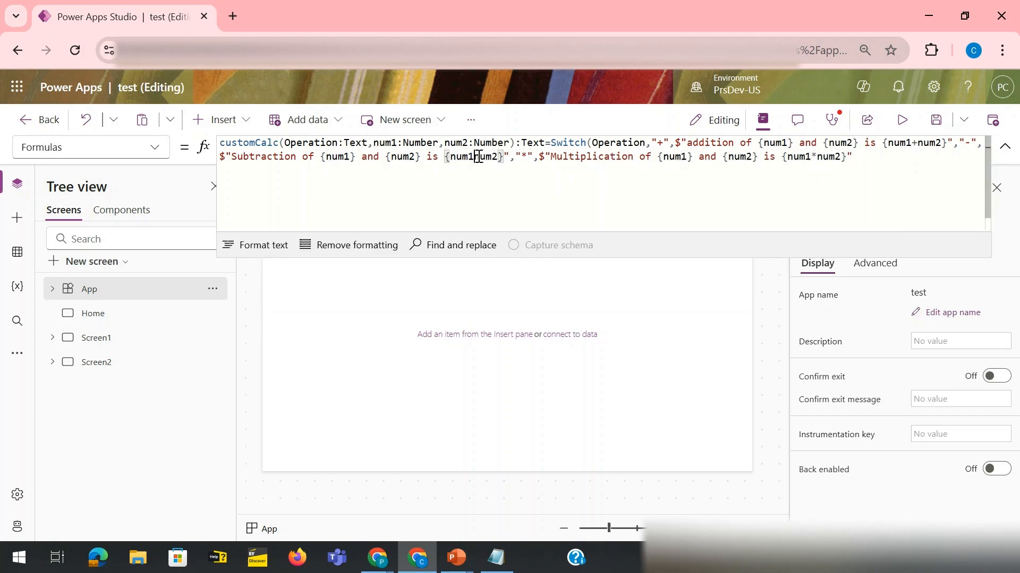
{"action": "type", "text": "-"}
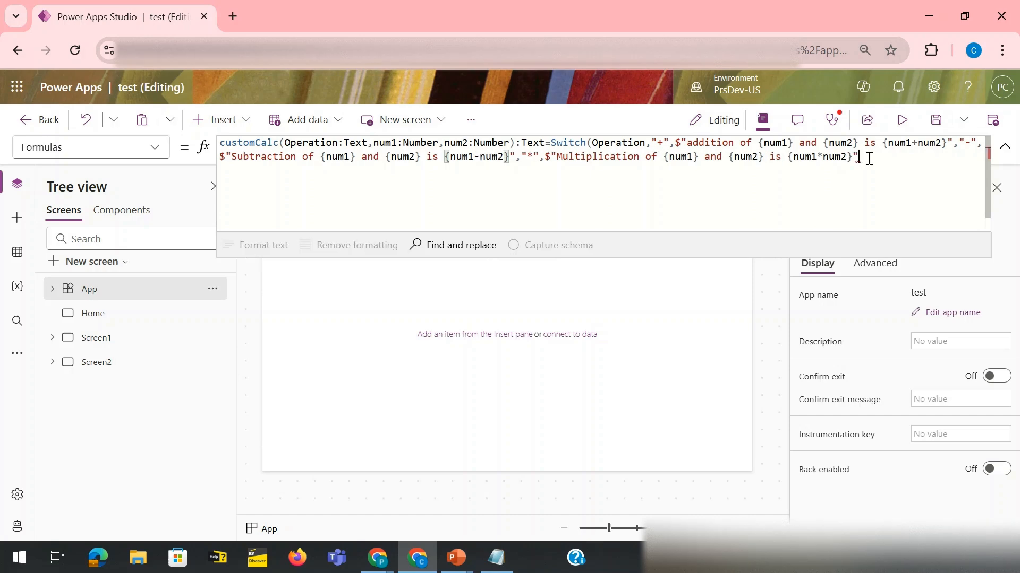
{"action": "type", "text": ",$\"addition of {num1} and {num2} is {num1+num2}\""}
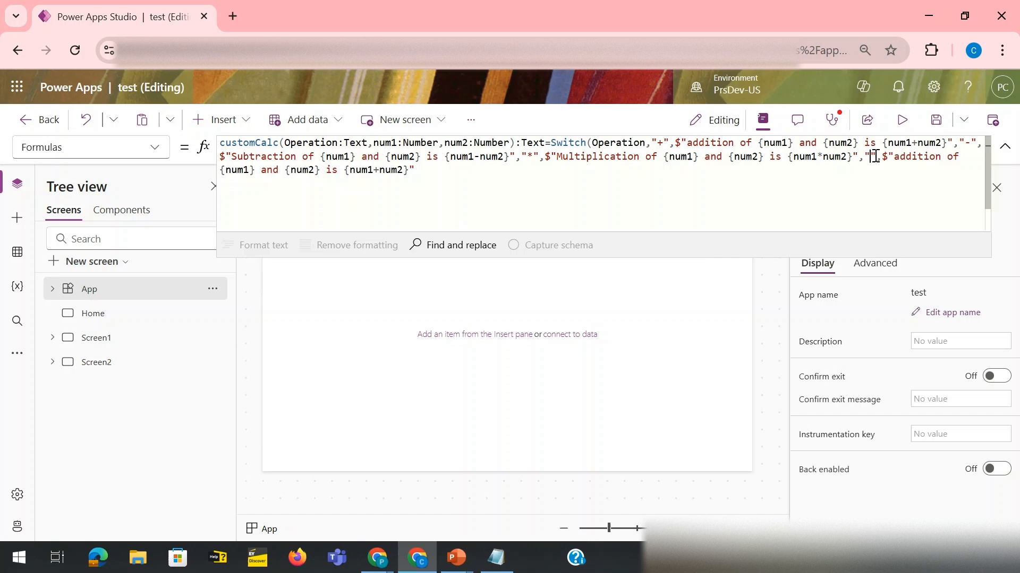
{"action": "type", "text": "/"}
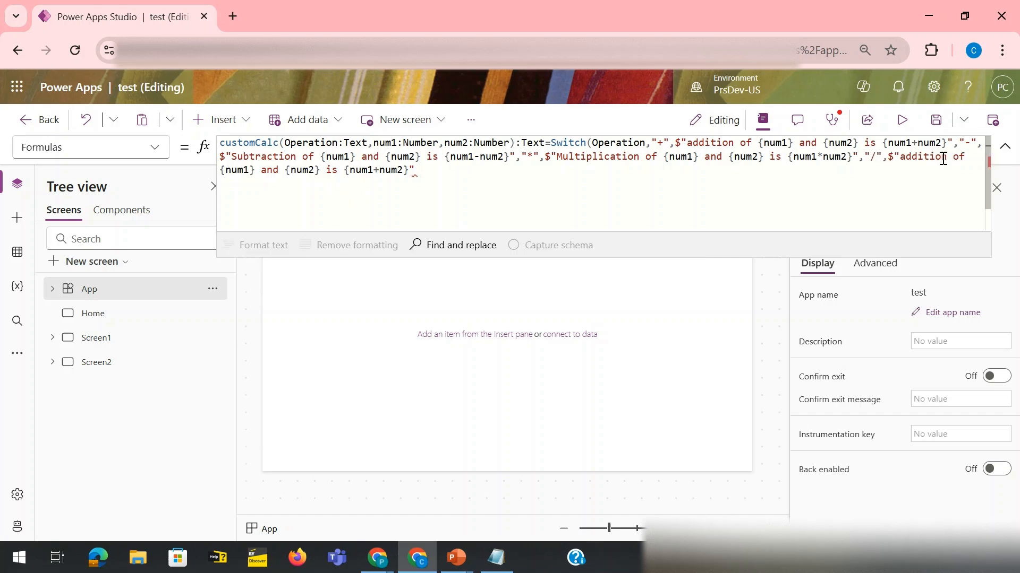
{"action": "double_click", "coordinate": [922, 157]}
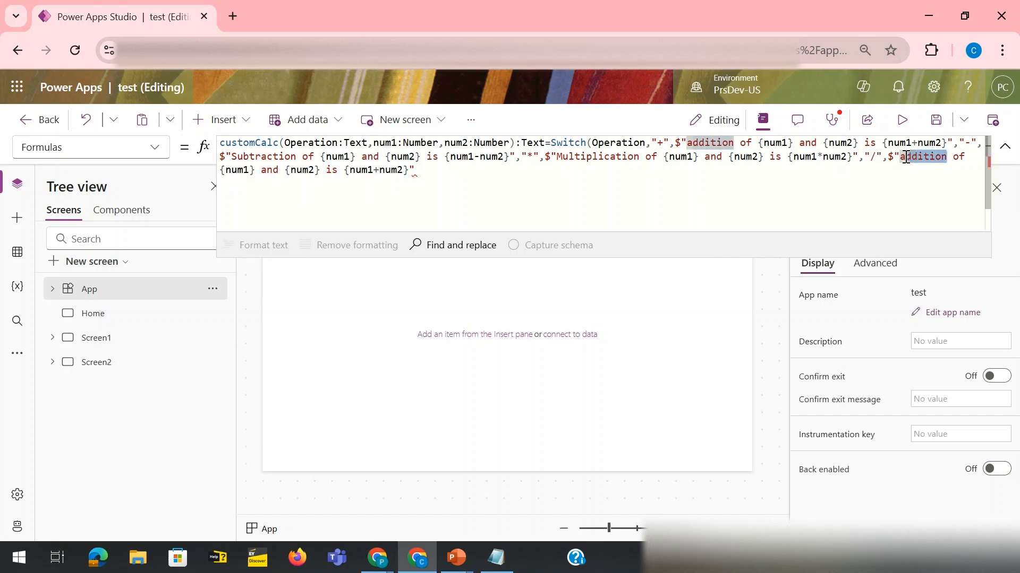
{"action": "type", "text": "Division"}
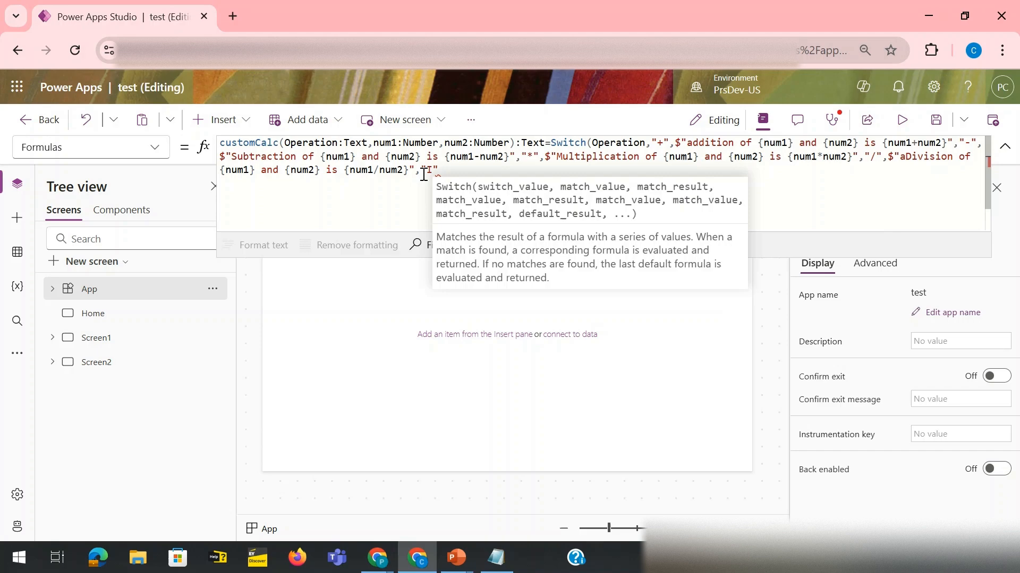
Finish with the default "Invalid operation Passed" and a closing semicolon
{"action": "type", "text": "Invalid"}
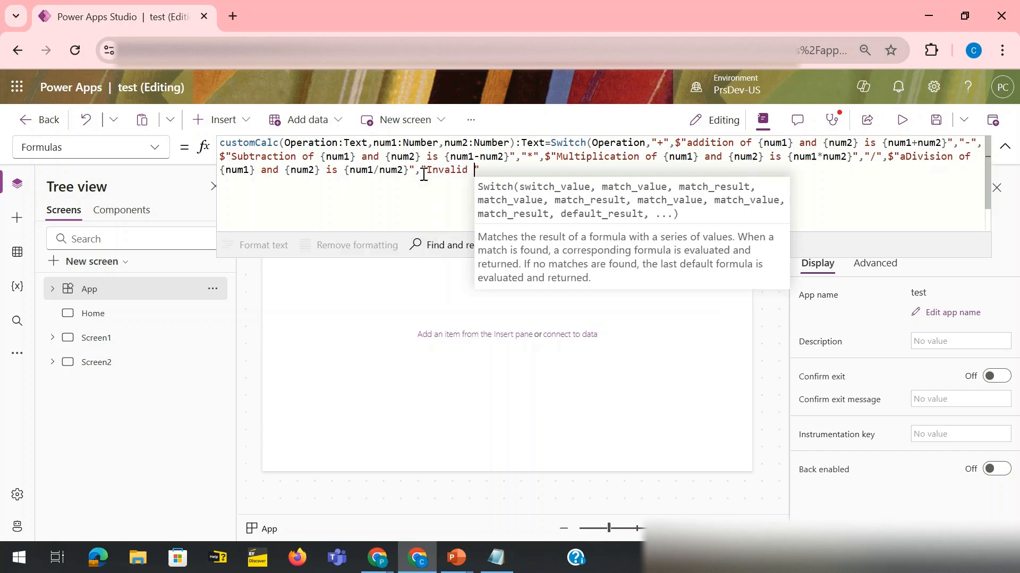
{"action": "type", "text": "operation Passe"}
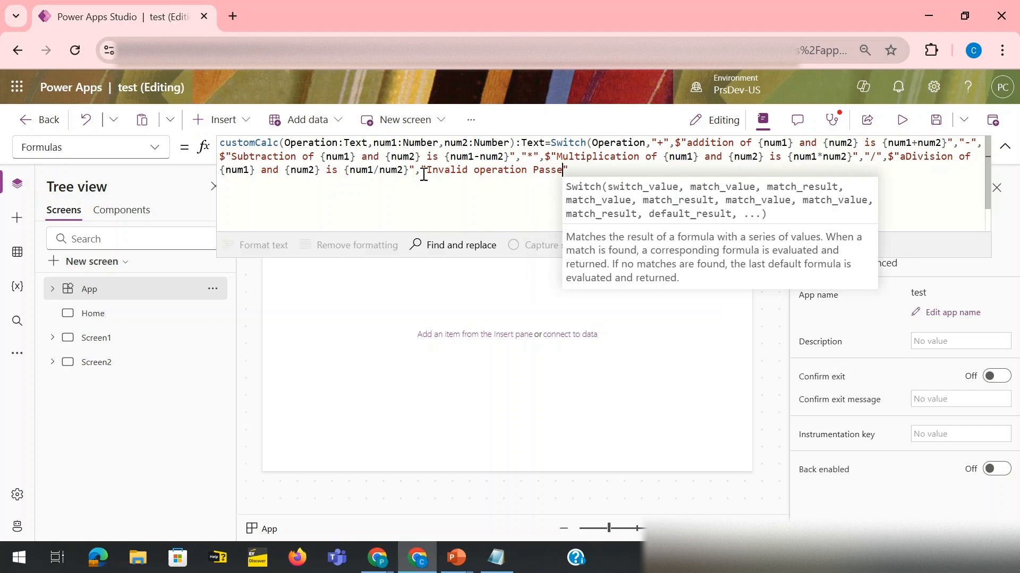
{"action": "type", "text": "d\""}
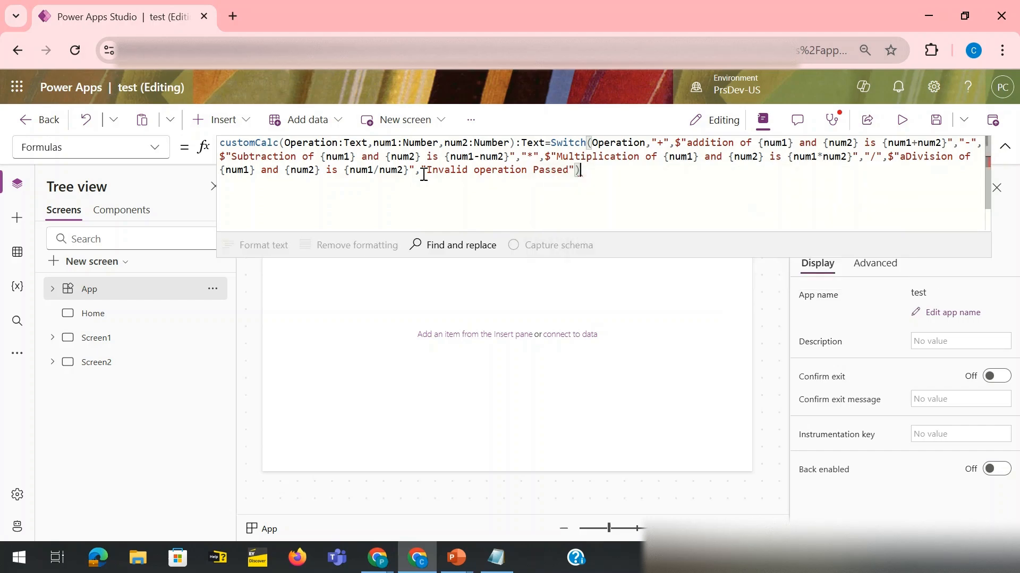
{"action": "type", "text": ";"}
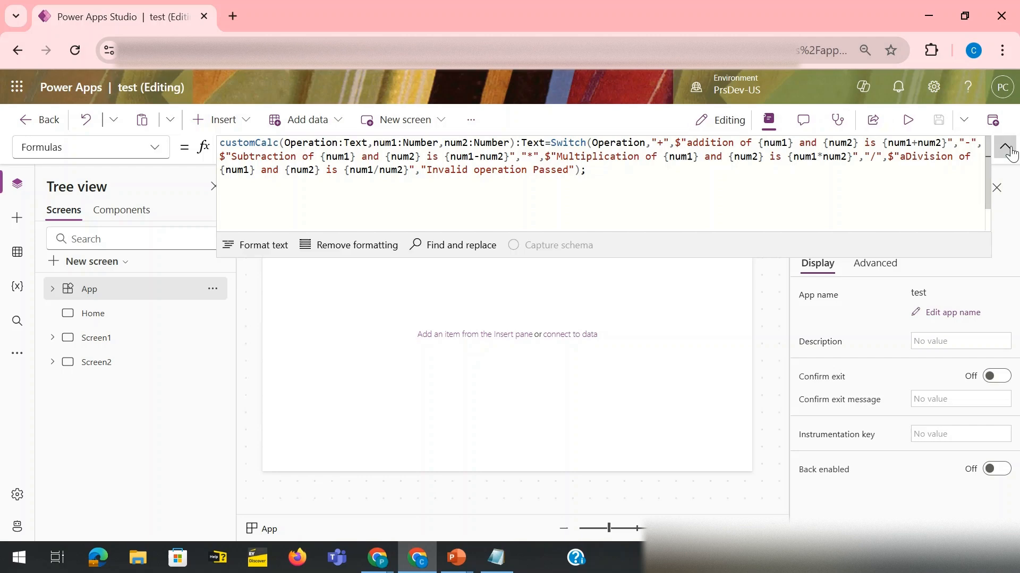
Insert a Text label on the Home screen and move it toward the middle
{"action": "left_click", "coordinate": [1003, 147]}
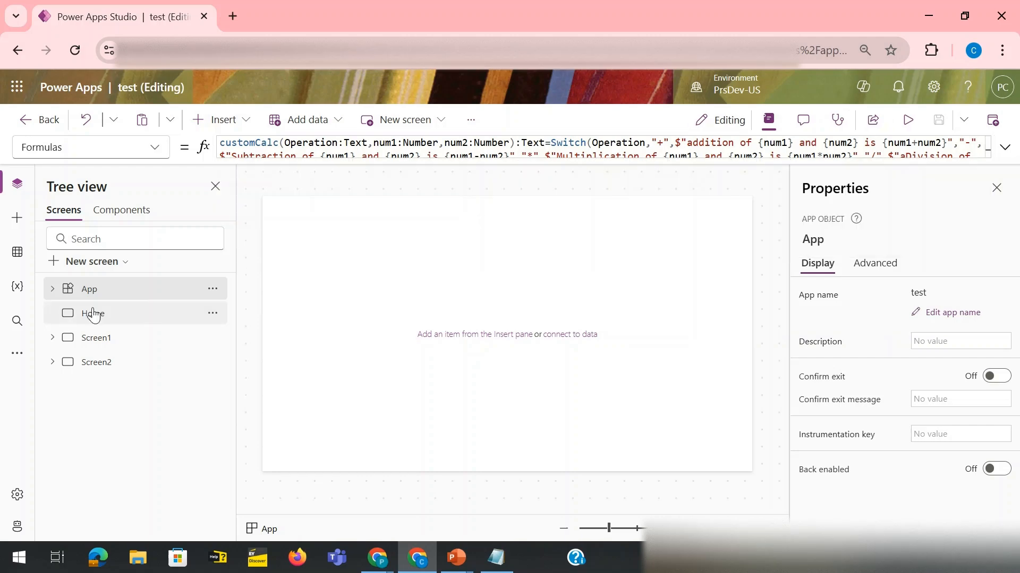
{"action": "left_click", "coordinate": [221, 120]}
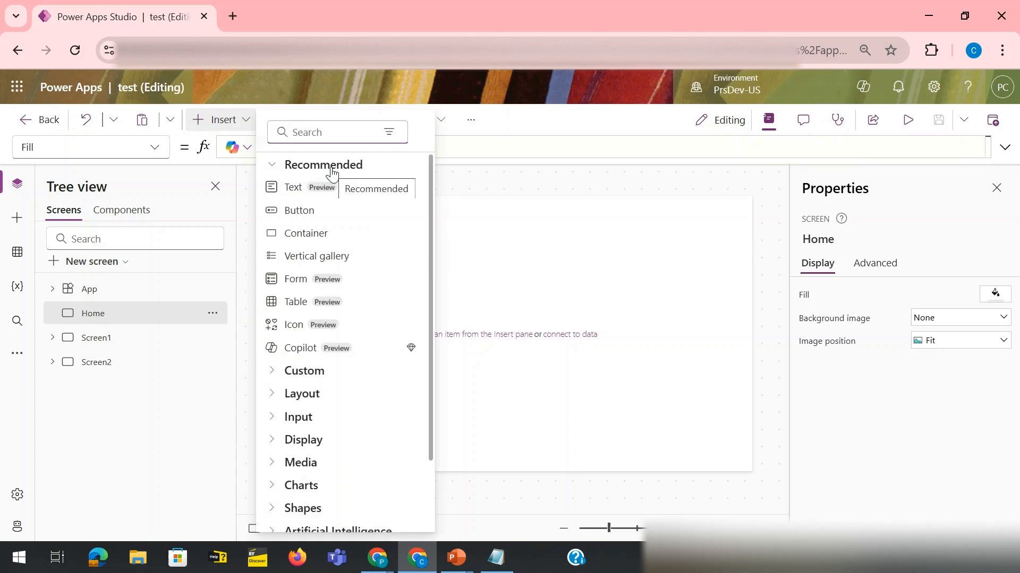
{"action": "type", "text": "text"}
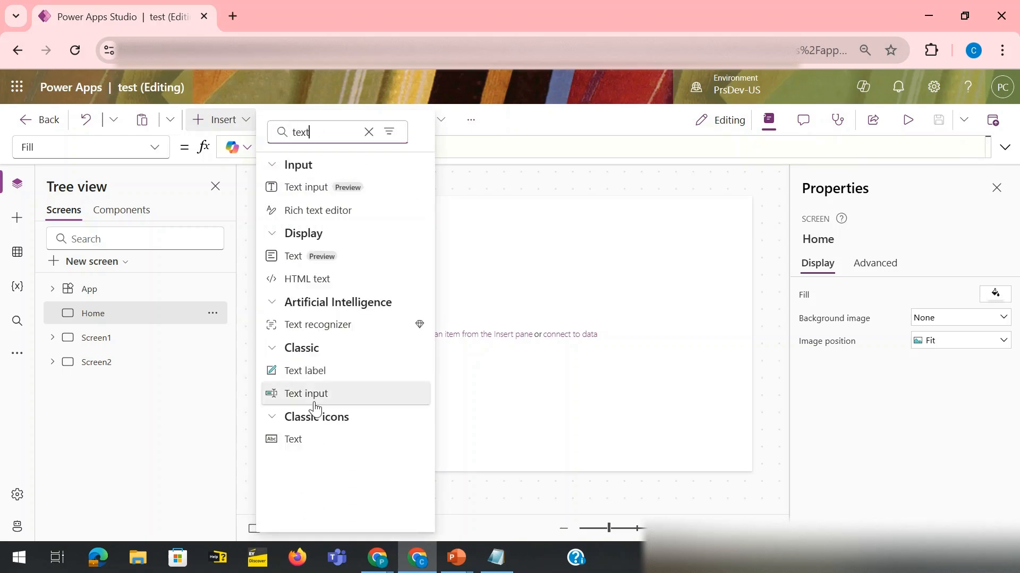
{"action": "left_click", "coordinate": [396, 293]}
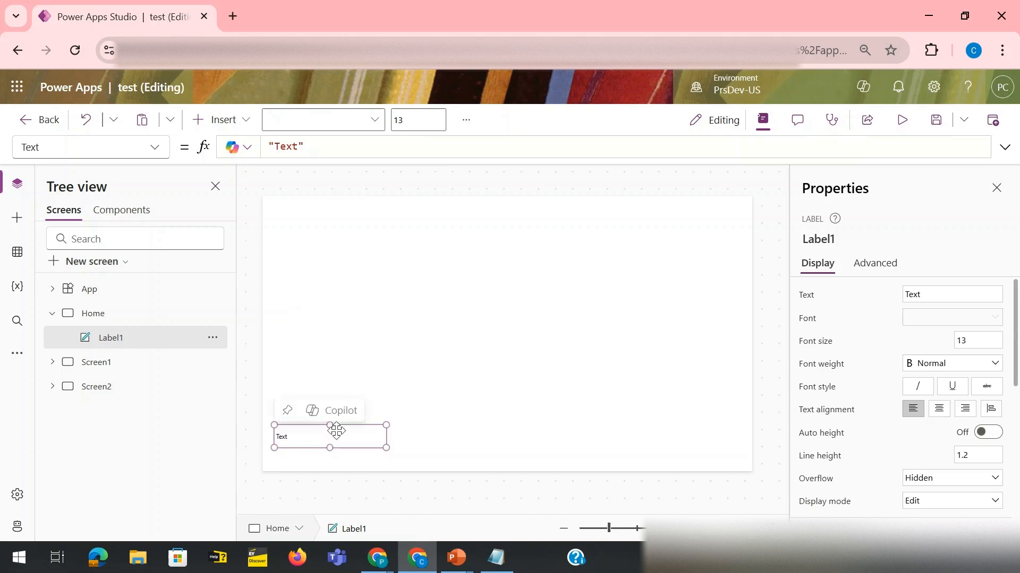
{"action": "left_click_drag", "start_coordinate": [328, 435], "coordinate": [403, 318]}
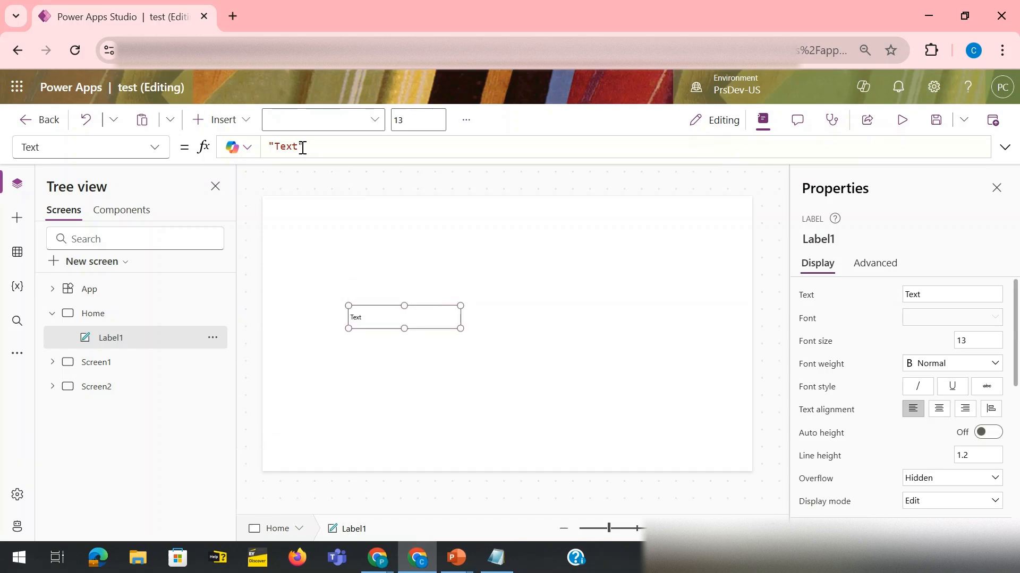
Set the label's Text to "Addition "&customCalc("+",3,4)
{"action": "double_click", "coordinate": [286, 147]}
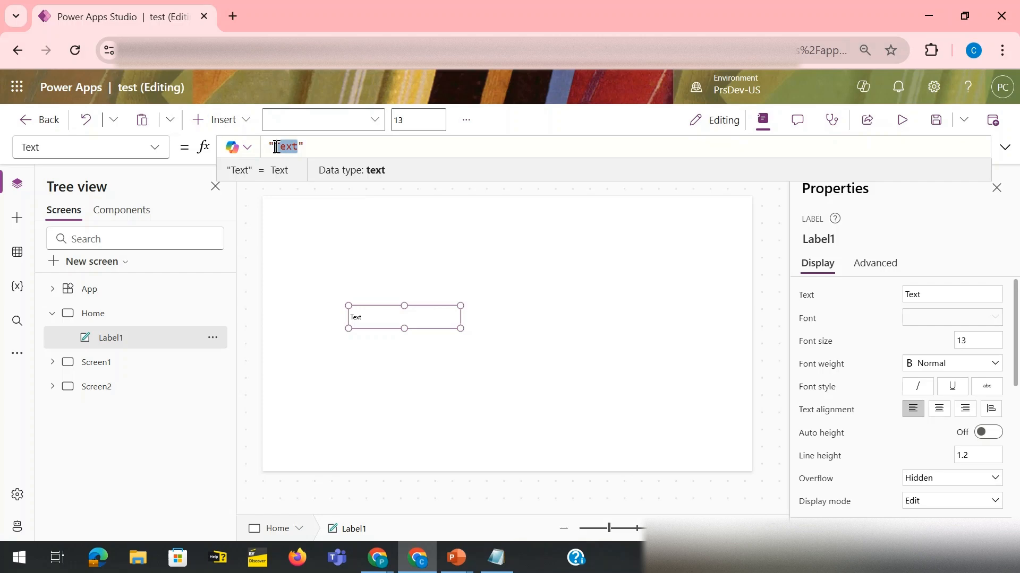
{"action": "type", "text": "Addition"}
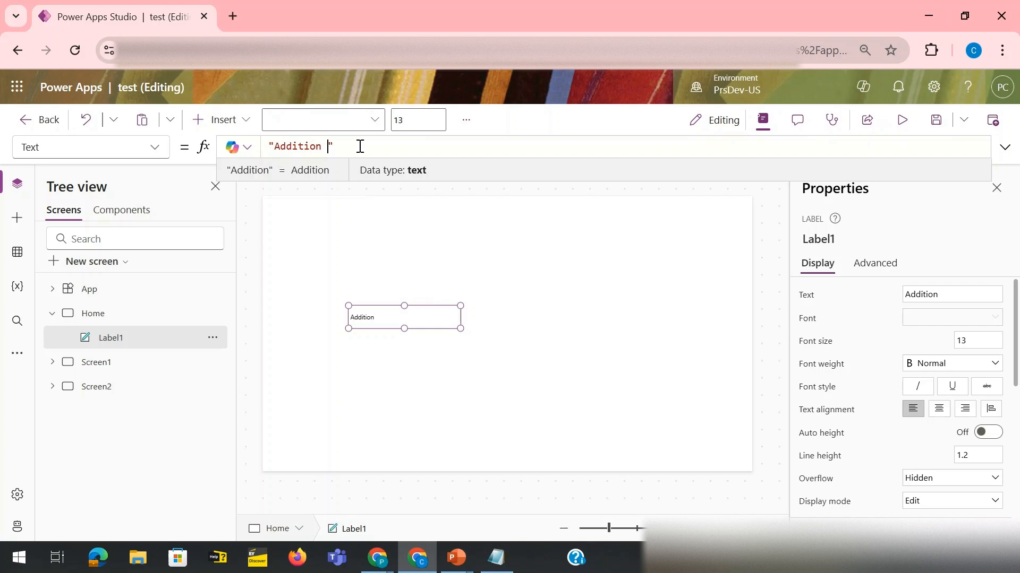
{"action": "type", "text": "%"}
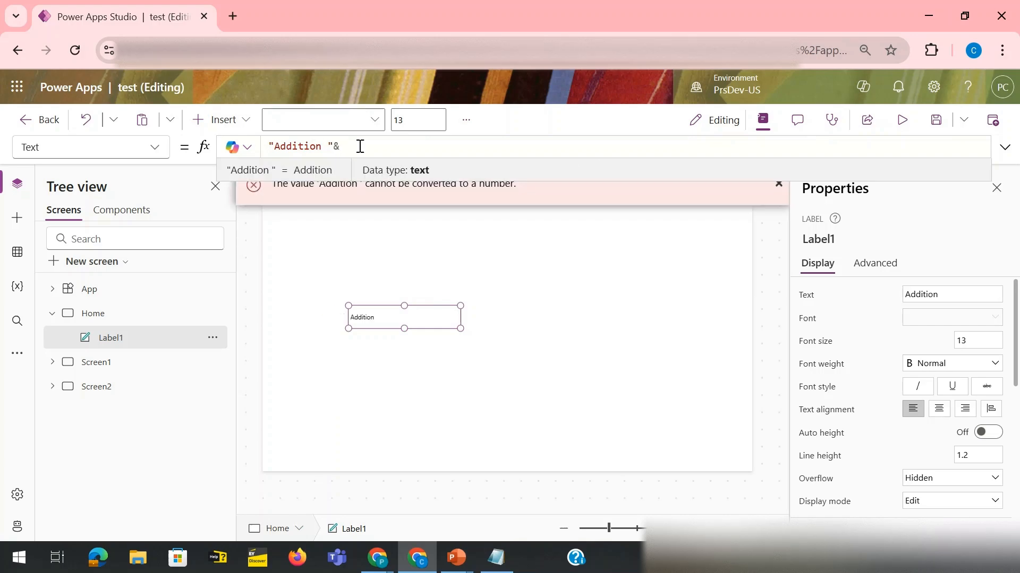
{"action": "type", "text": "ca"}
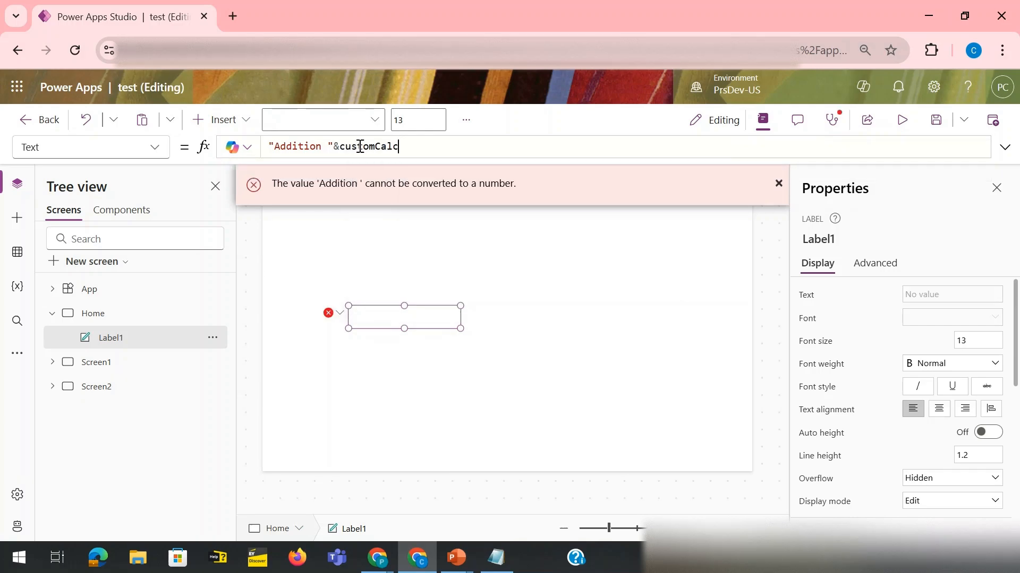
{"action": "type", "text": "("}
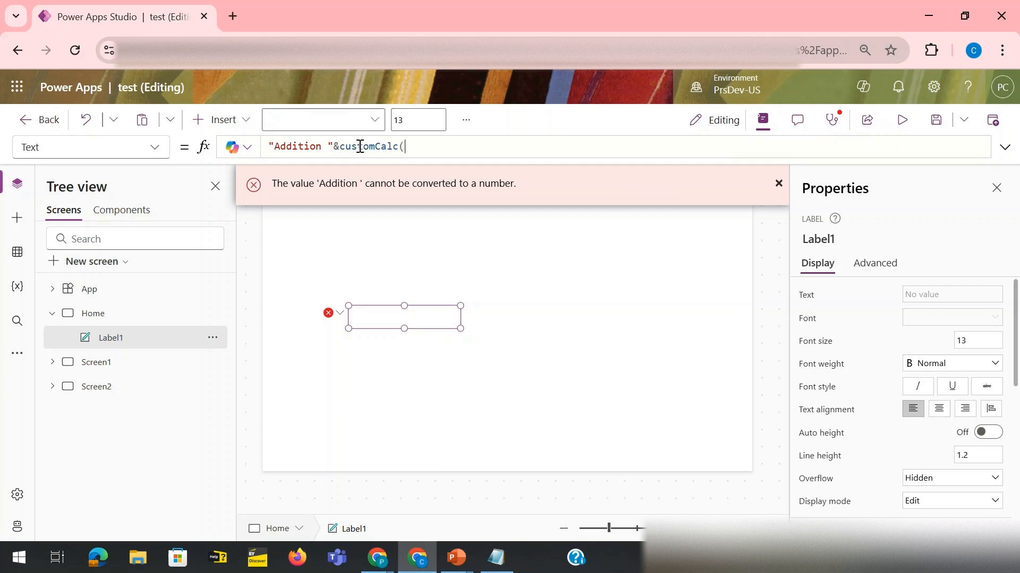
{"action": "type", "text": "("}
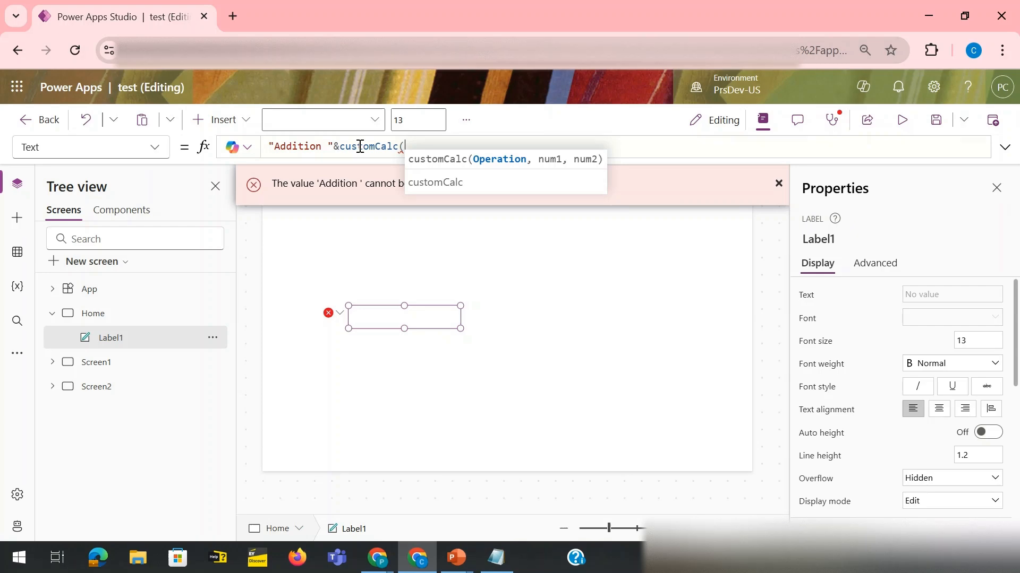
{"action": "type", "text": "\""}
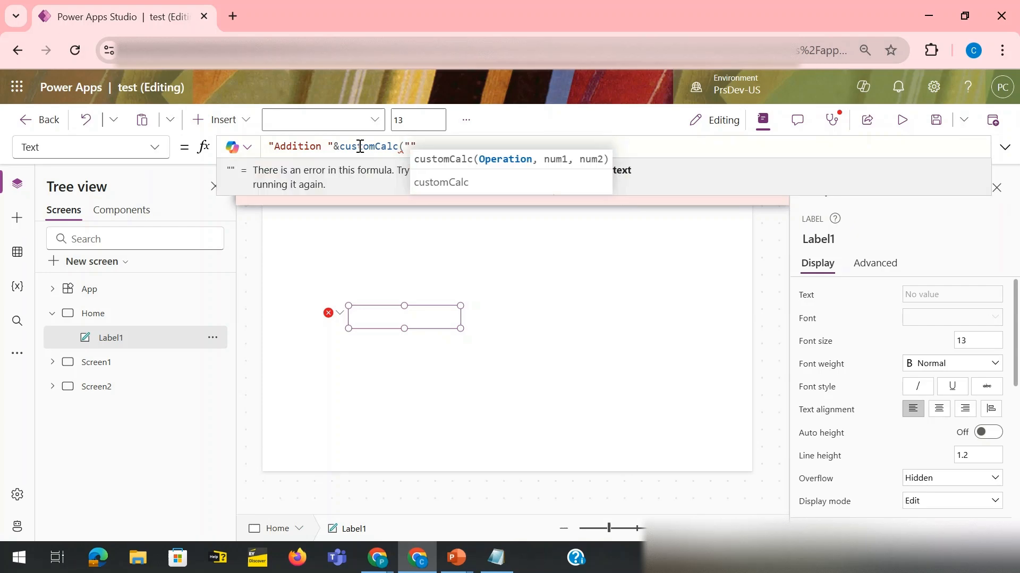
{"action": "type", "text": "+"}
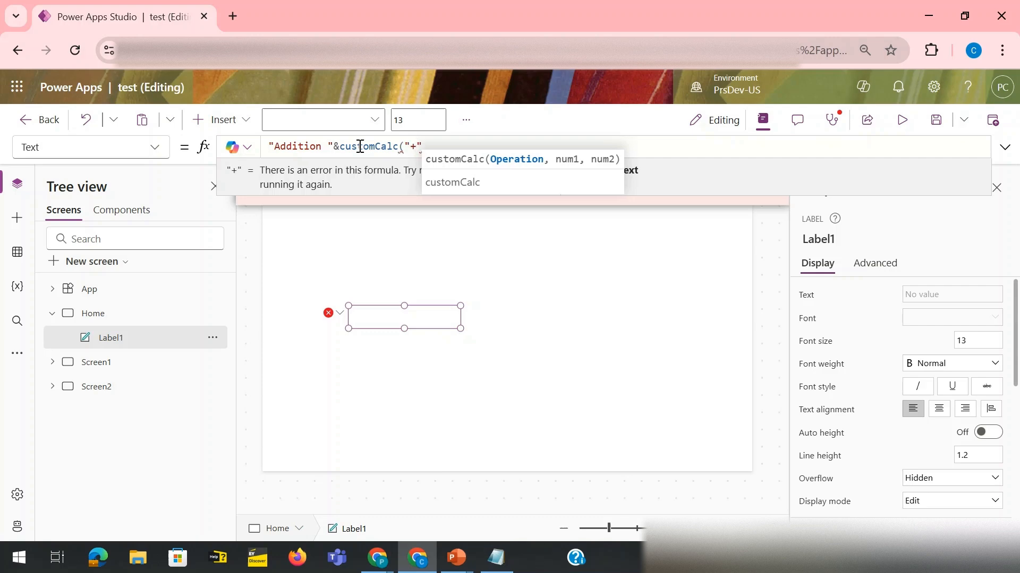
{"action": "type", "text": ",3"}
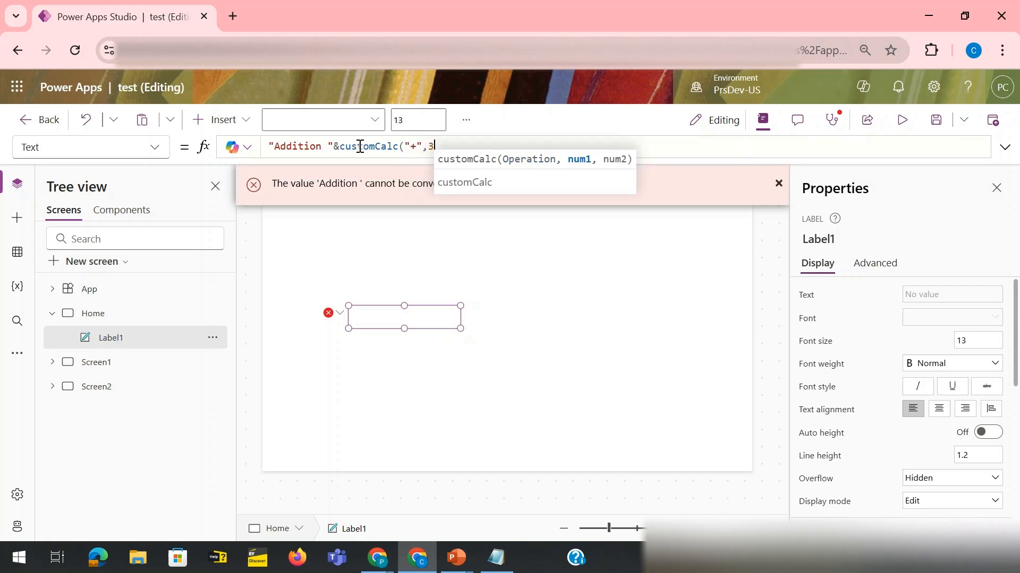
{"action": "type", "text": "4"}
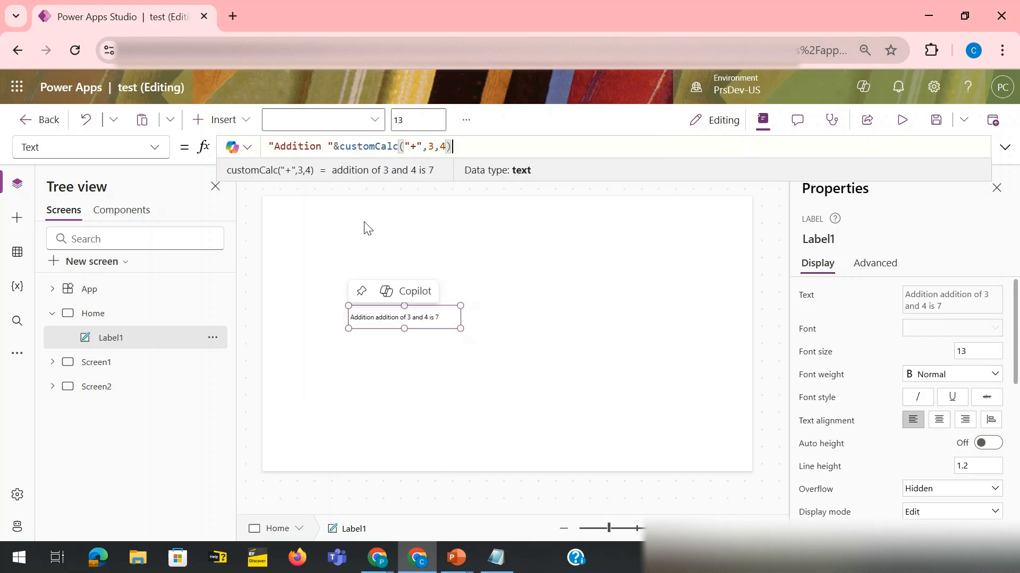
Edit the copied labels' customCalc operators to "-", "*" and "/" for 3 and 4
{"action": "double_click", "coordinate": [297, 147]}
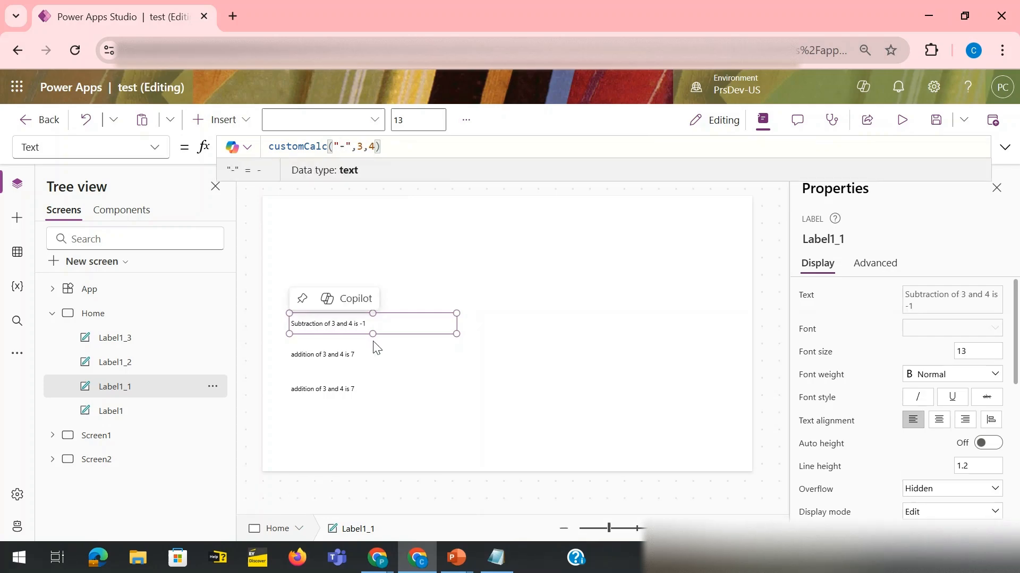
{"action": "mouse_move", "coordinate": [335, 346]}
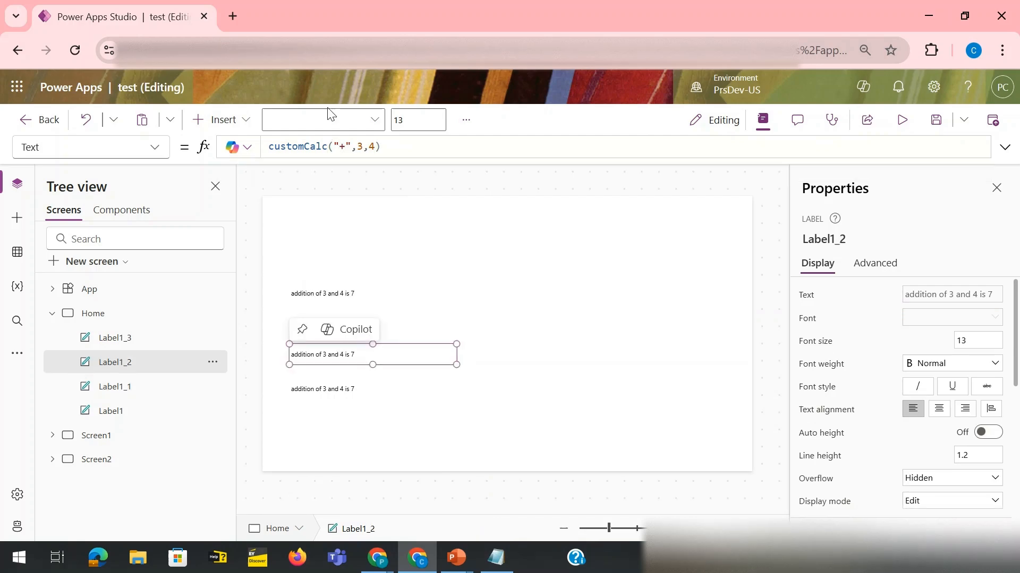
{"action": "left_click", "coordinate": [343, 146]}
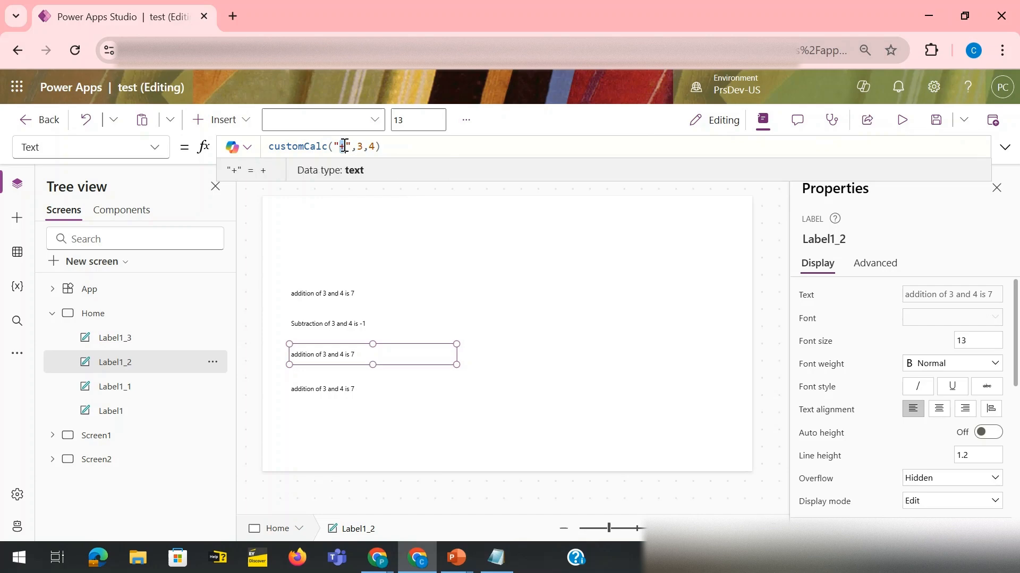
{"action": "key", "text": "Backspace"}
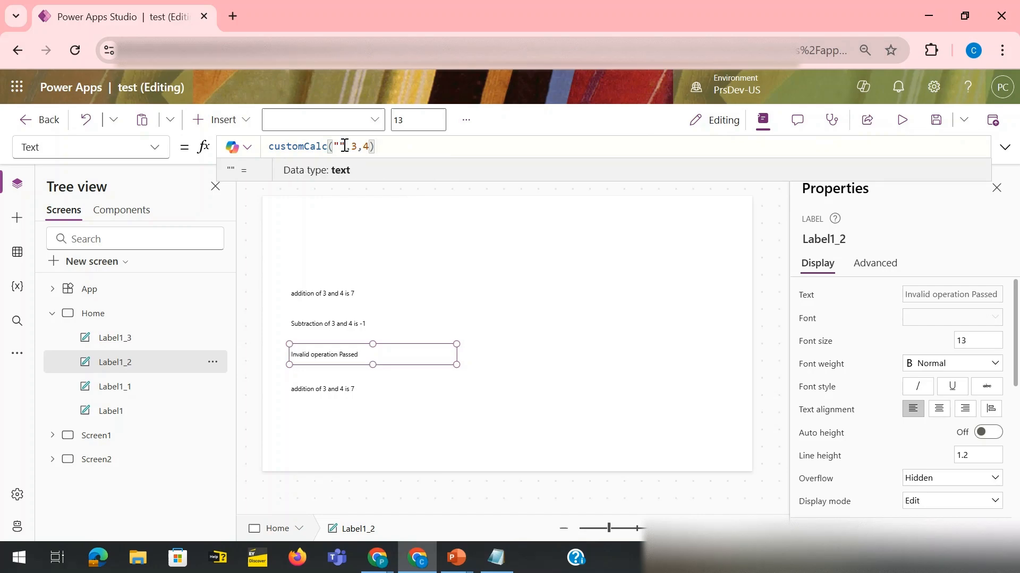
{"action": "type", "text": "*"}
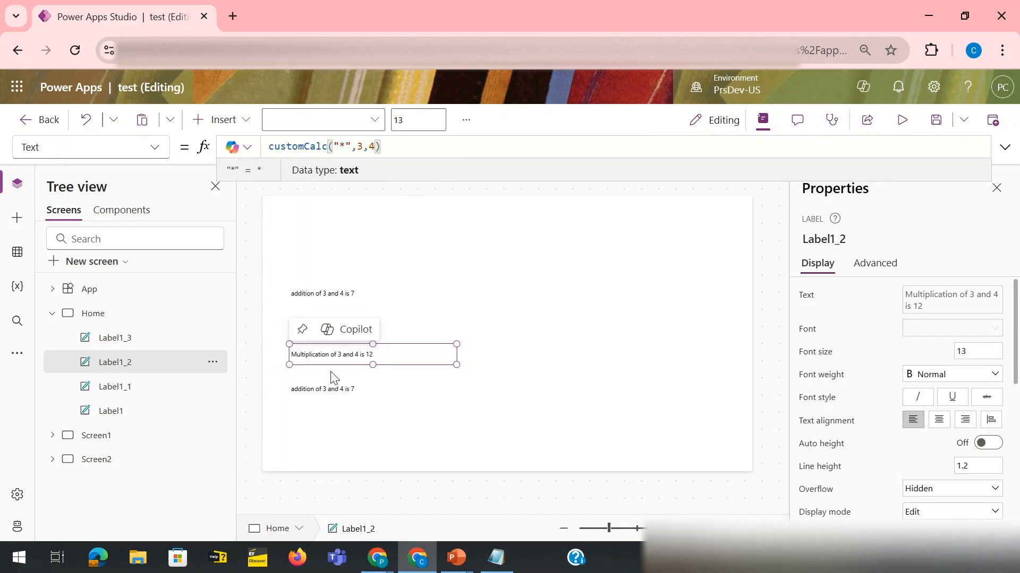
{"action": "left_click", "coordinate": [115, 338]}
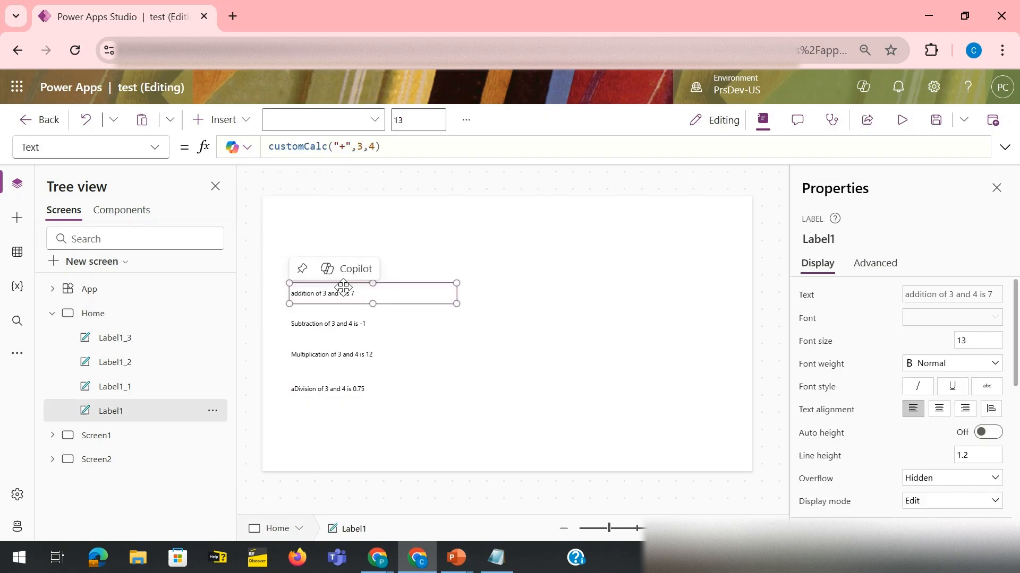
{"action": "mouse_move", "coordinate": [388, 193]}
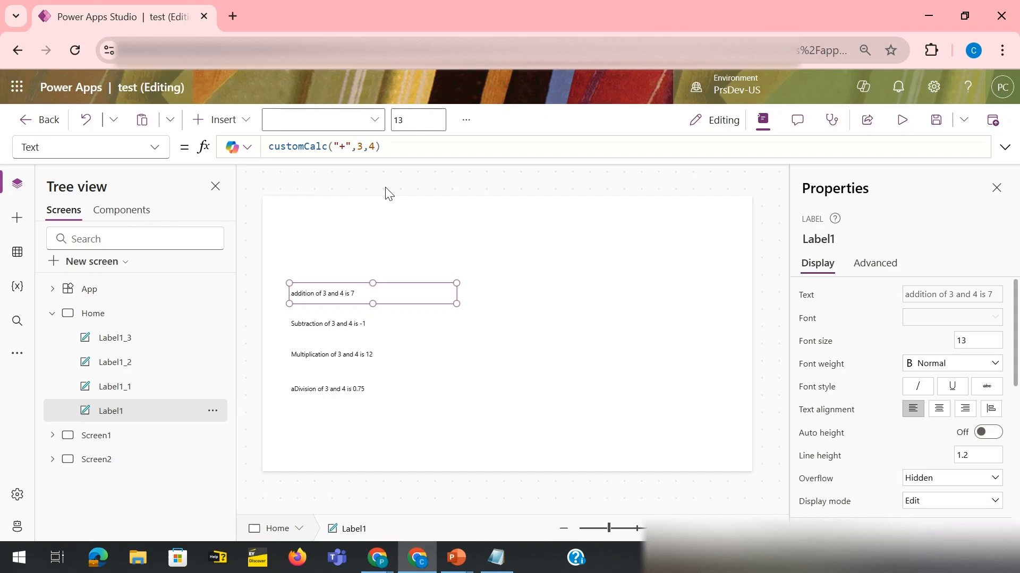
{"action": "key", "text": "alt+tab"}
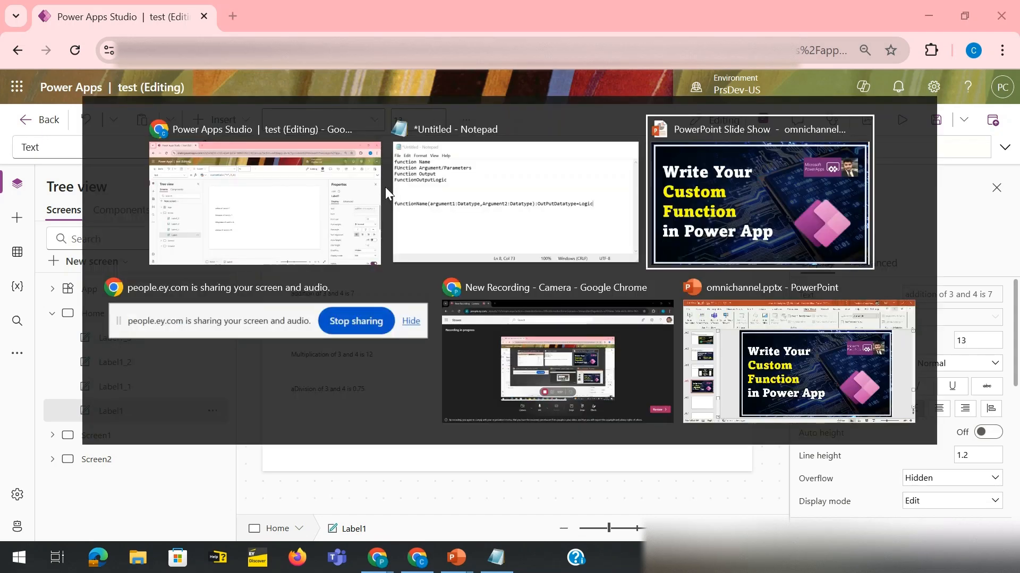